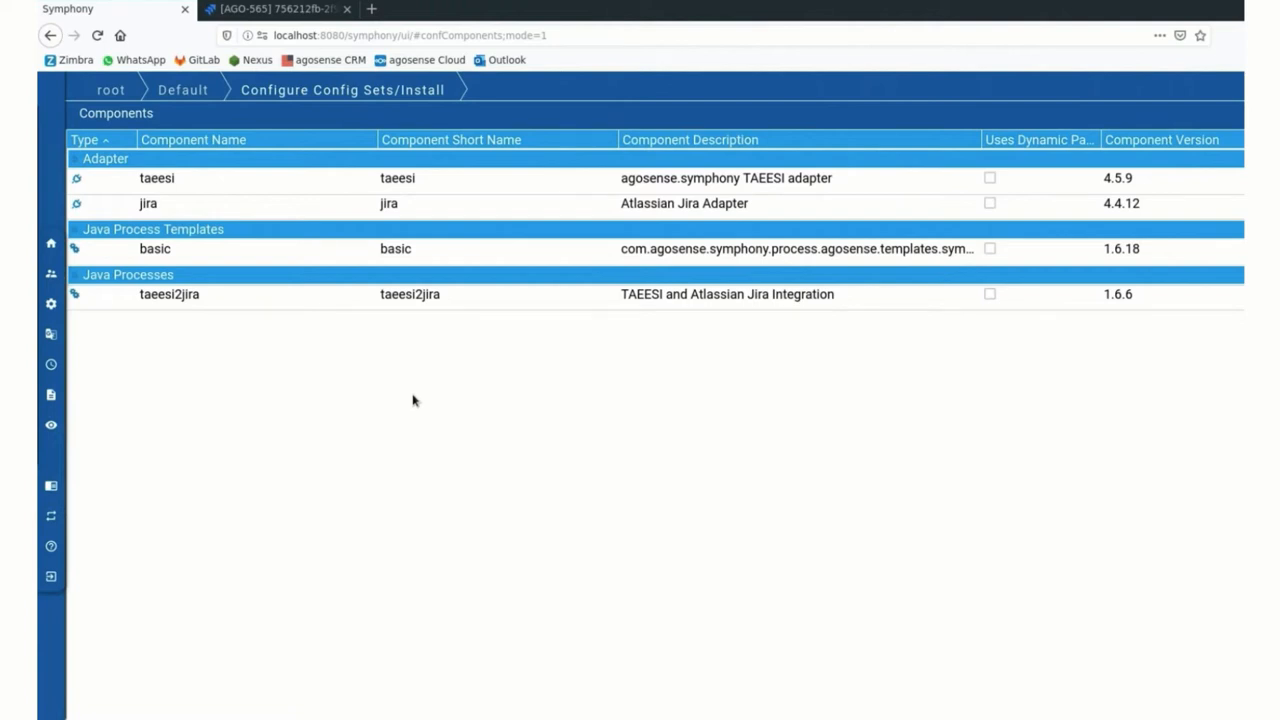
mouse_move(410, 390)
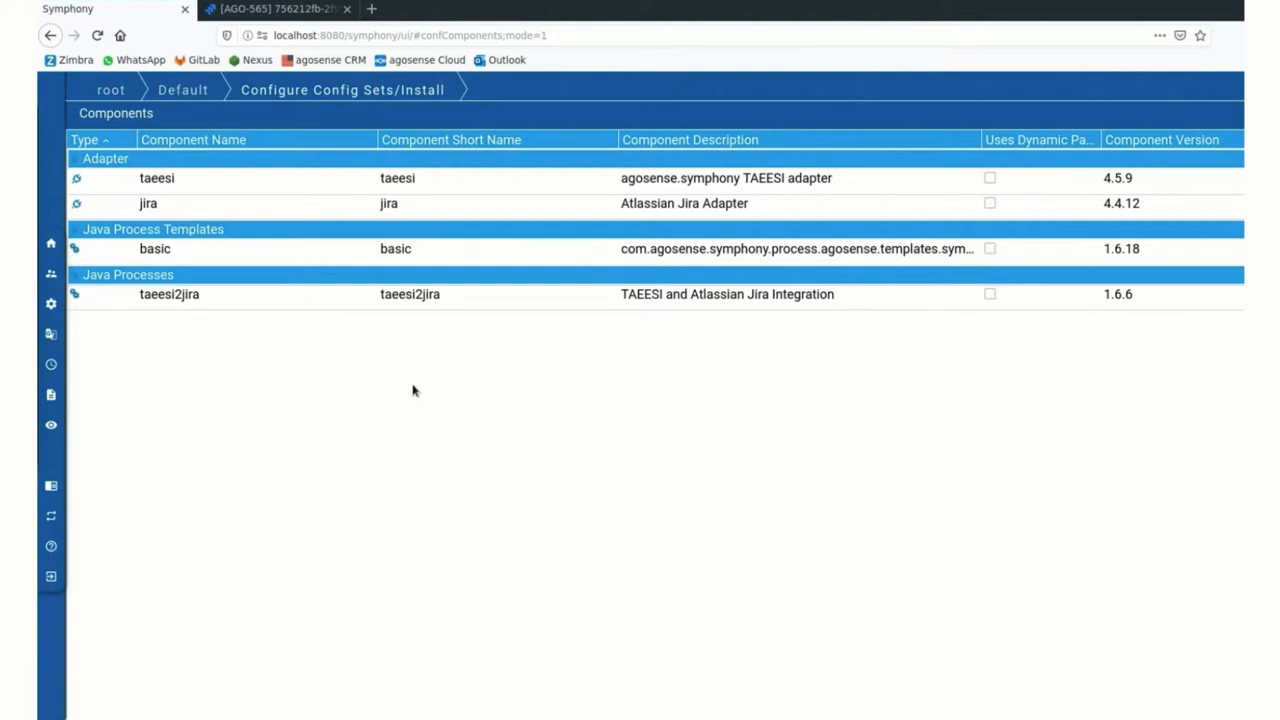
Bring up the jira 4.4.12 adapter's config sets, showing its Local config set
click(276, 8)
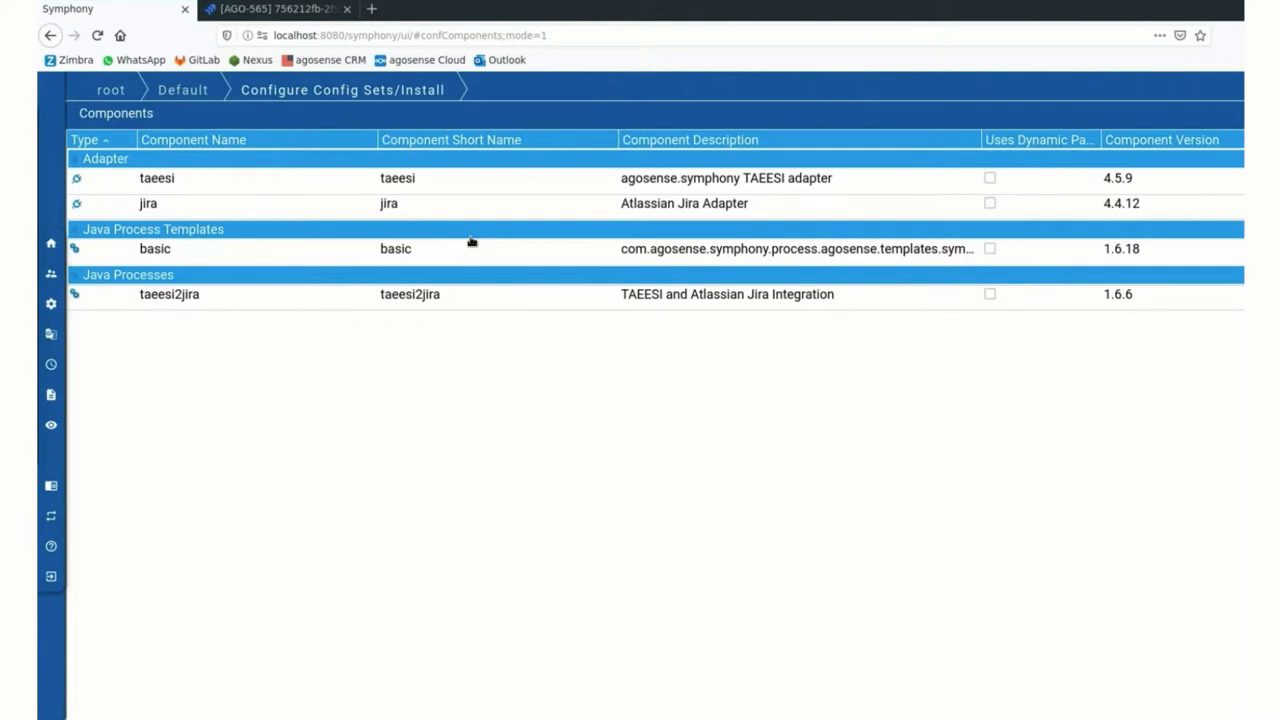
mouse_move(444, 484)
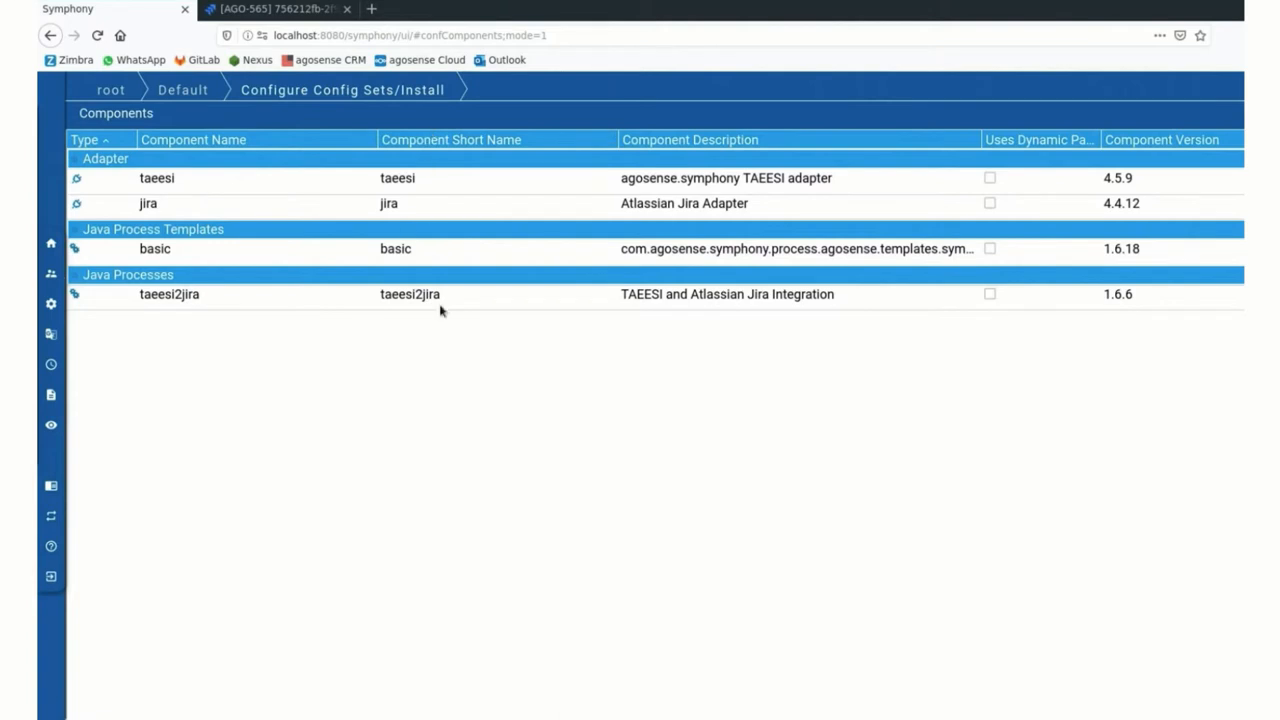
mouse_move(444, 346)
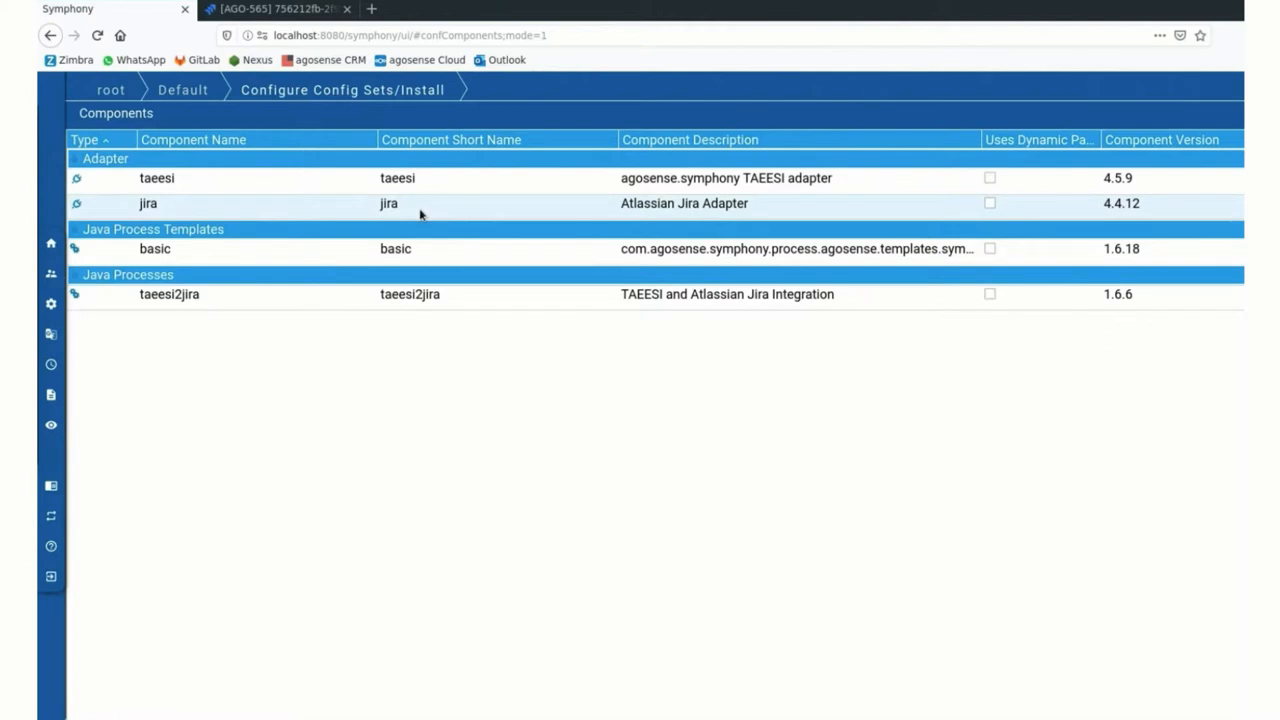
mouse_move(428, 200)
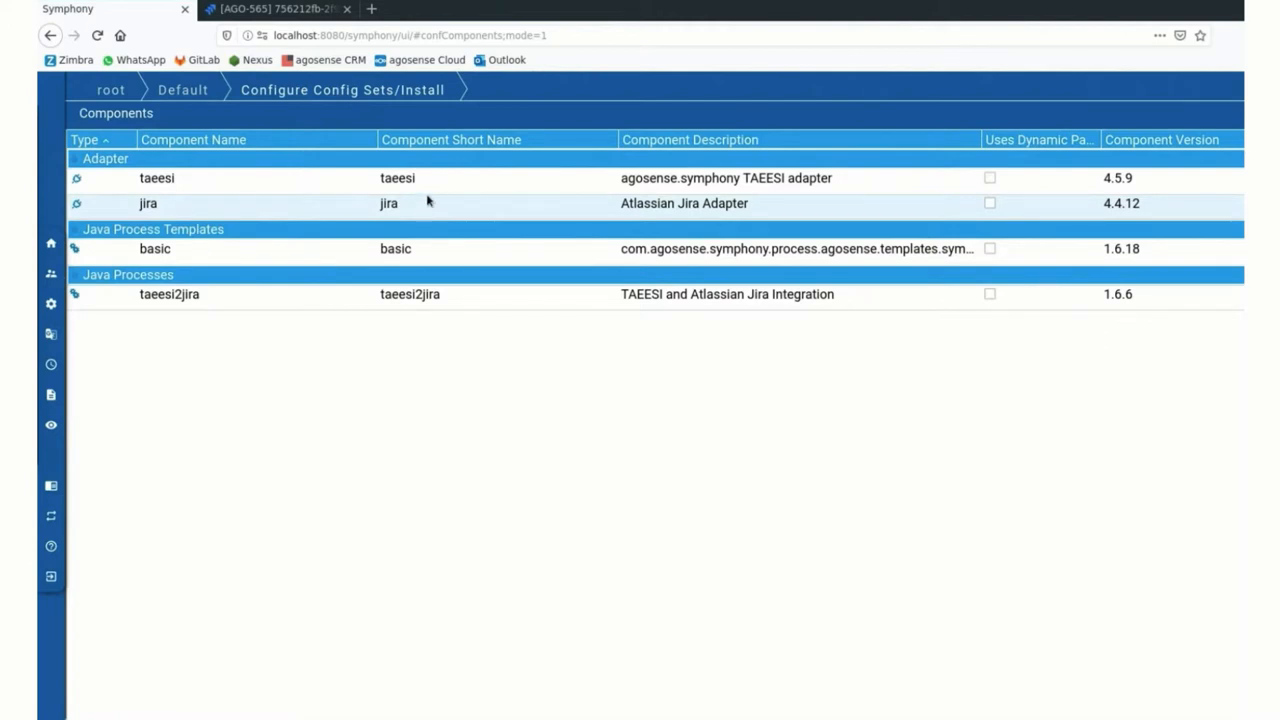
mouse_move(430, 204)
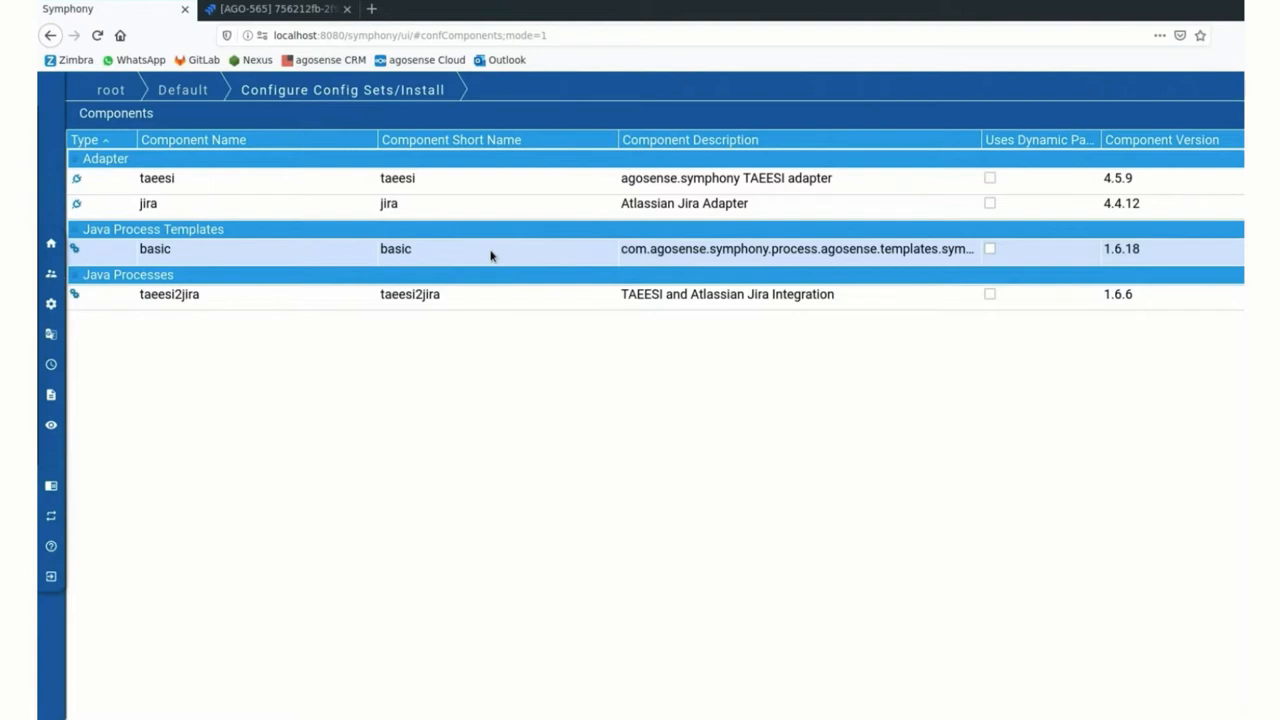
mouse_move(518, 272)
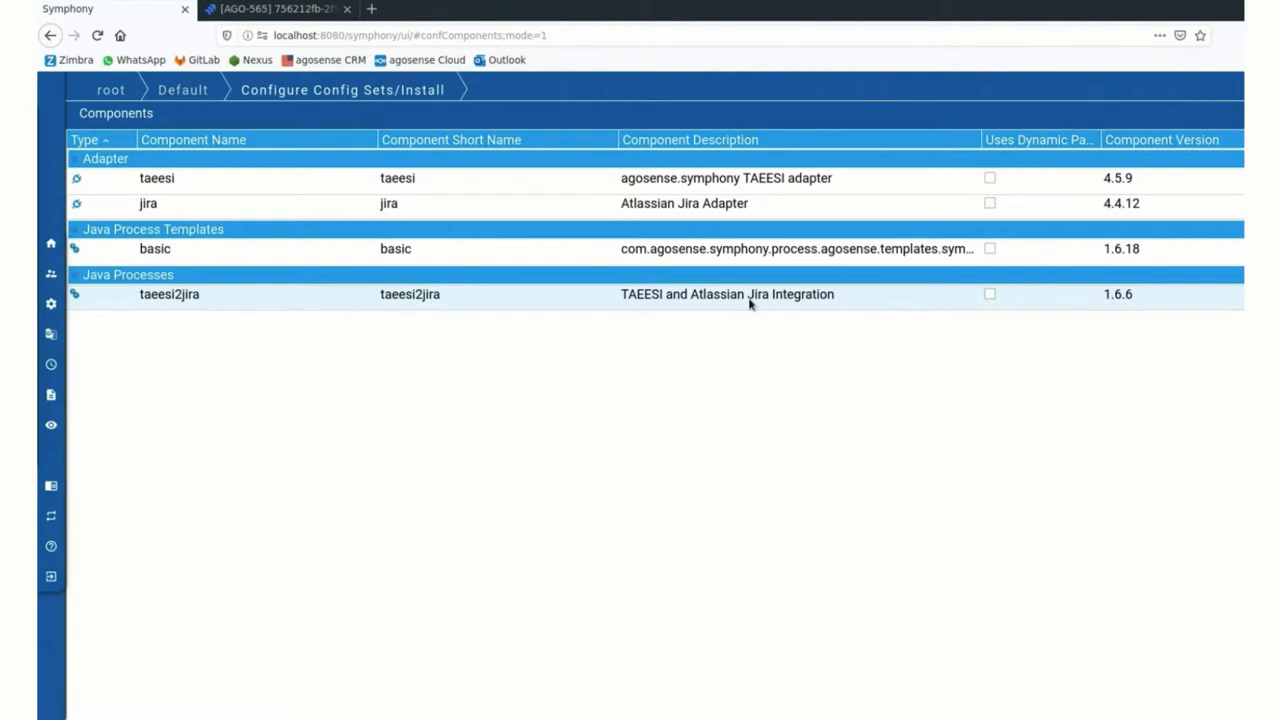
mouse_move(710, 300)
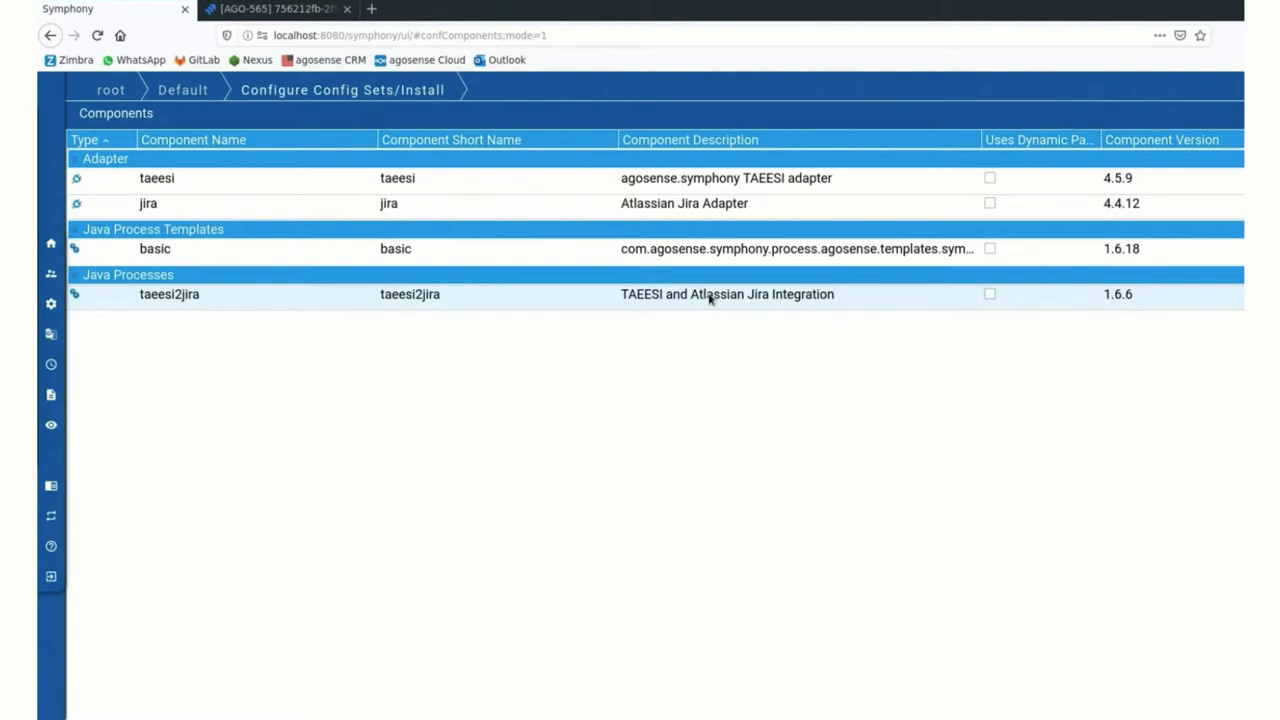
mouse_move(152, 300)
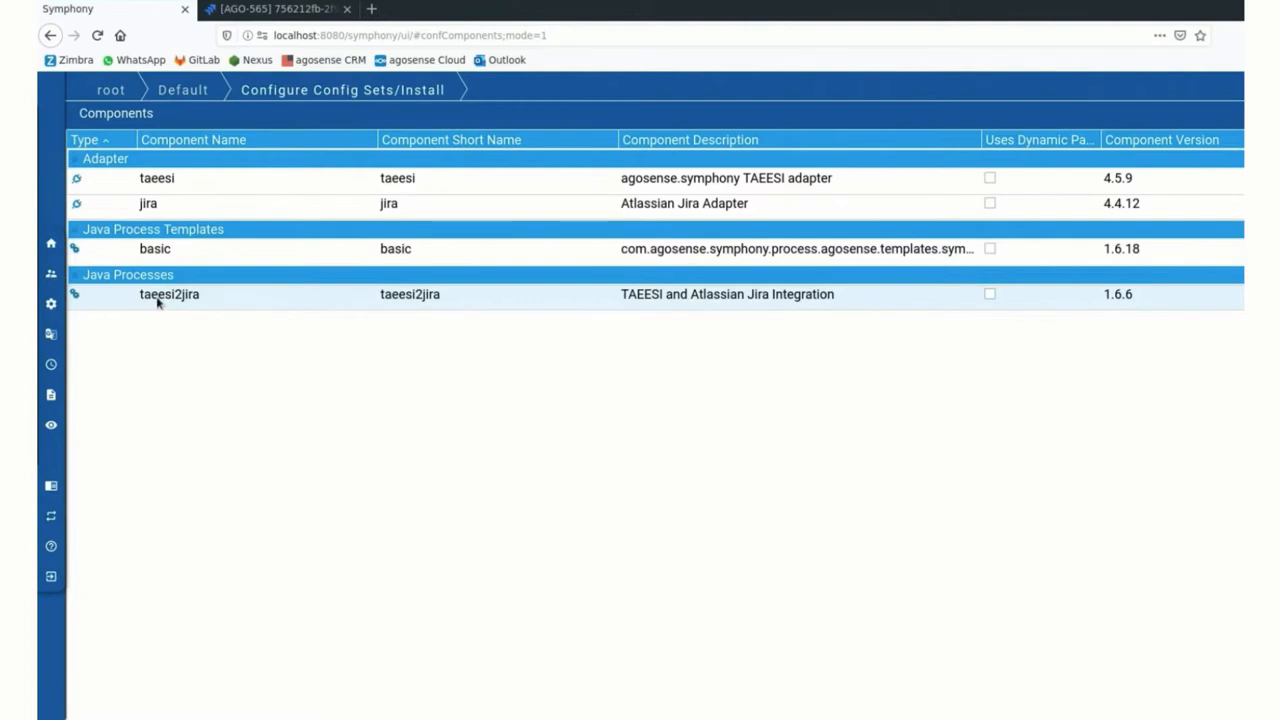
mouse_move(226, 296)
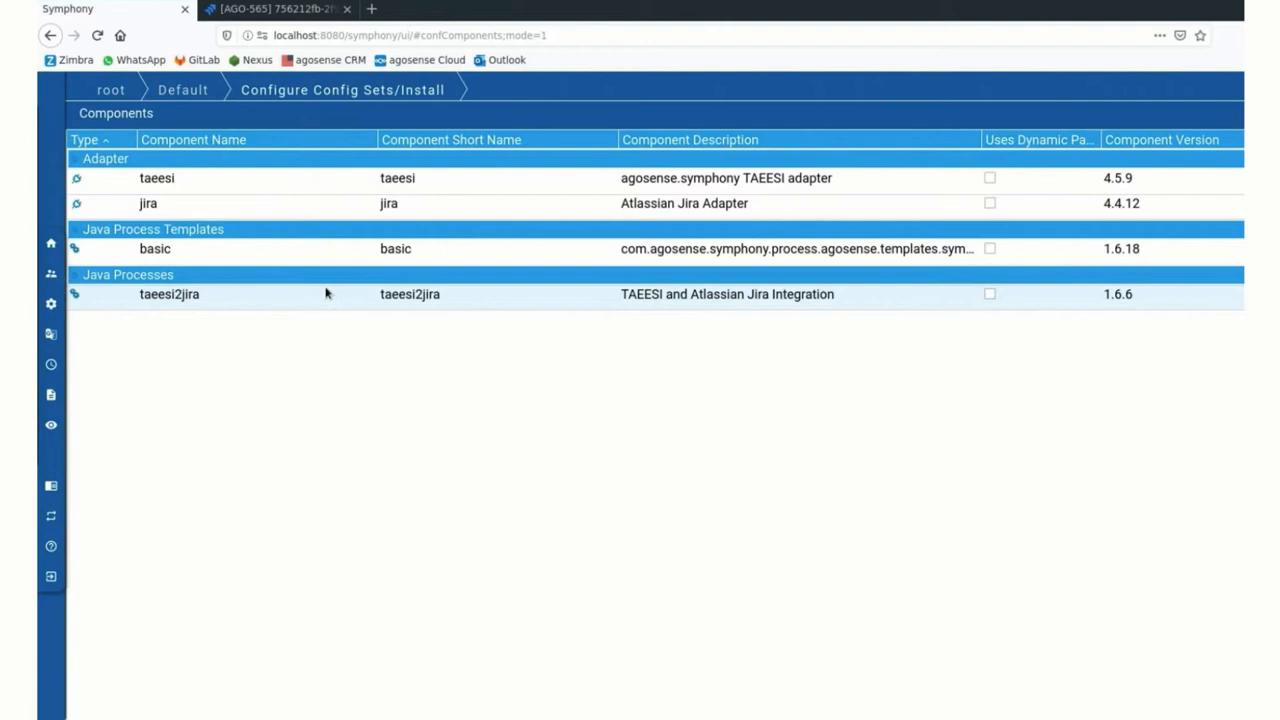
mouse_move(512, 308)
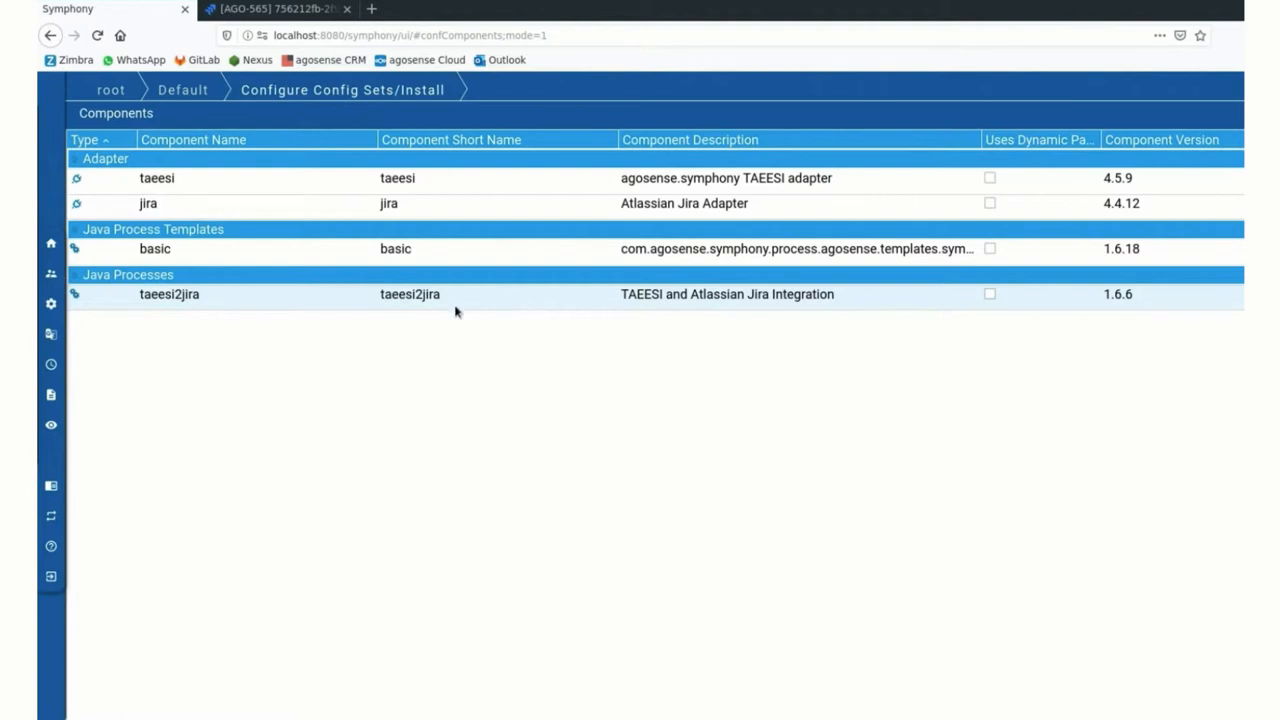
mouse_move(488, 304)
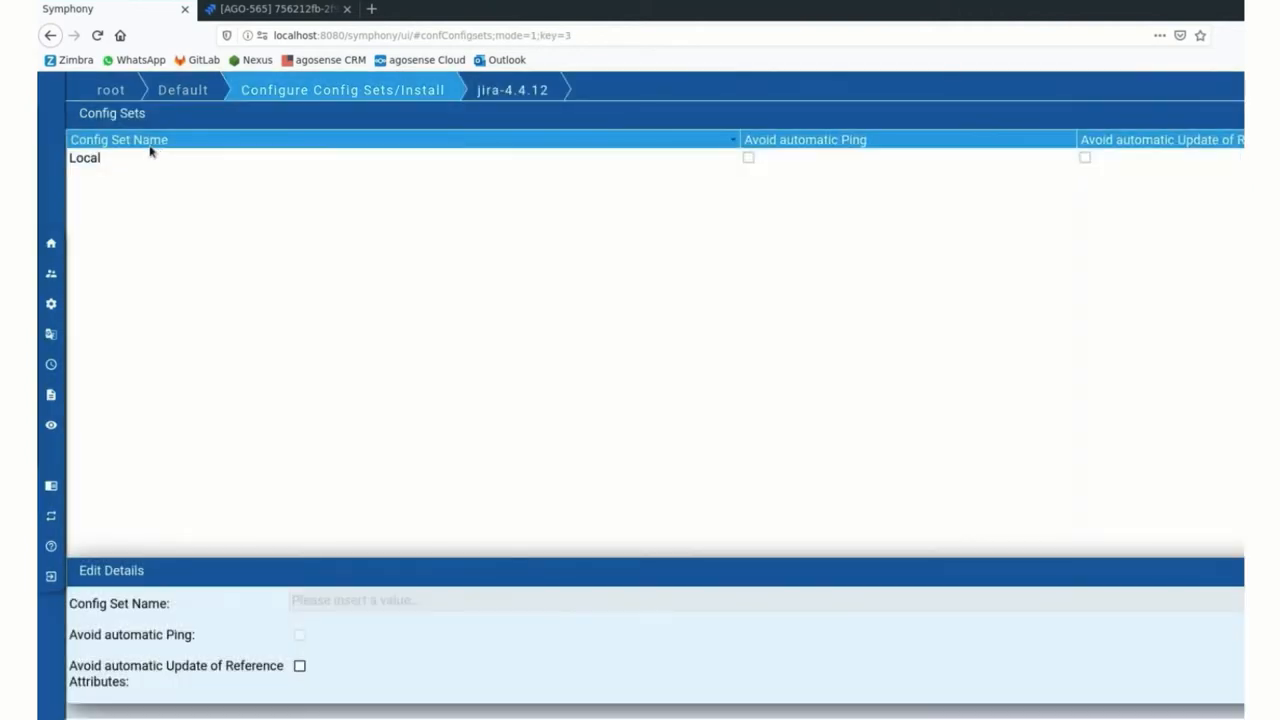
Review the Local config values (base URL, user, password) and return to the components list
click(84, 158)
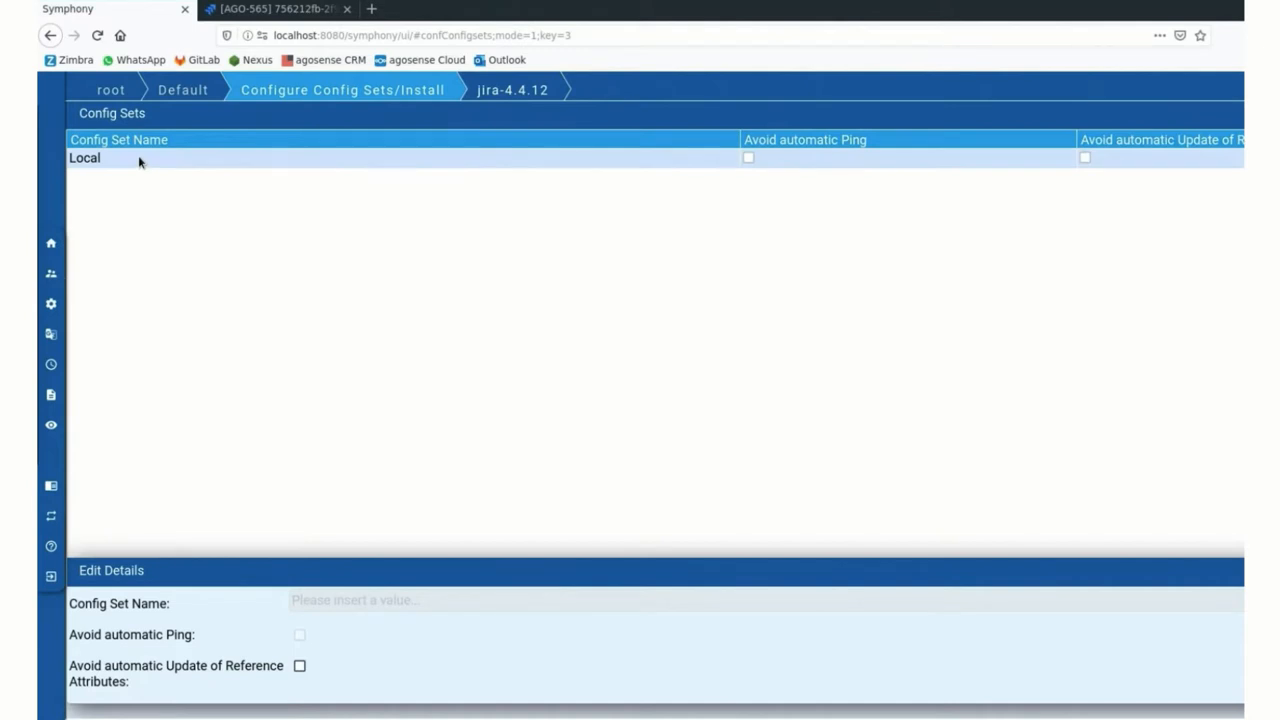
mouse_move(100, 172)
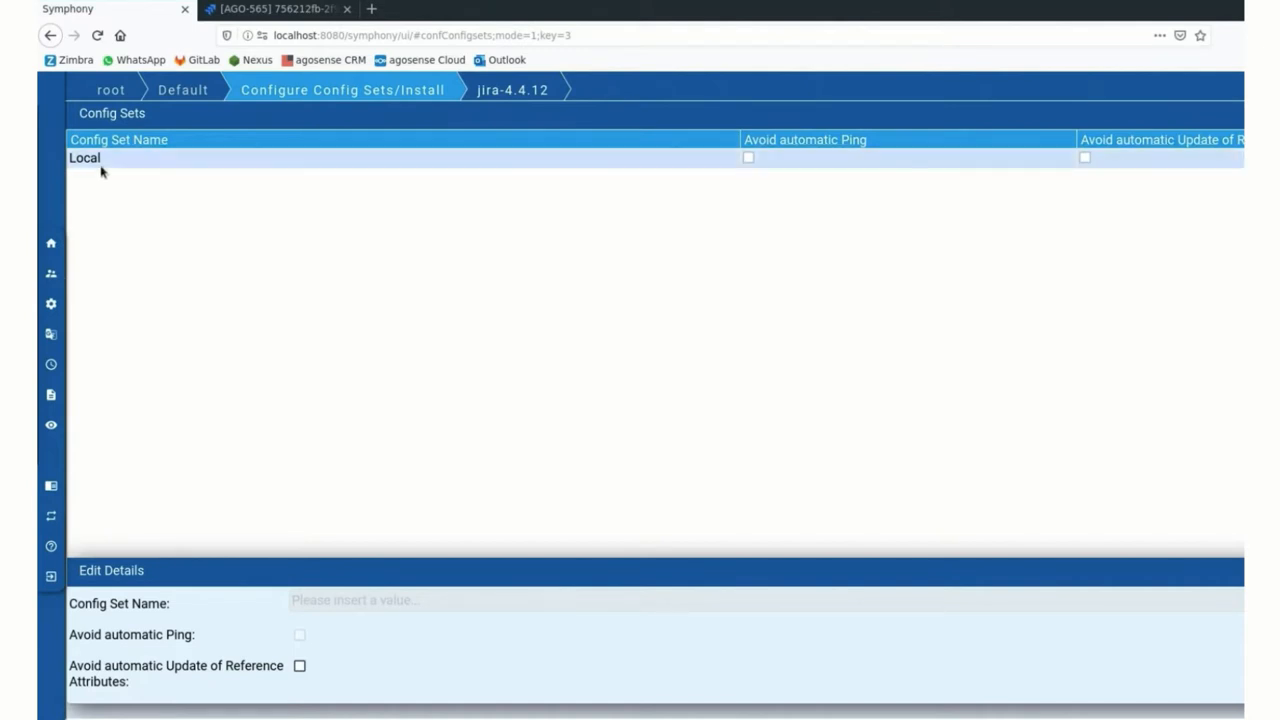
click(84, 158)
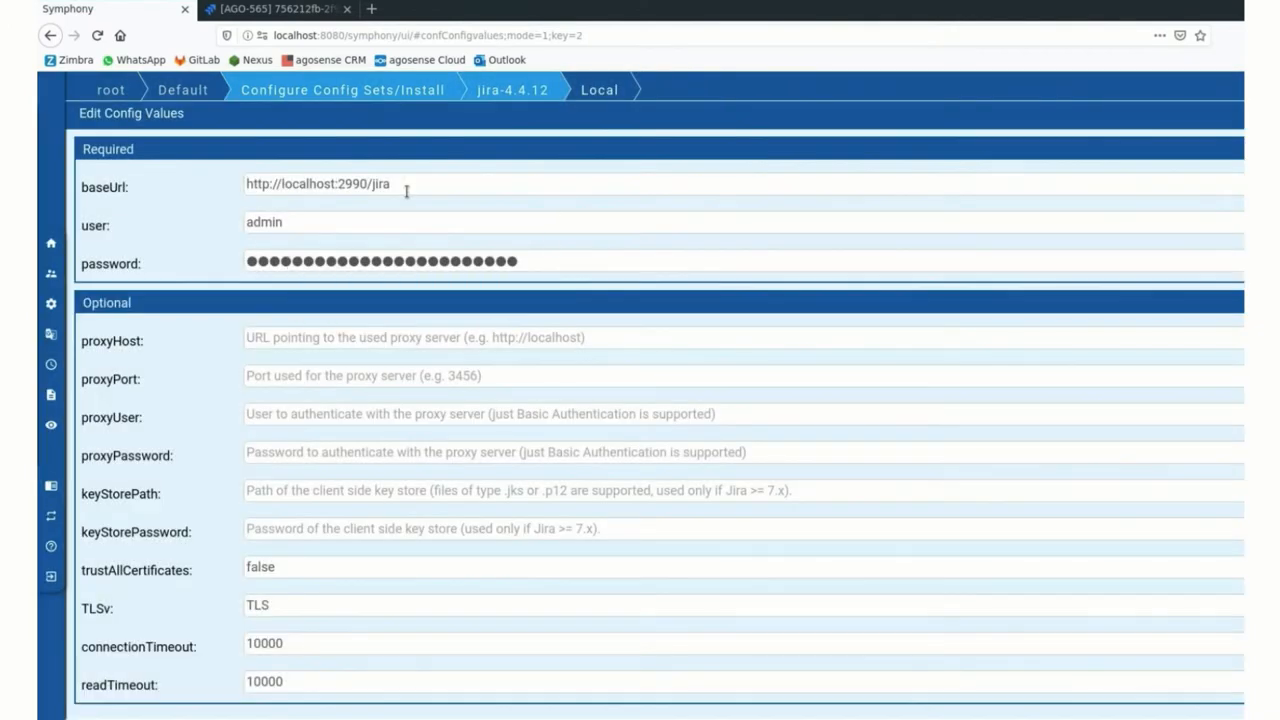
mouse_move(484, 176)
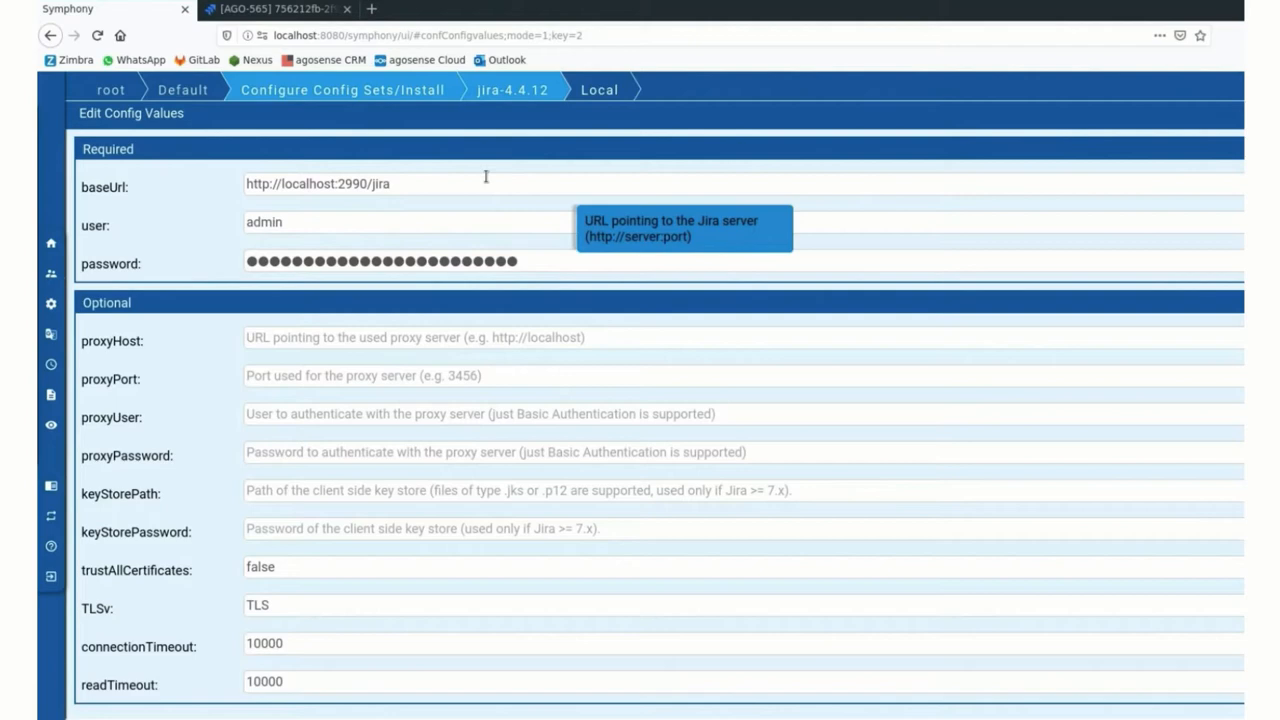
mouse_move(220, 182)
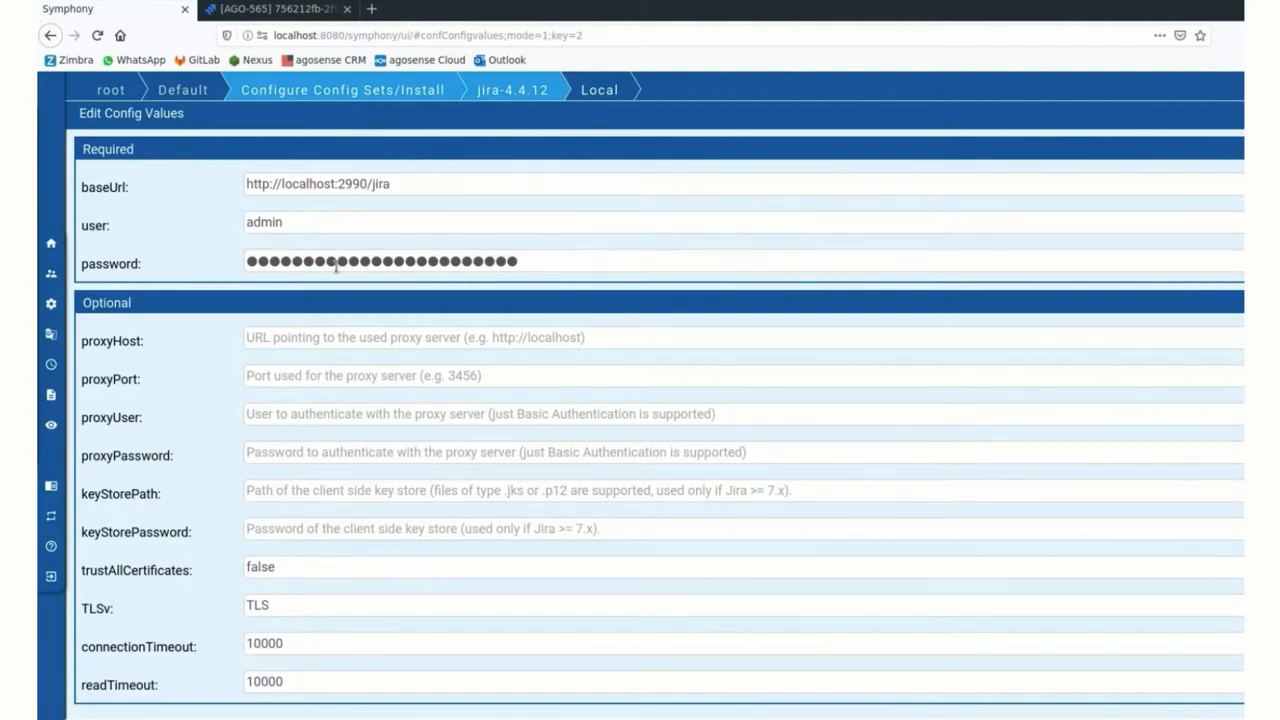
mouse_move(330, 232)
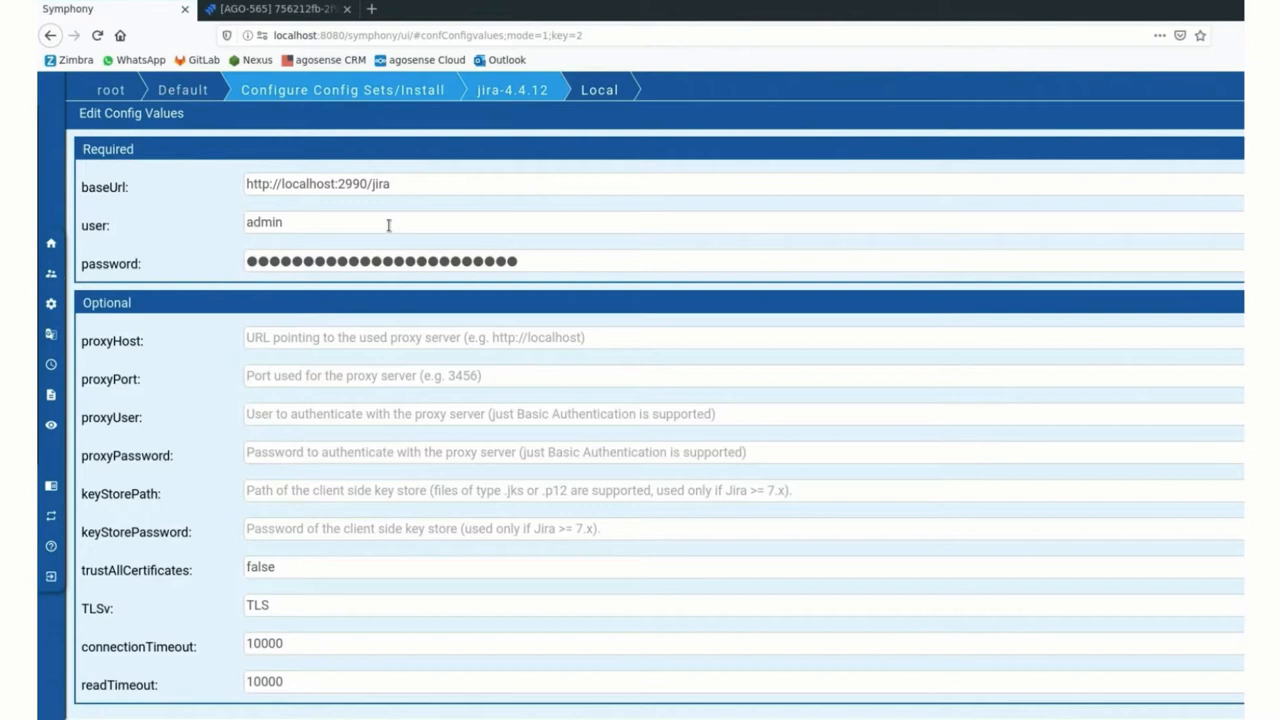
click(340, 88)
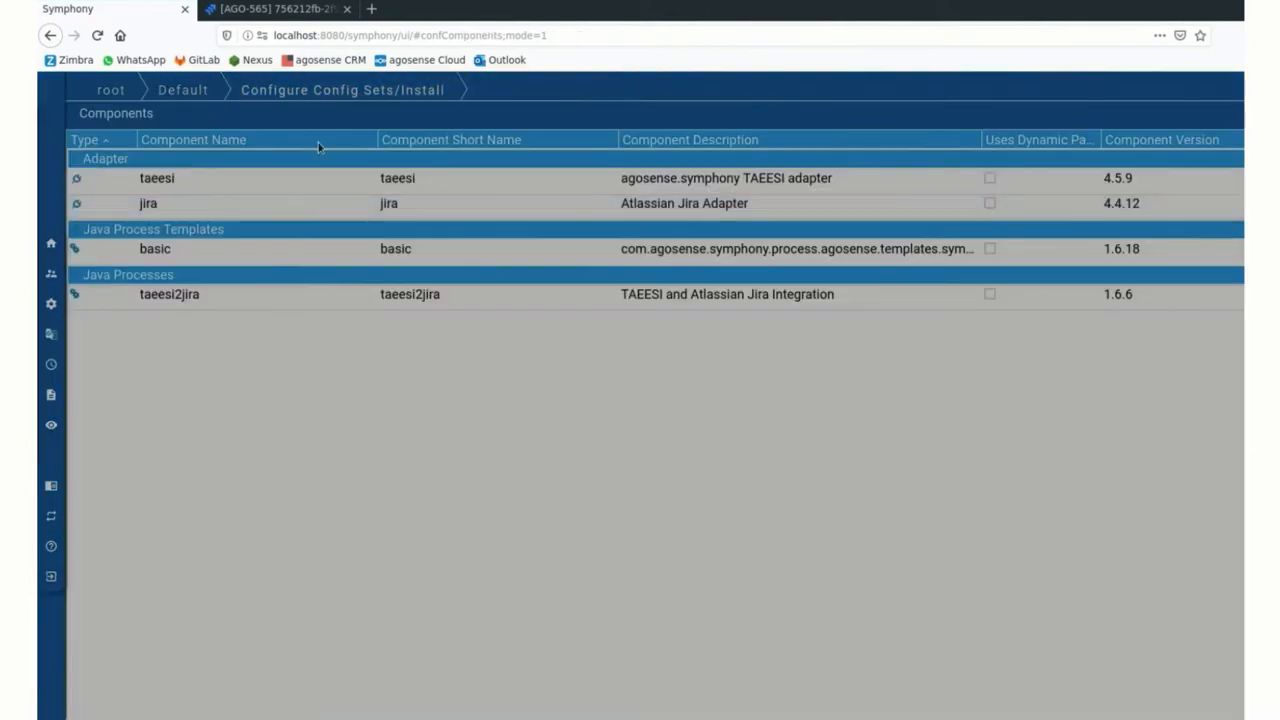
Review the taeesi adapter's DEV config values and return to the components list
double_click(156, 178)
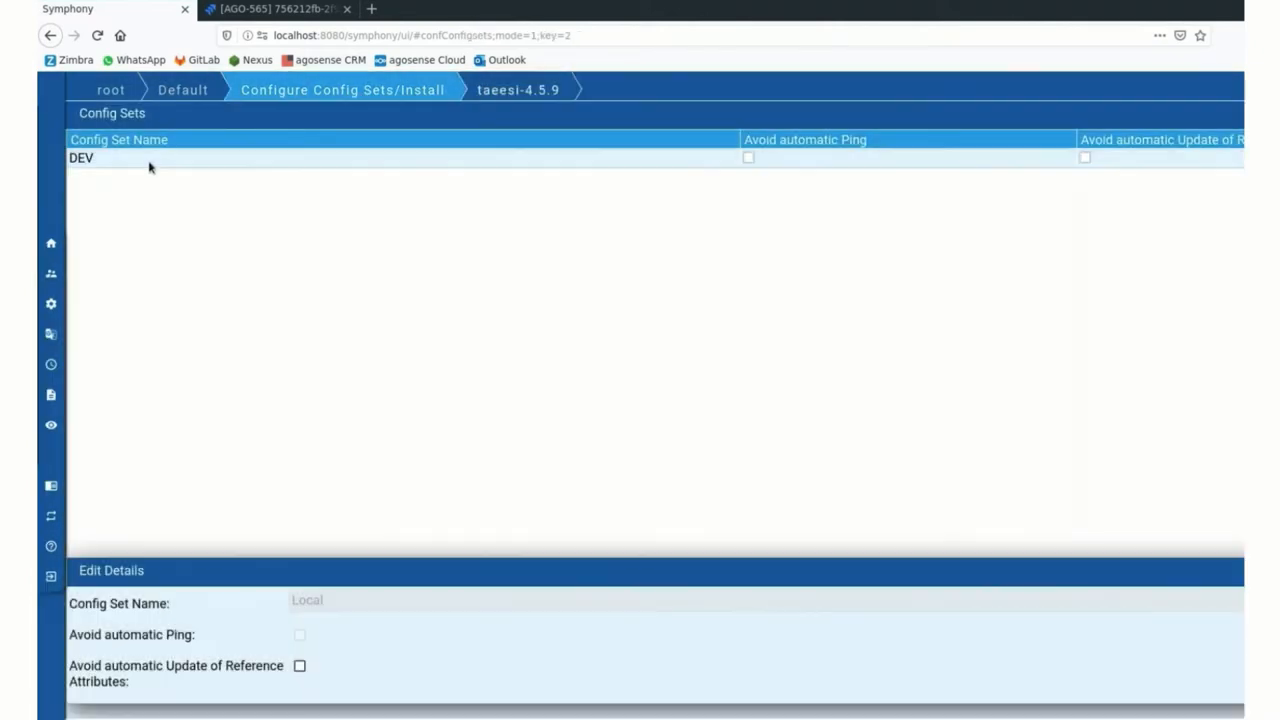
double_click(80, 158)
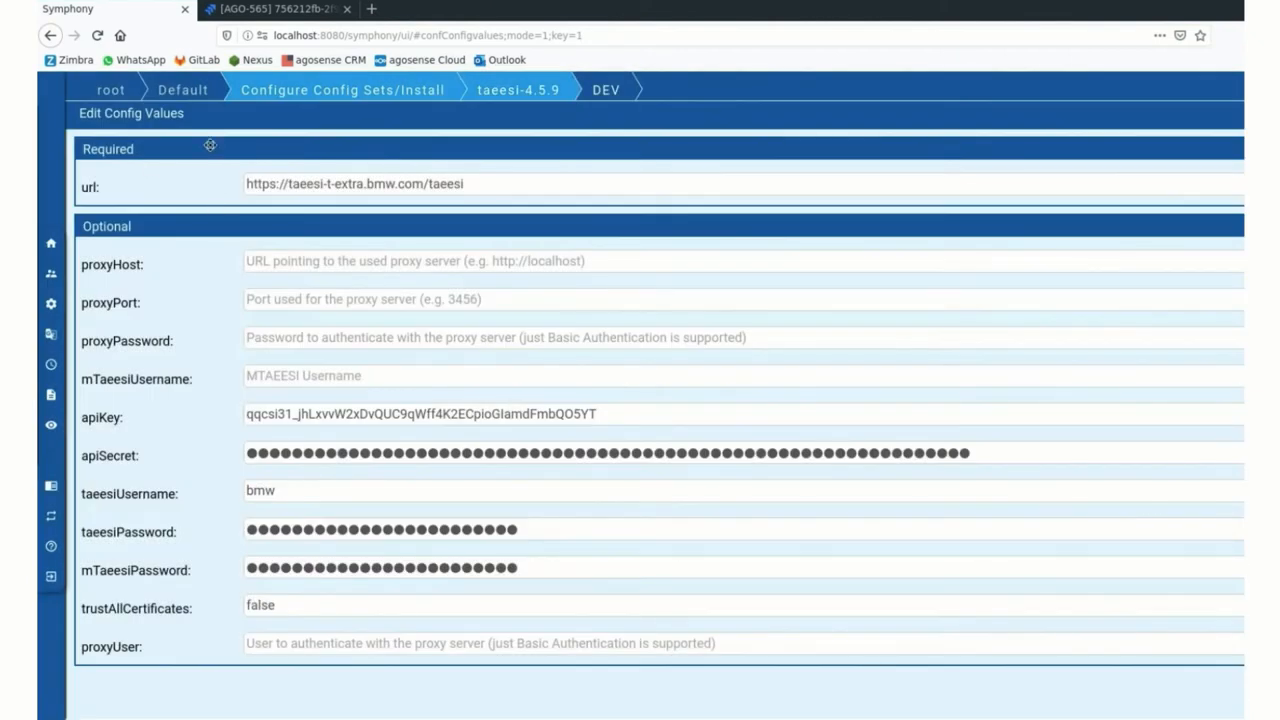
mouse_move(340, 88)
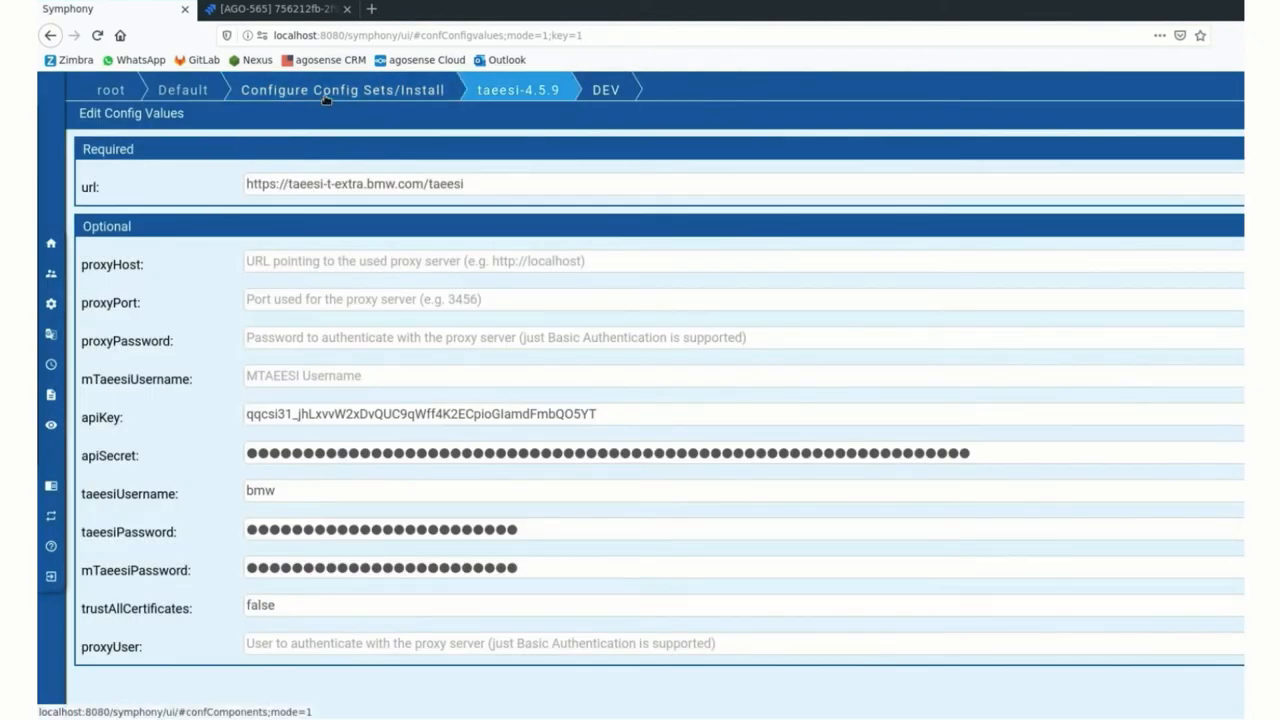
click(340, 88)
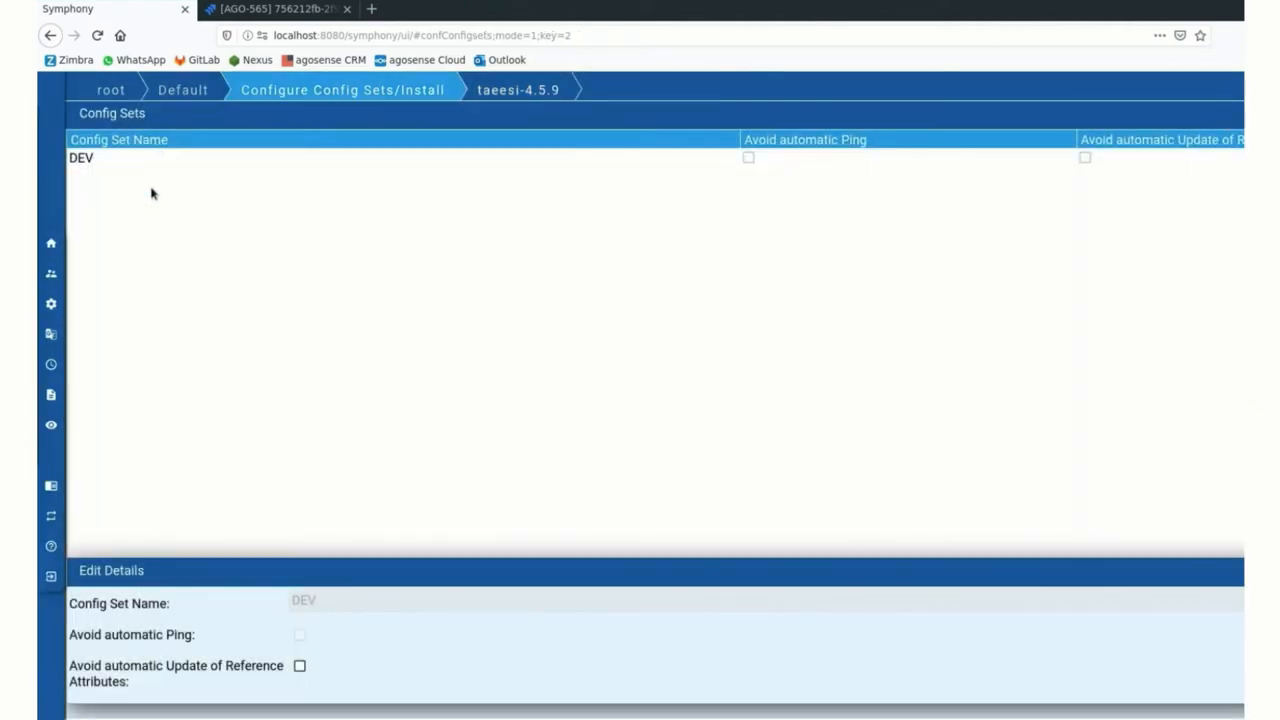
mouse_move(184, 178)
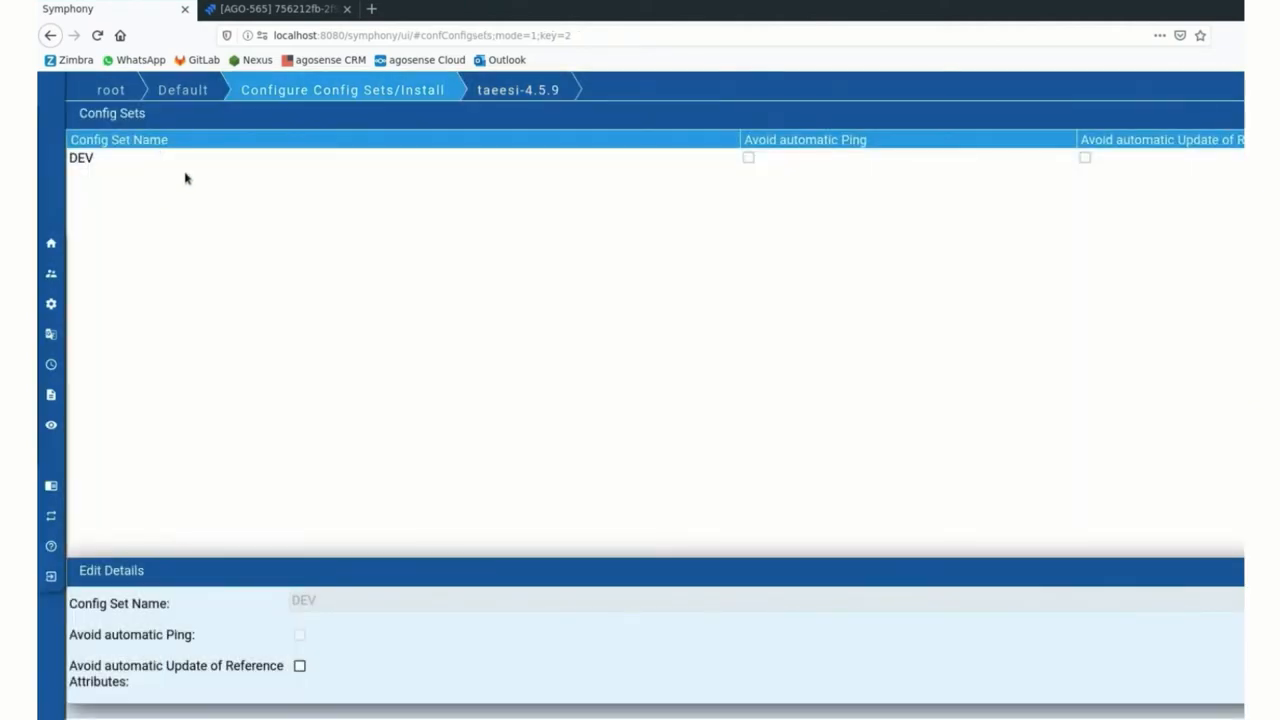
mouse_move(318, 104)
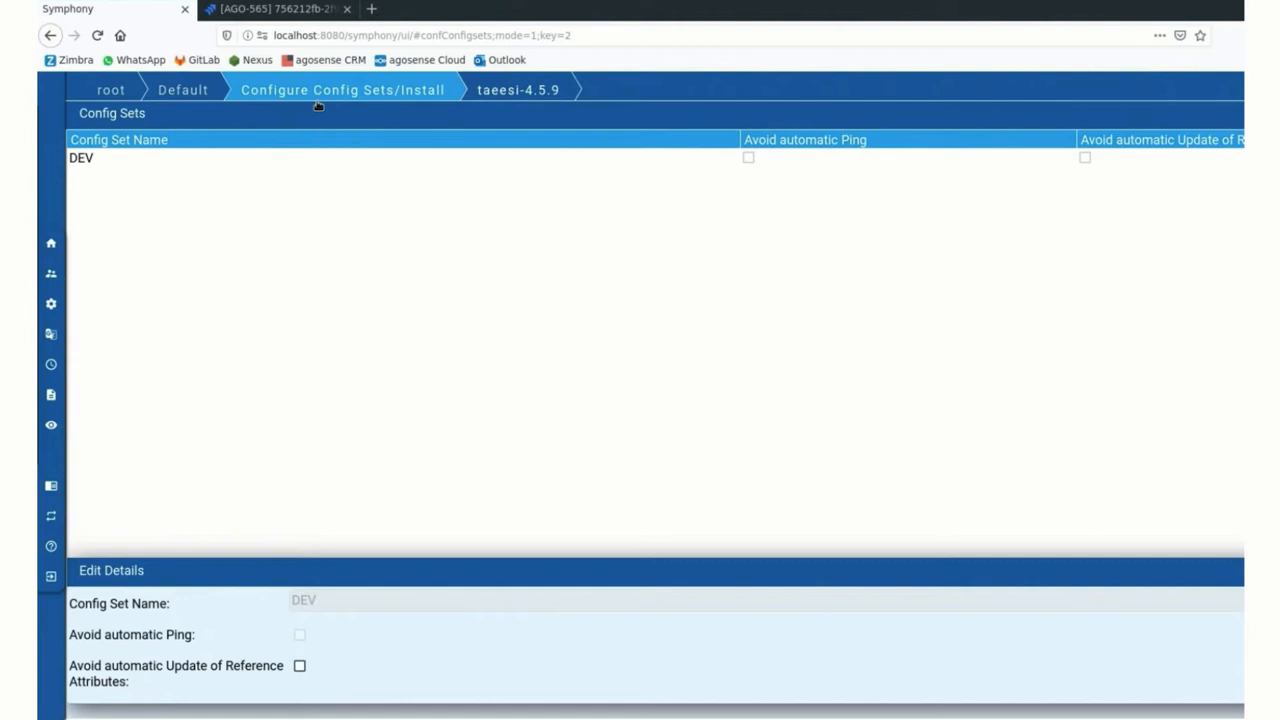
click(342, 88)
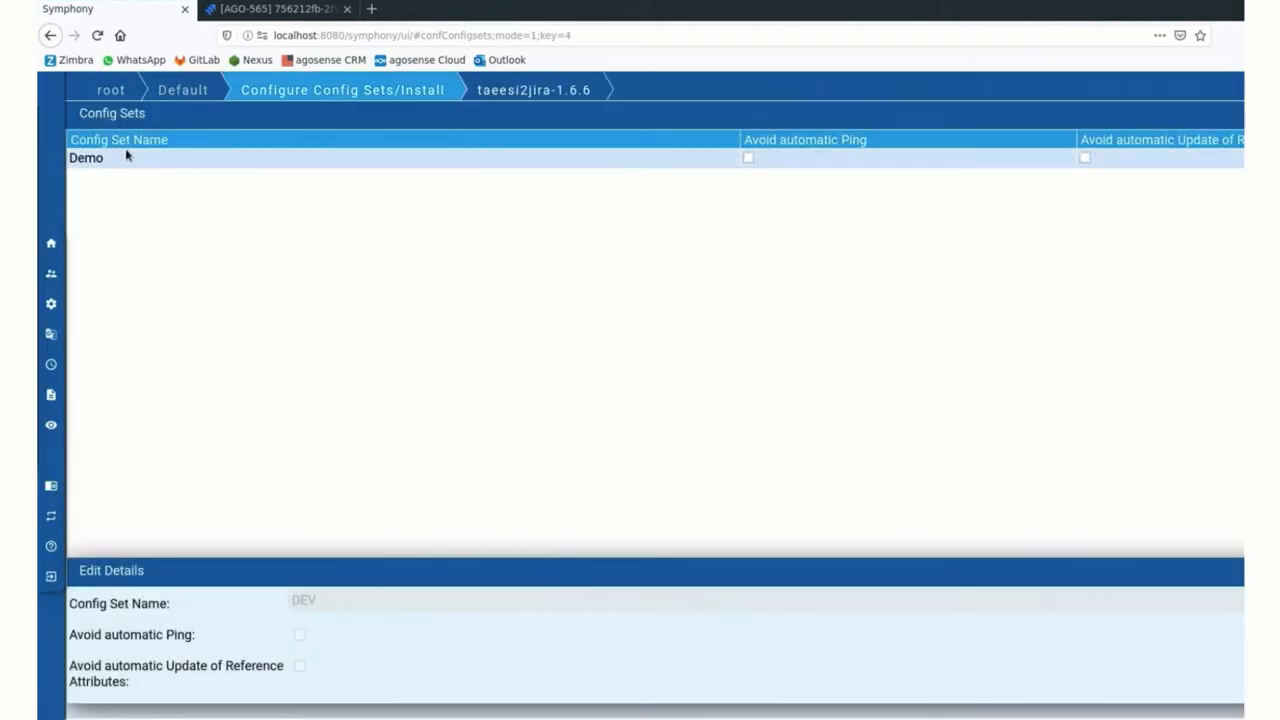
Review the Demo values (jiraConfig Local, taeesiConfig DEV, project AGO, type Bug) and go back
click(86, 158)
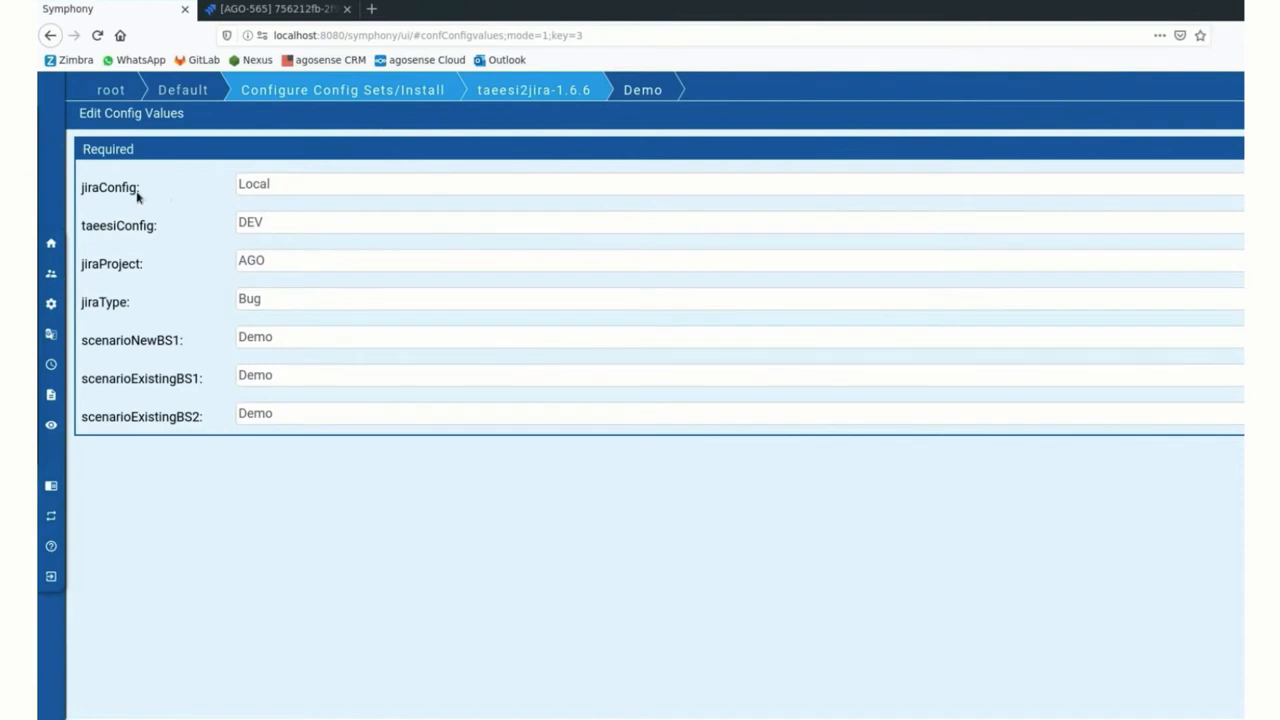
mouse_move(250, 190)
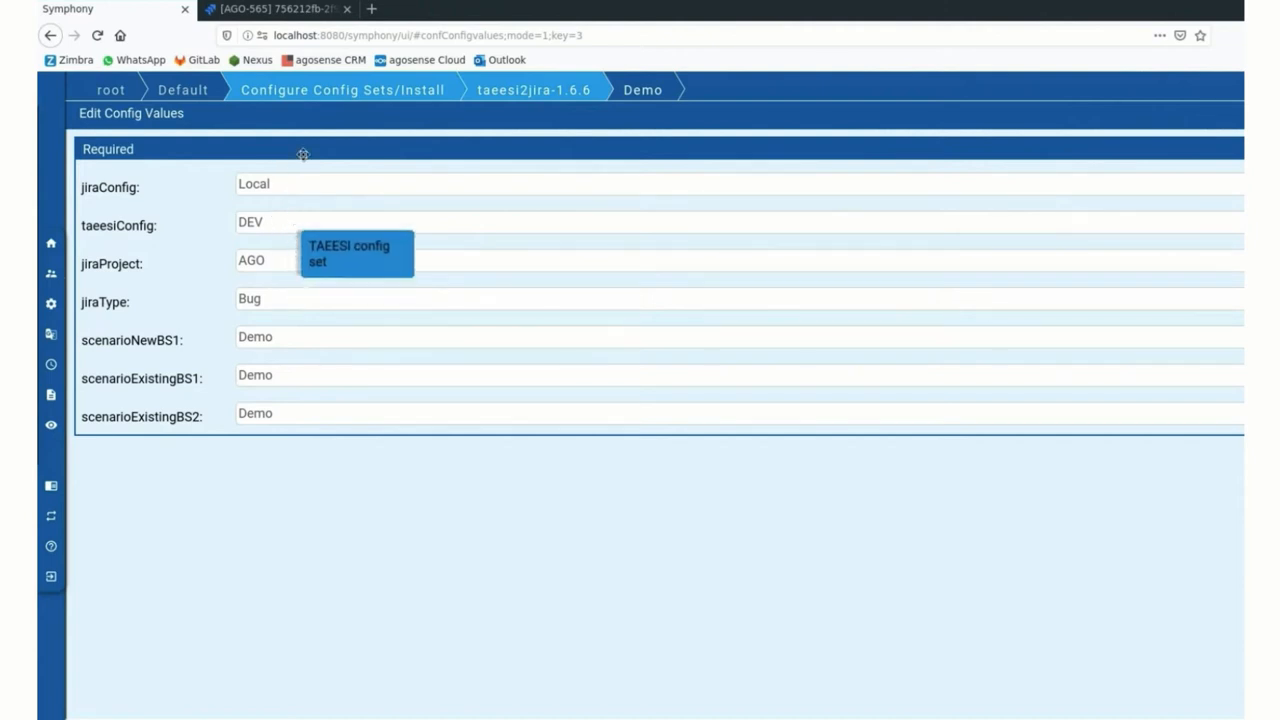
mouse_move(276, 268)
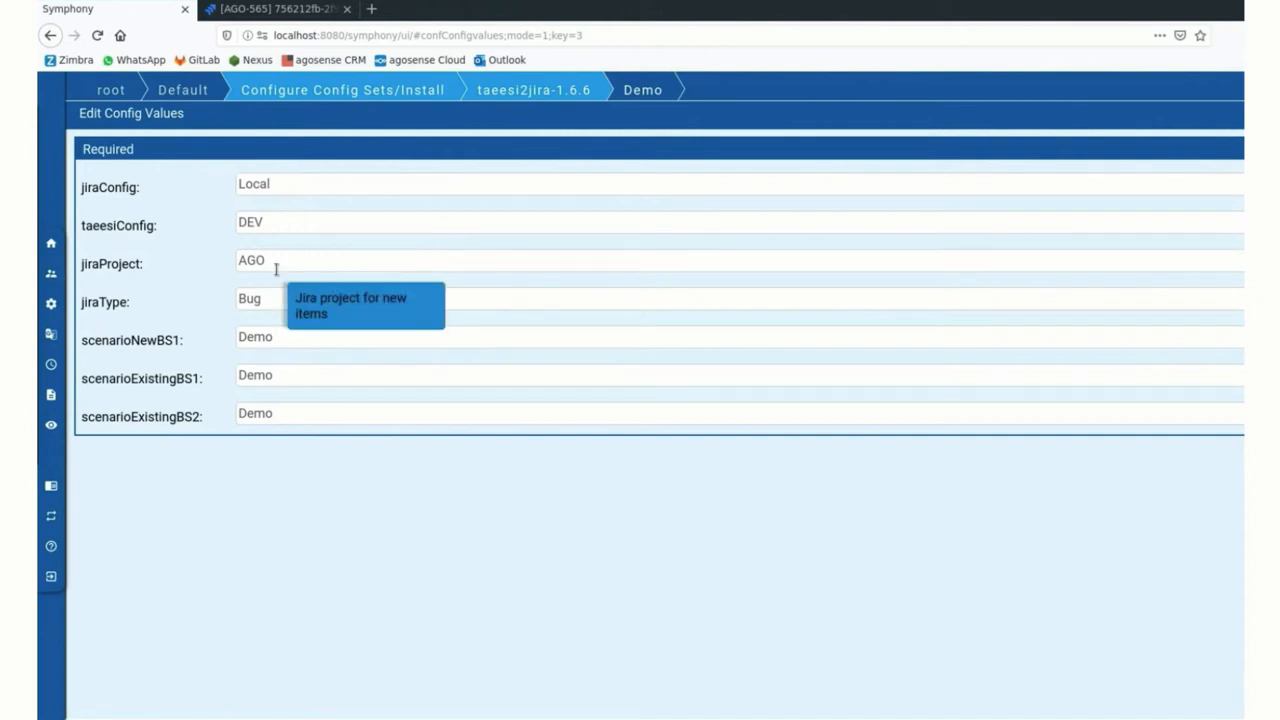
mouse_move(780, 288)
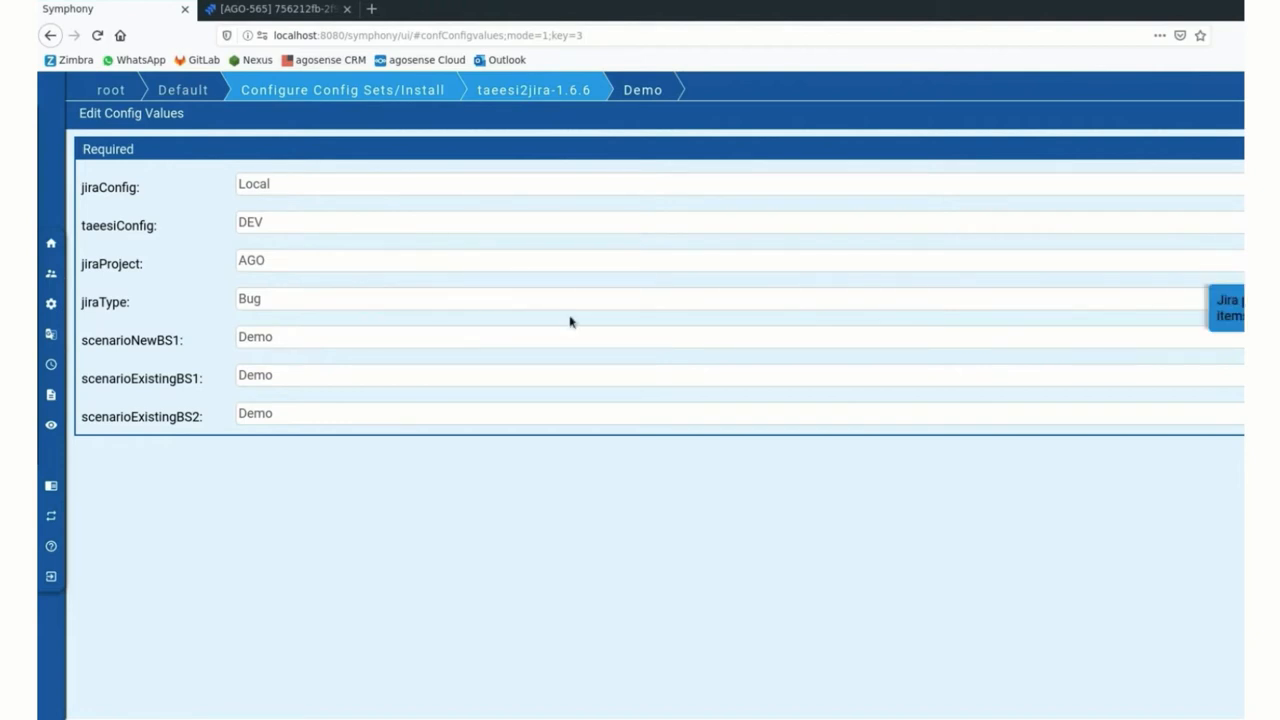
mouse_move(396, 296)
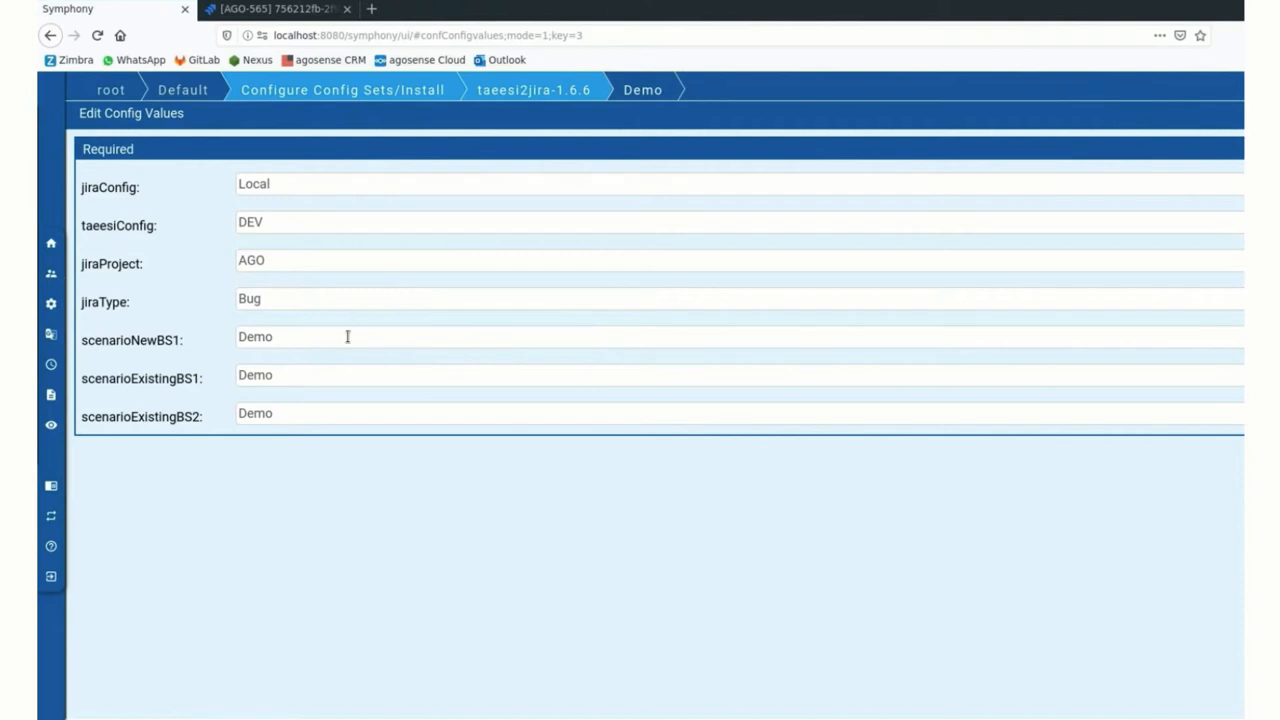
mouse_move(360, 404)
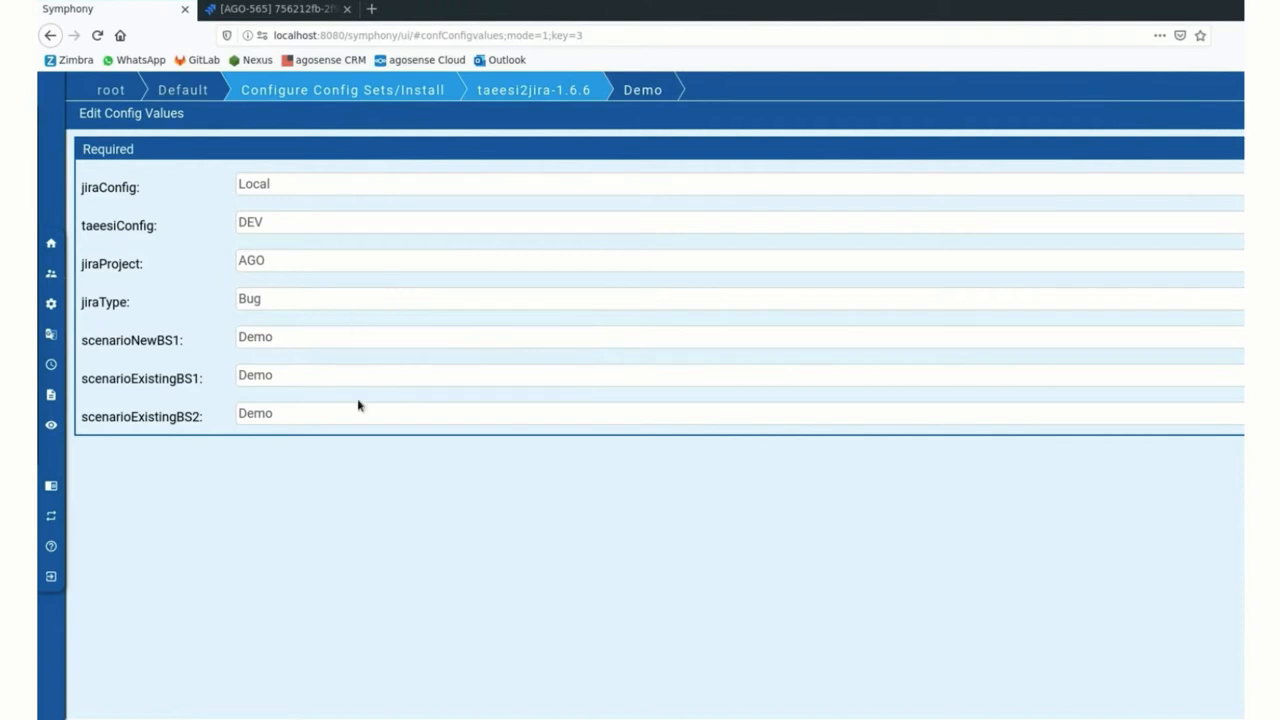
mouse_move(376, 336)
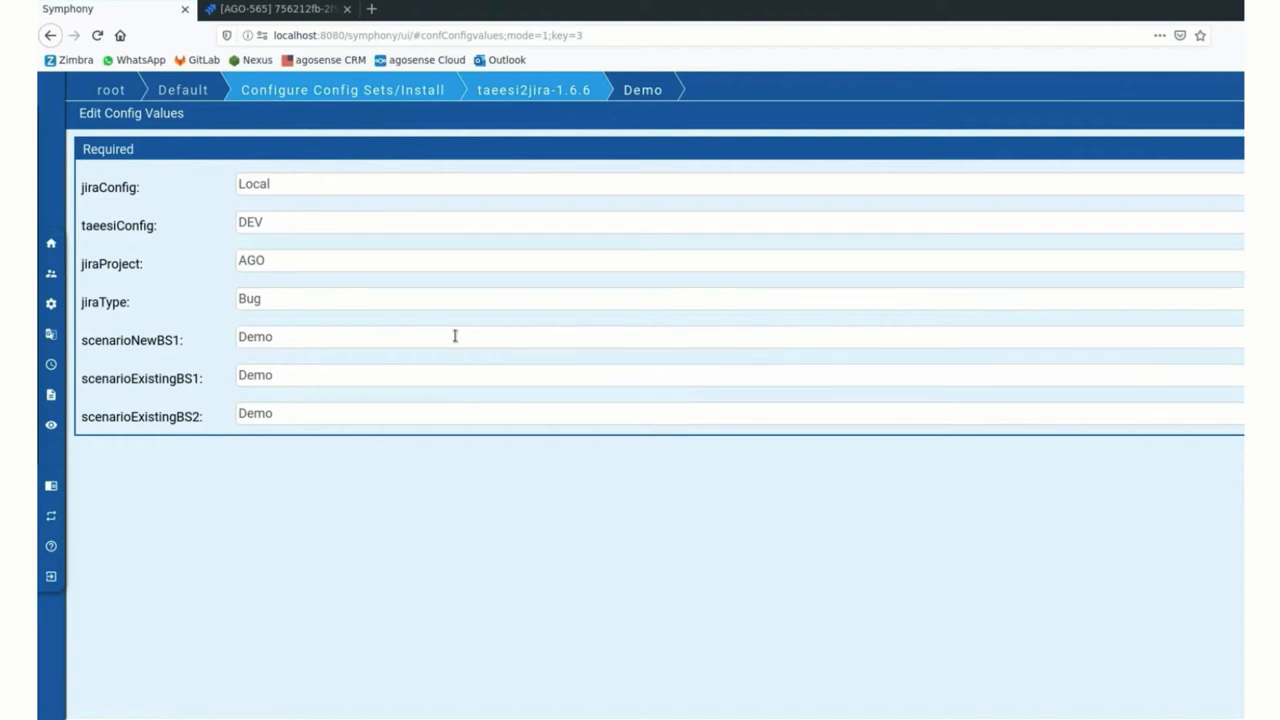
mouse_move(170, 350)
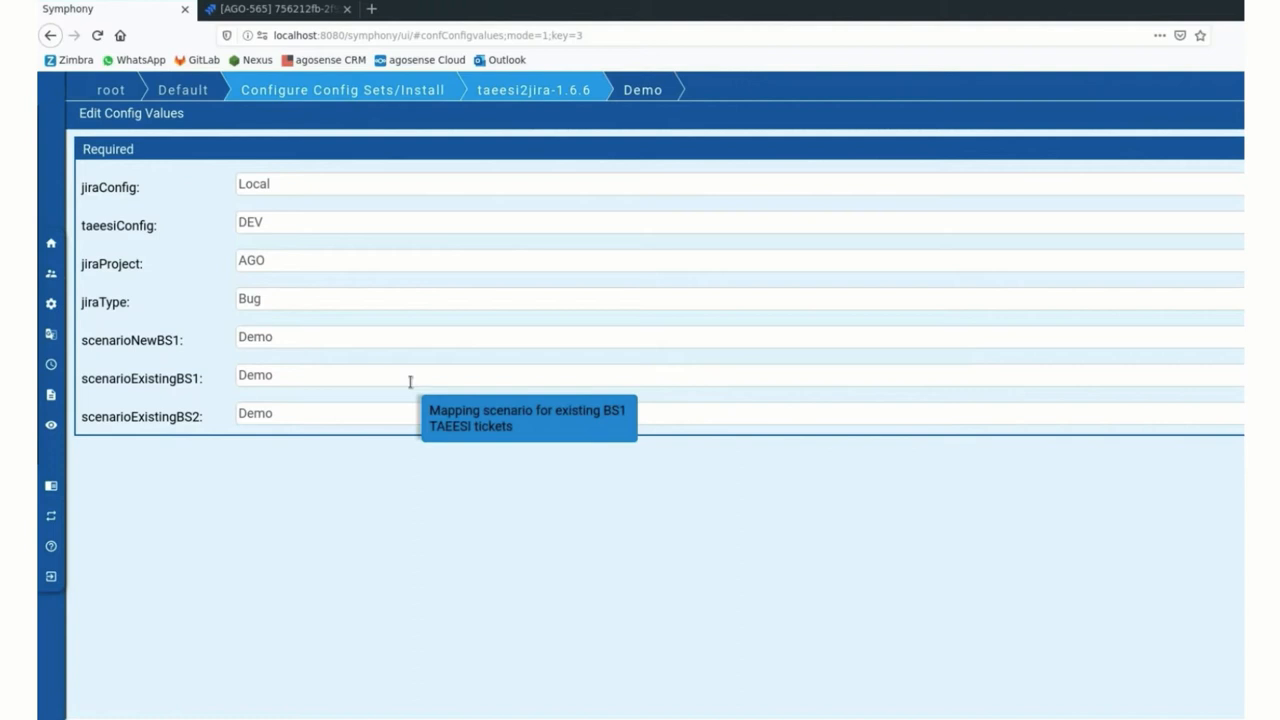
mouse_move(372, 424)
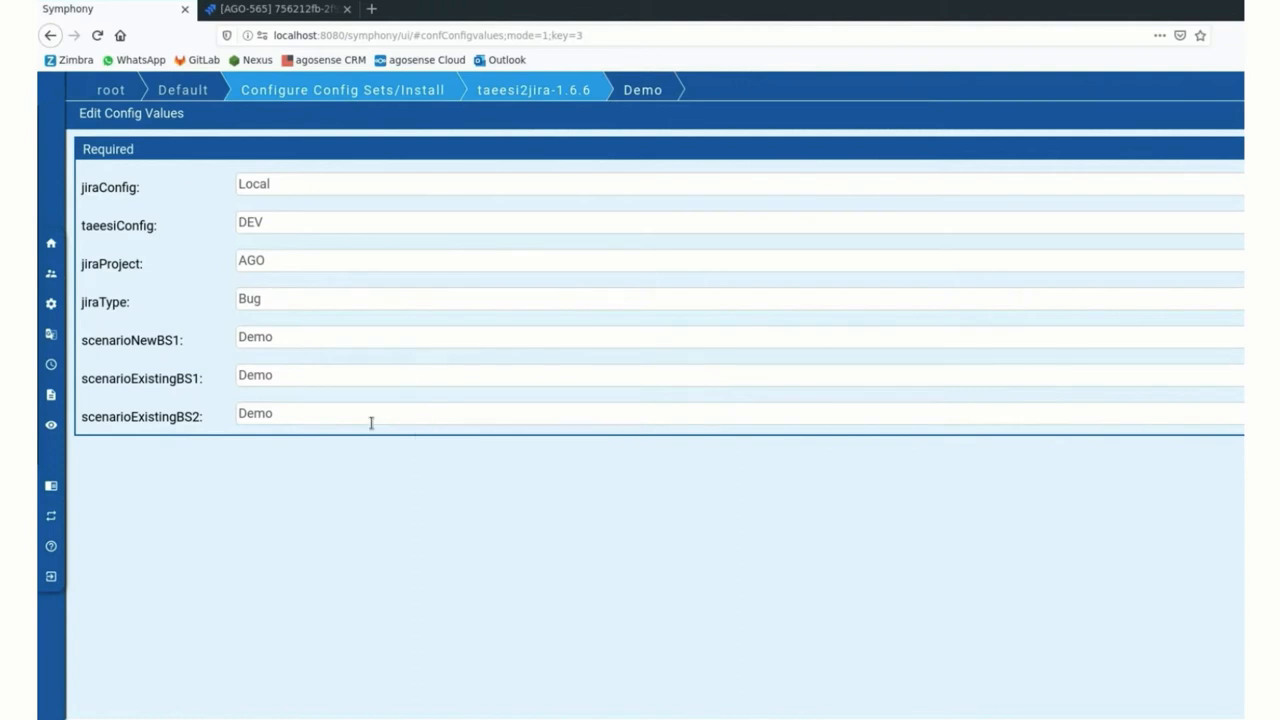
mouse_move(336, 408)
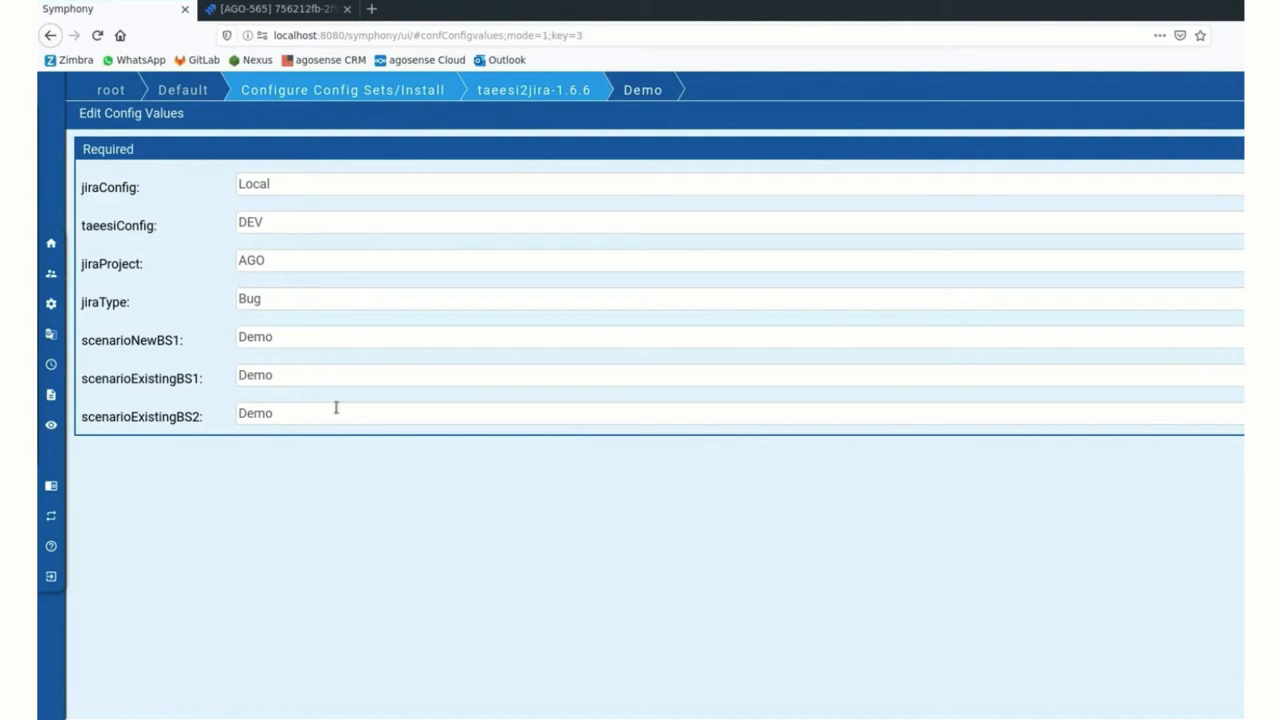
mouse_move(404, 224)
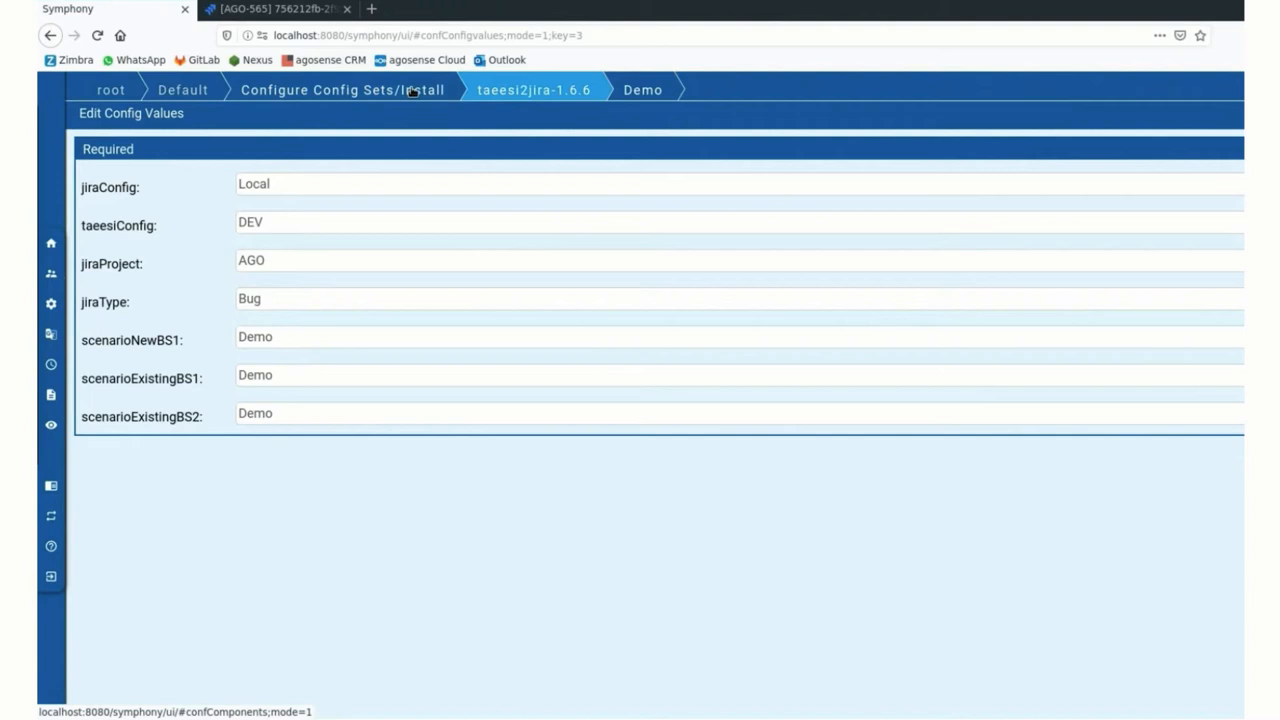
click(340, 88)
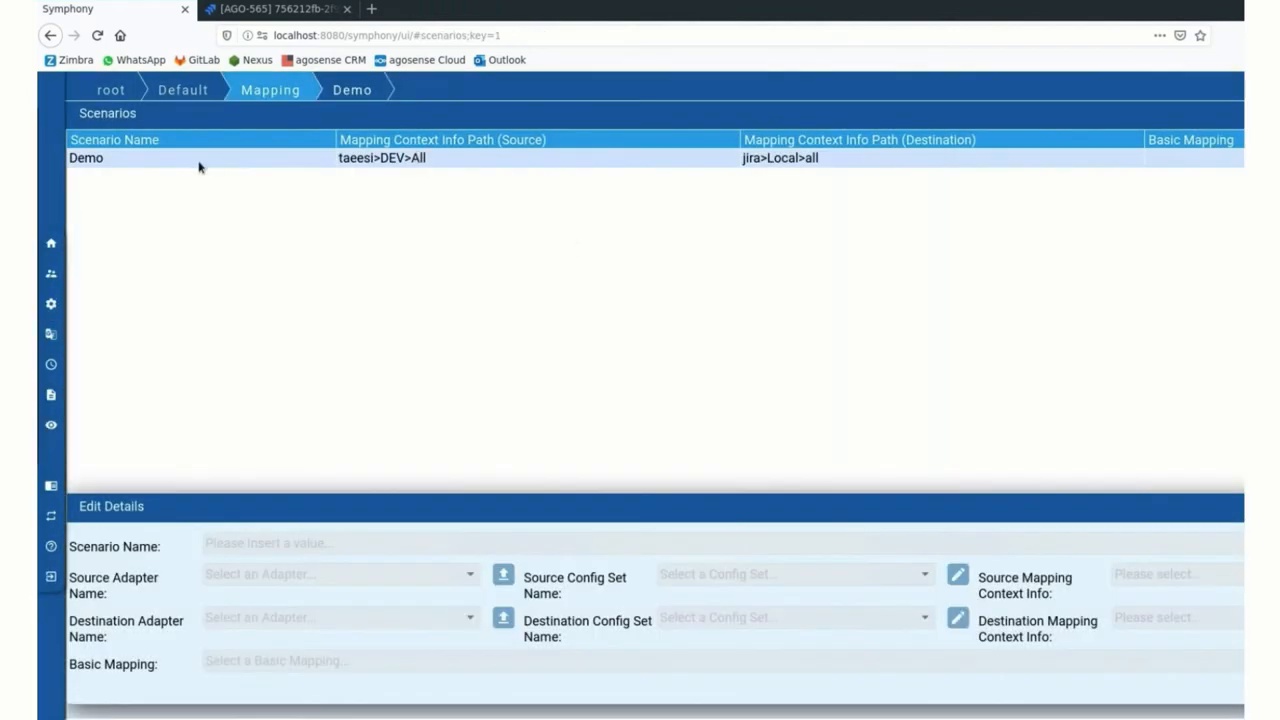
Review the Demo mappings (Title→summary, Error Description→description) and Jira destination attributes, then go to Scheduling
double_click(86, 158)
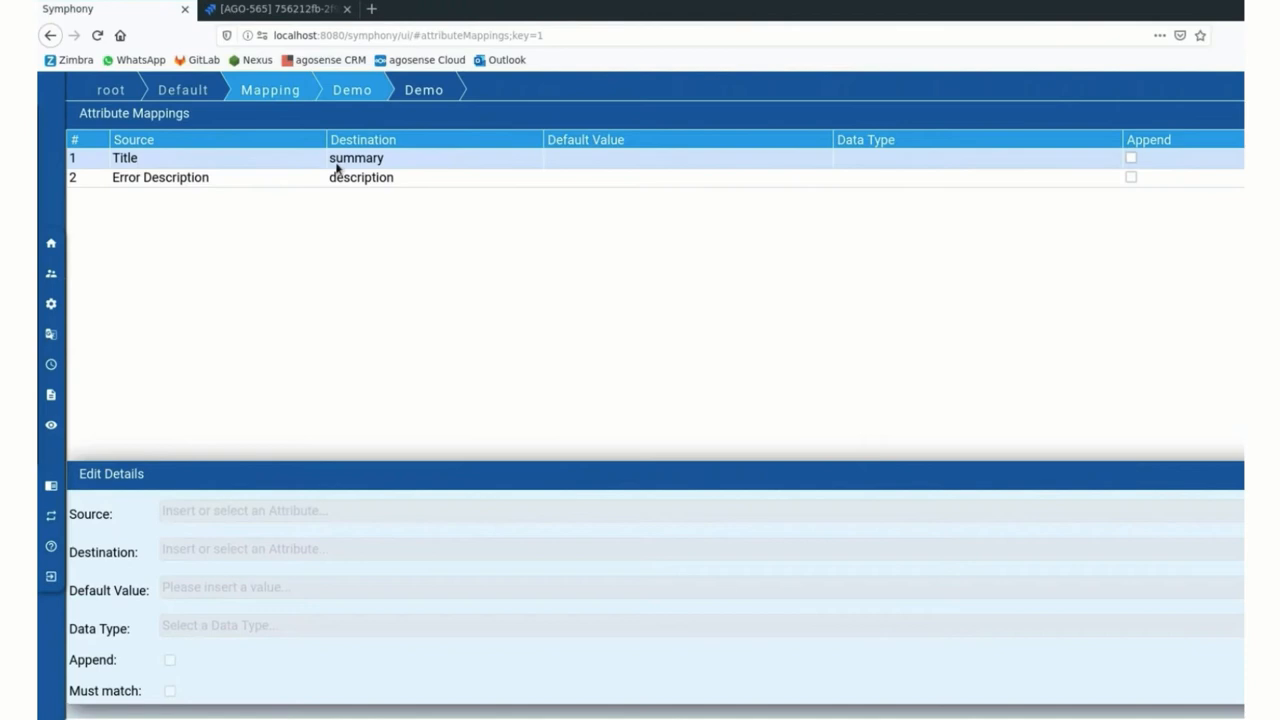
click(160, 176)
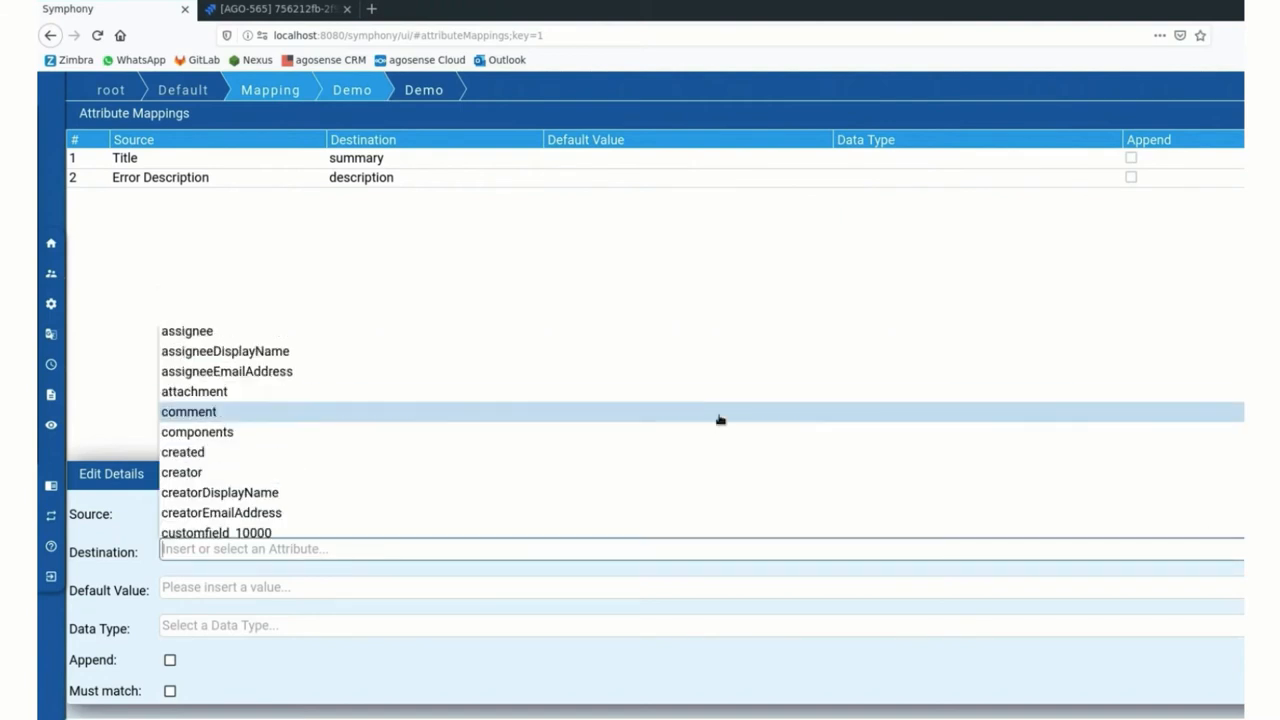
scroll(down, 3)
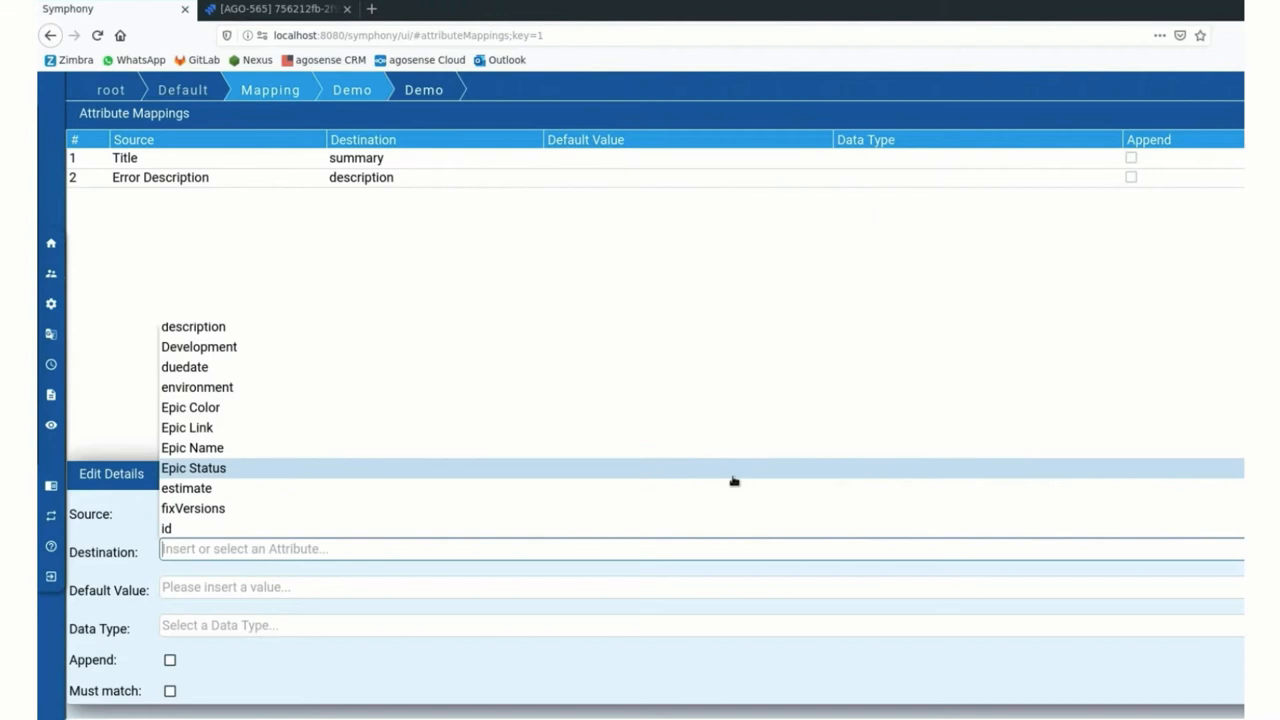
mouse_move(756, 408)
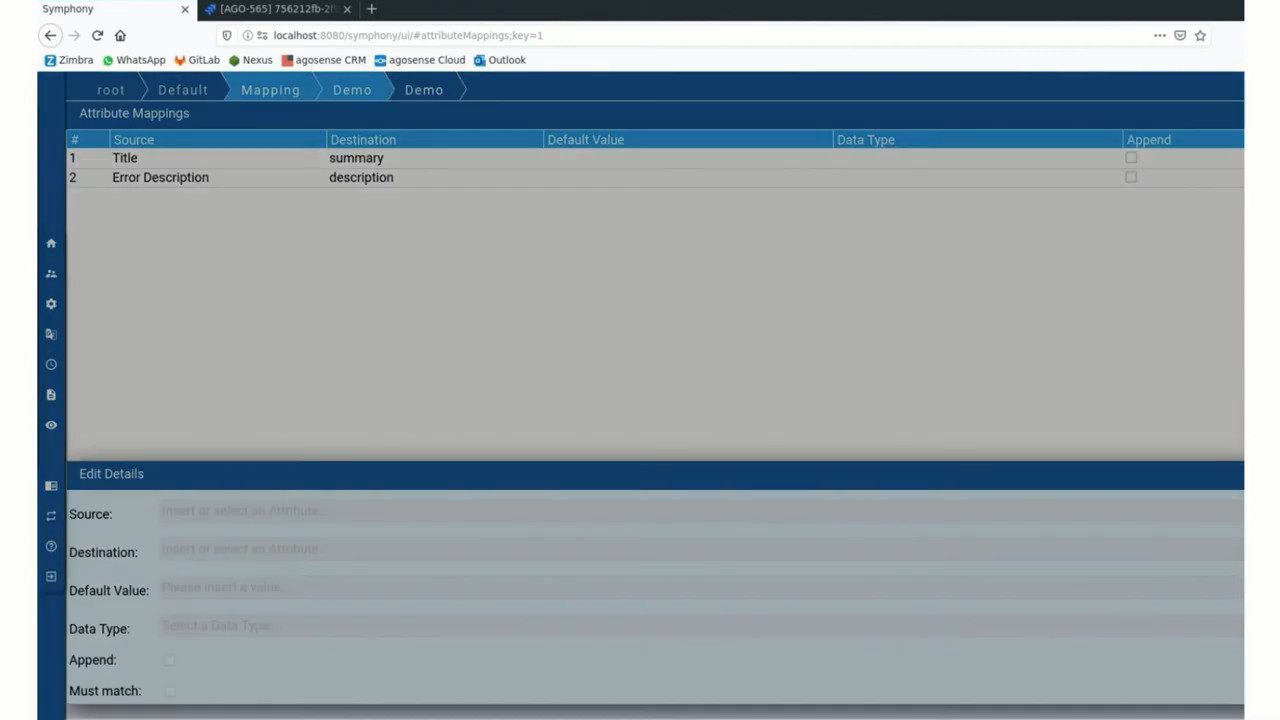
click(124, 158)
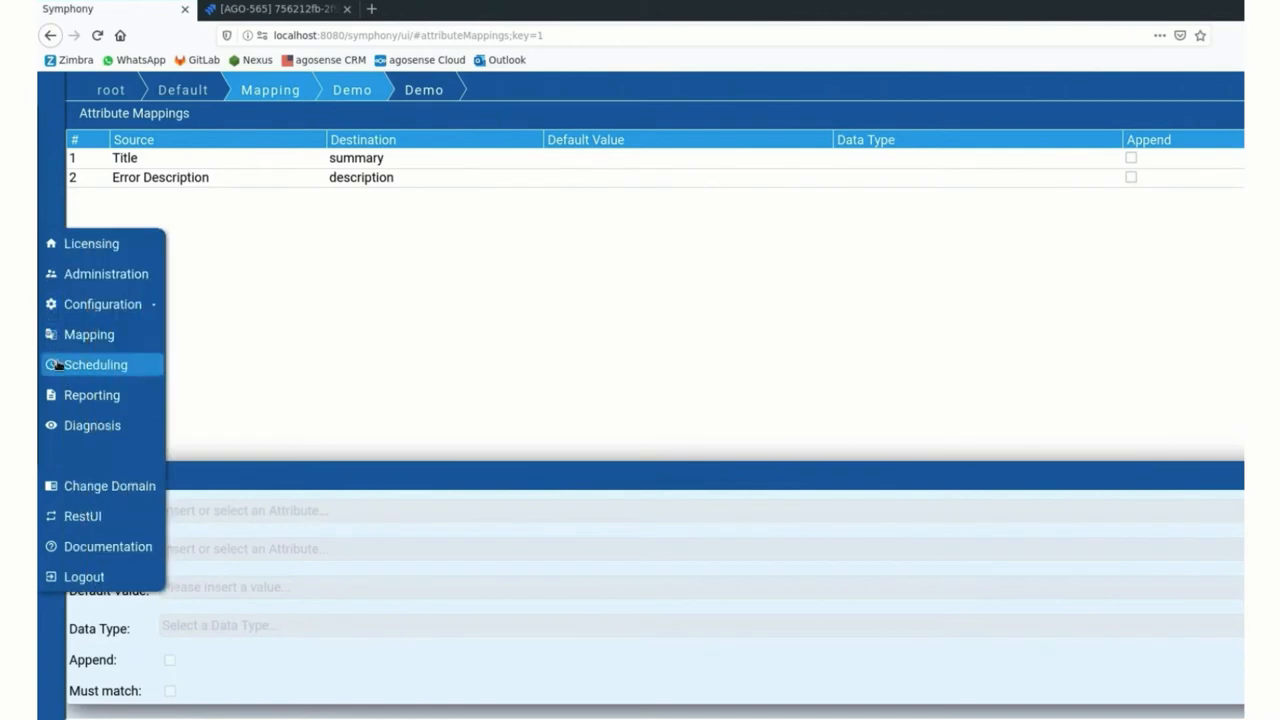
click(96, 364)
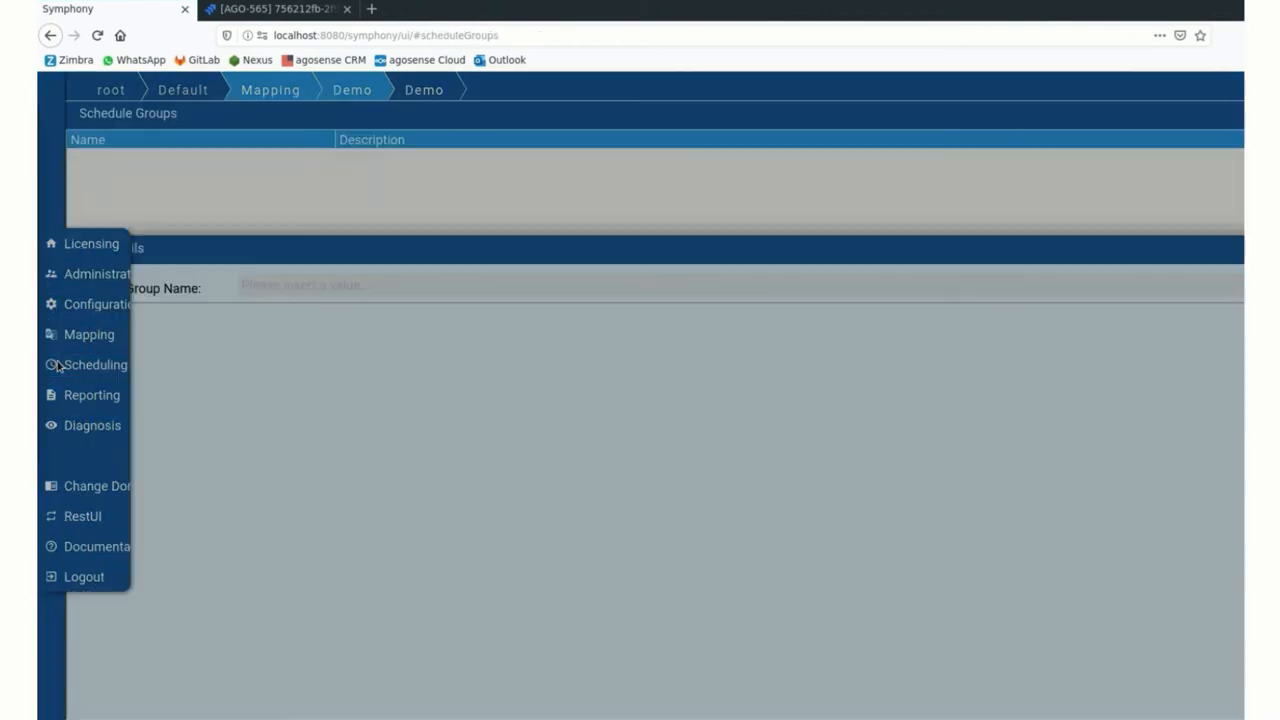
Check the Demo schedule's cron definition 0 15 10 ? * * (10:15) and return to Schedules
click(96, 364)
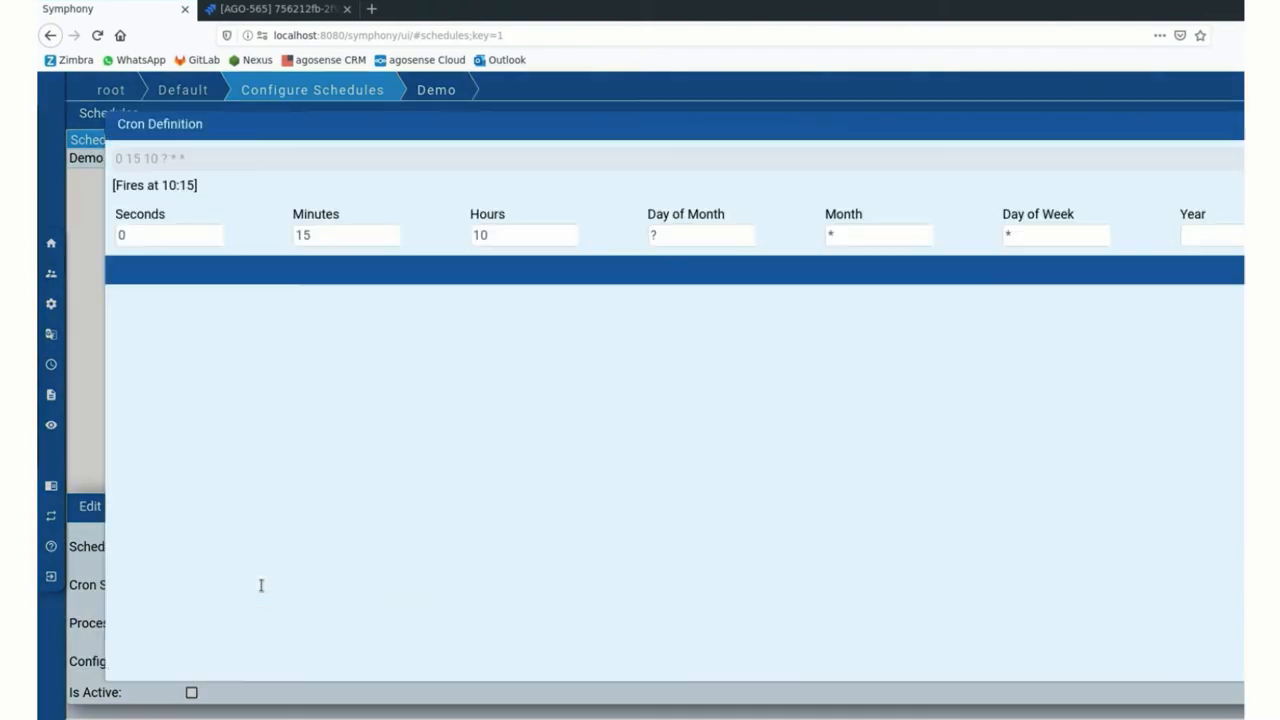
mouse_move(208, 224)
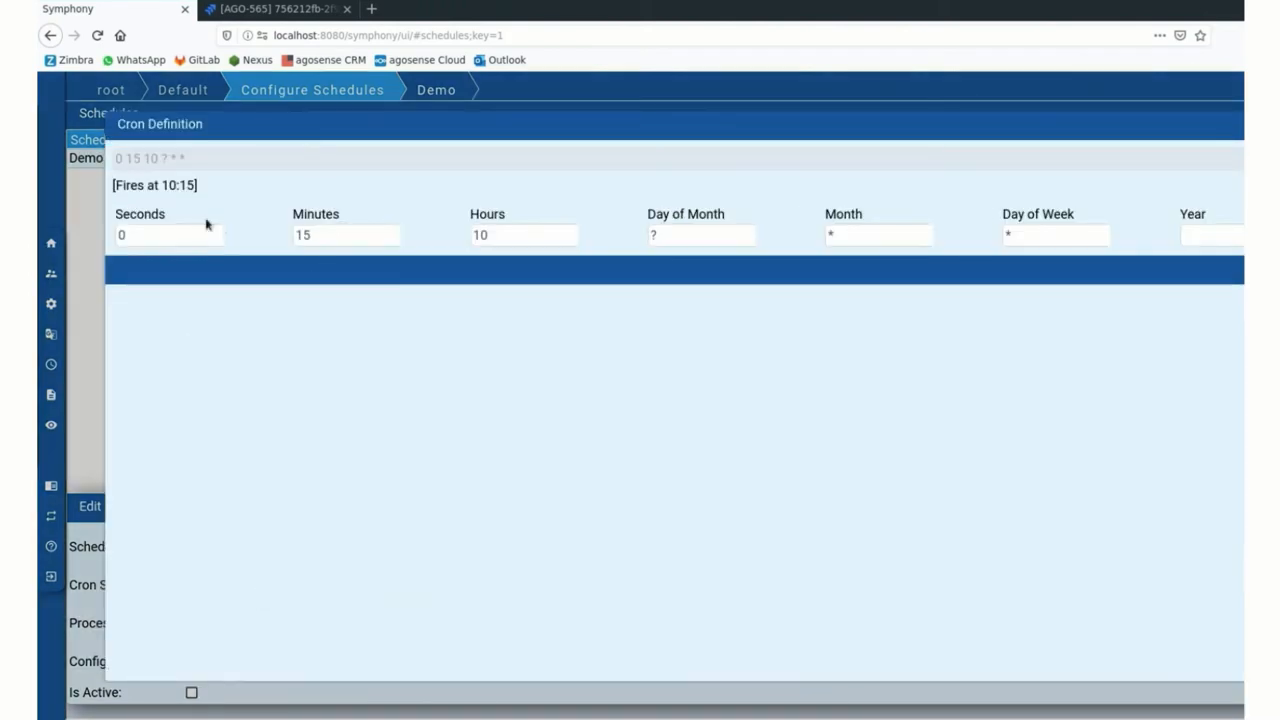
mouse_move(968, 216)
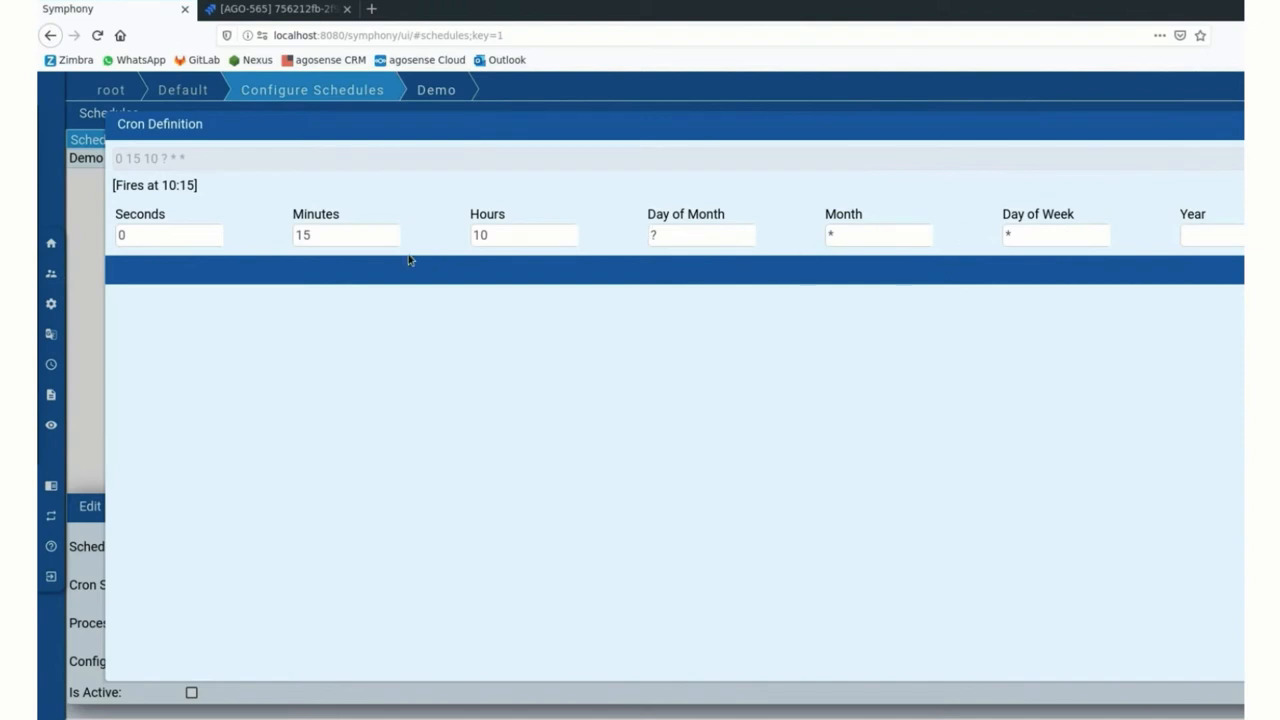
click(524, 236)
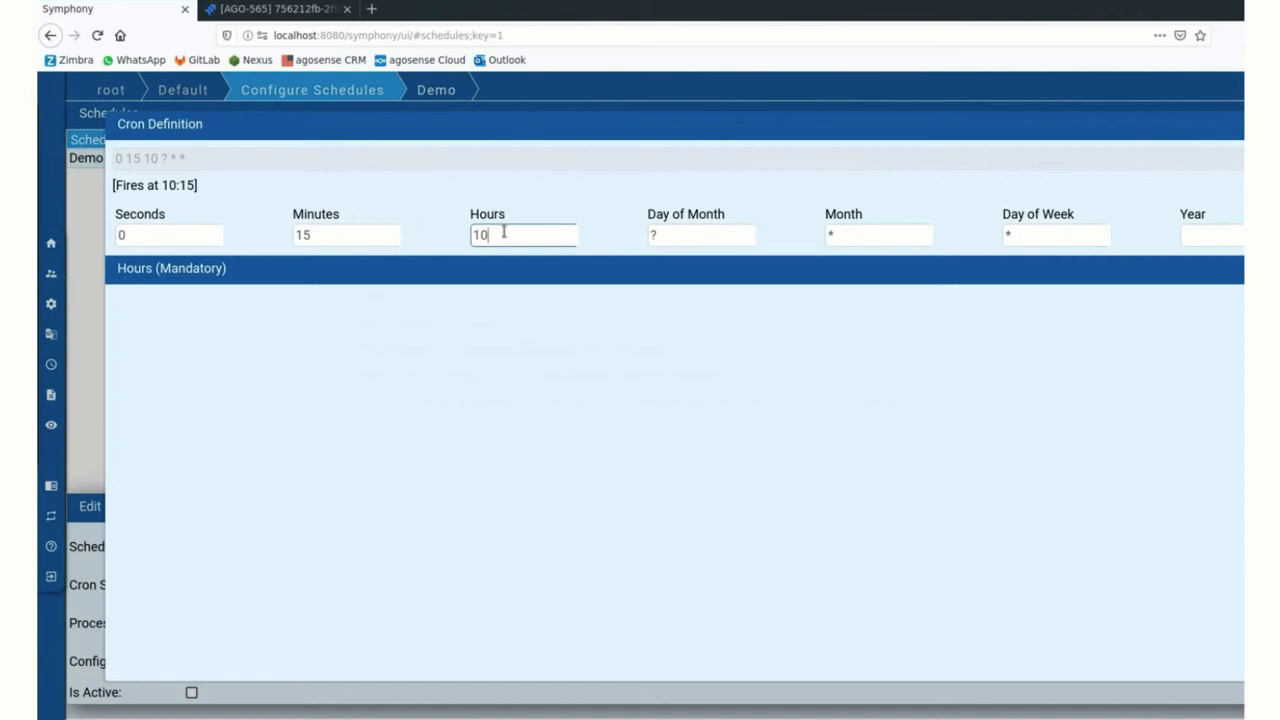
click(700, 234)
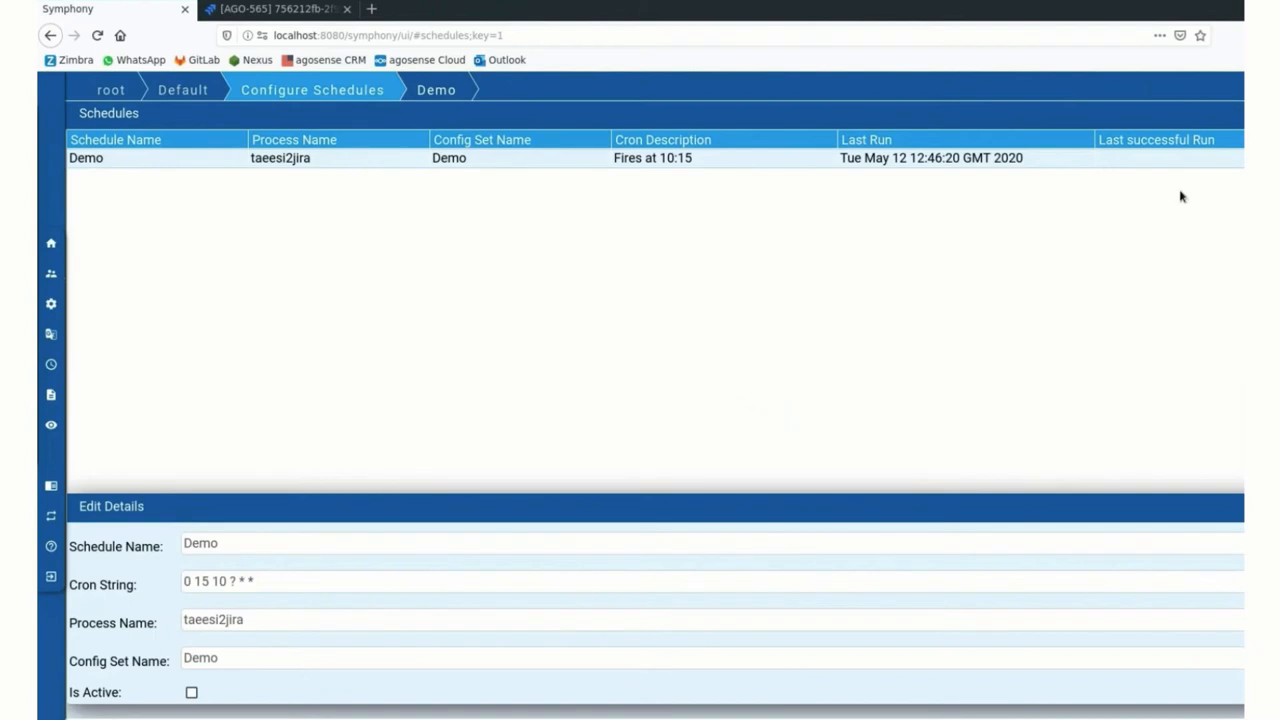
mouse_move(710, 152)
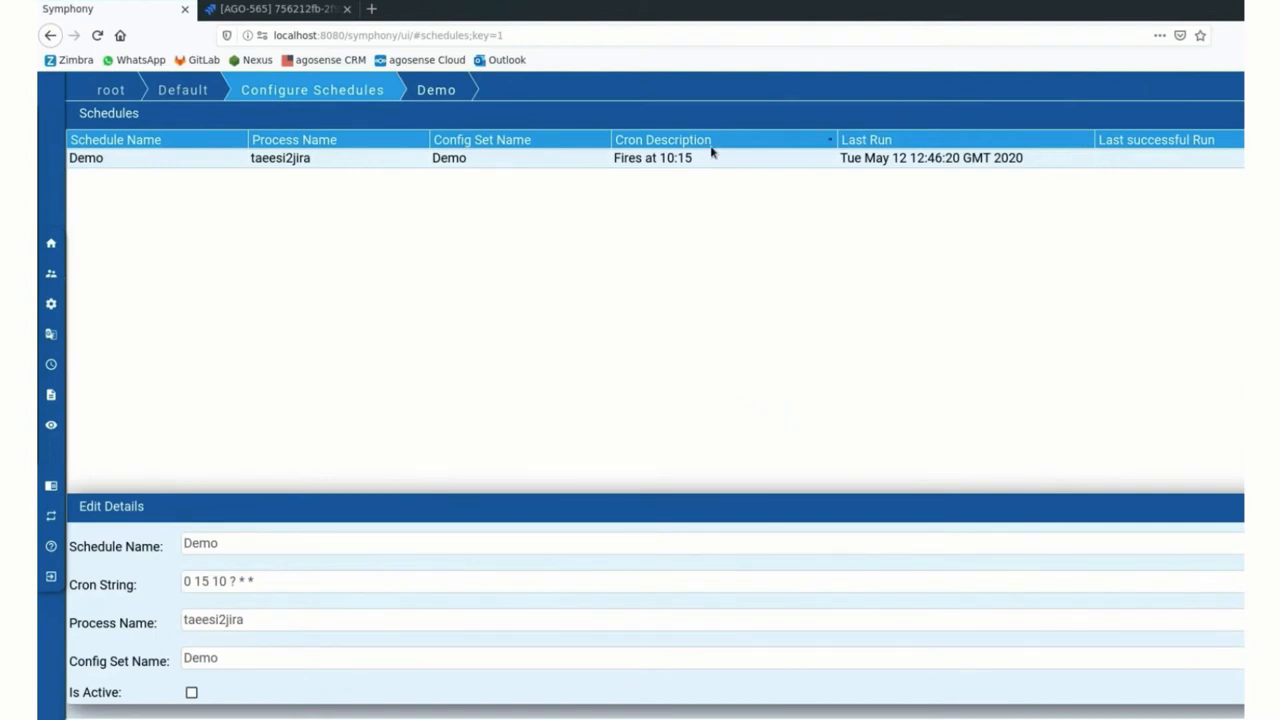
mouse_move(994, 176)
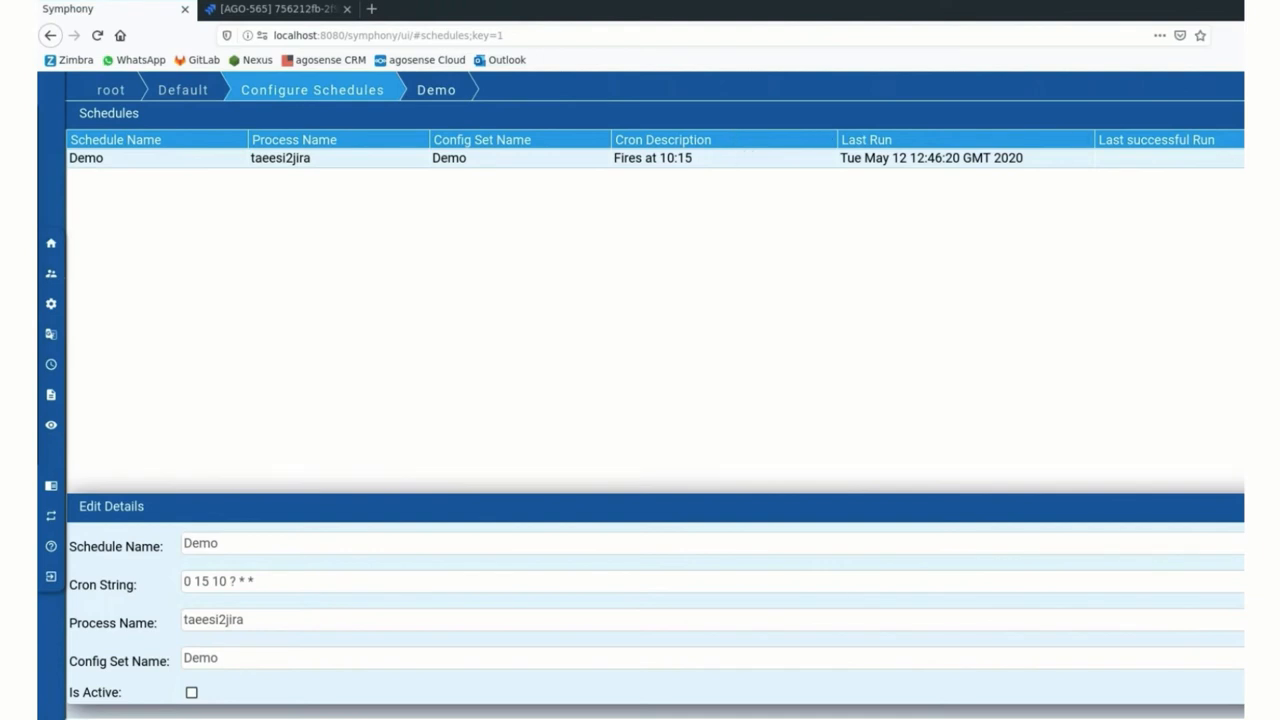
mouse_move(412, 160)
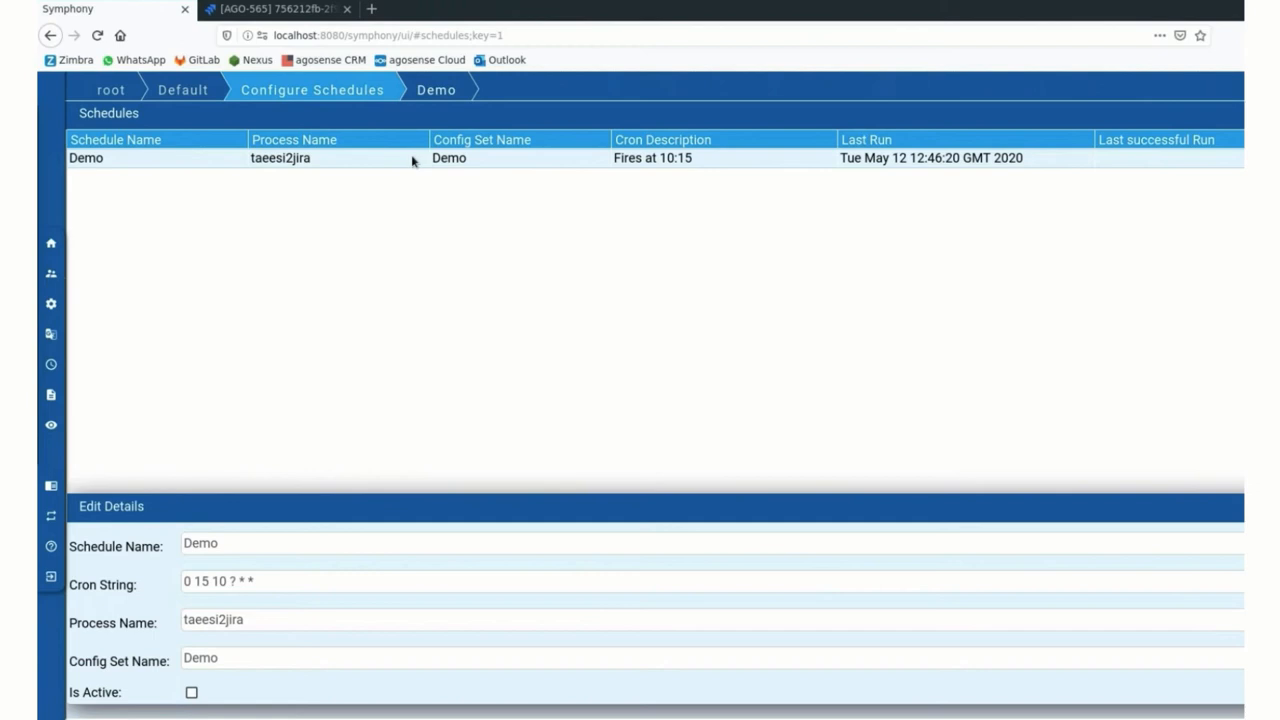
mouse_move(280, 452)
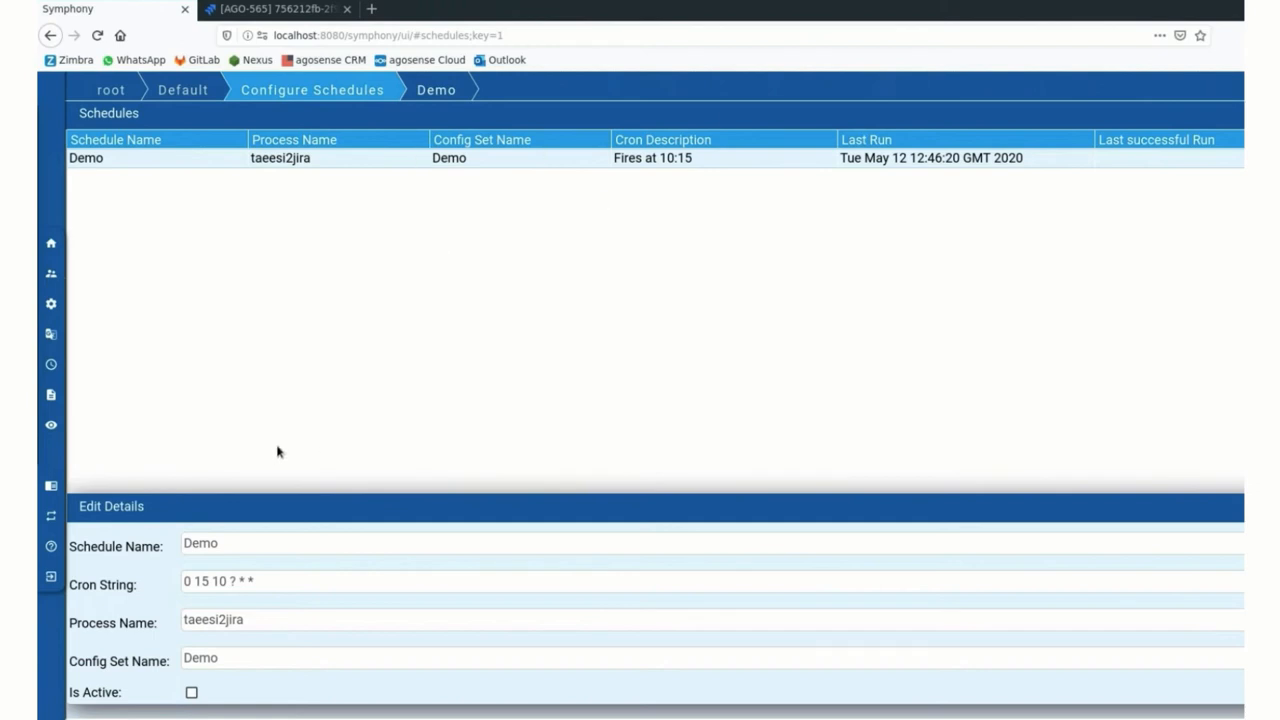
mouse_move(78, 342)
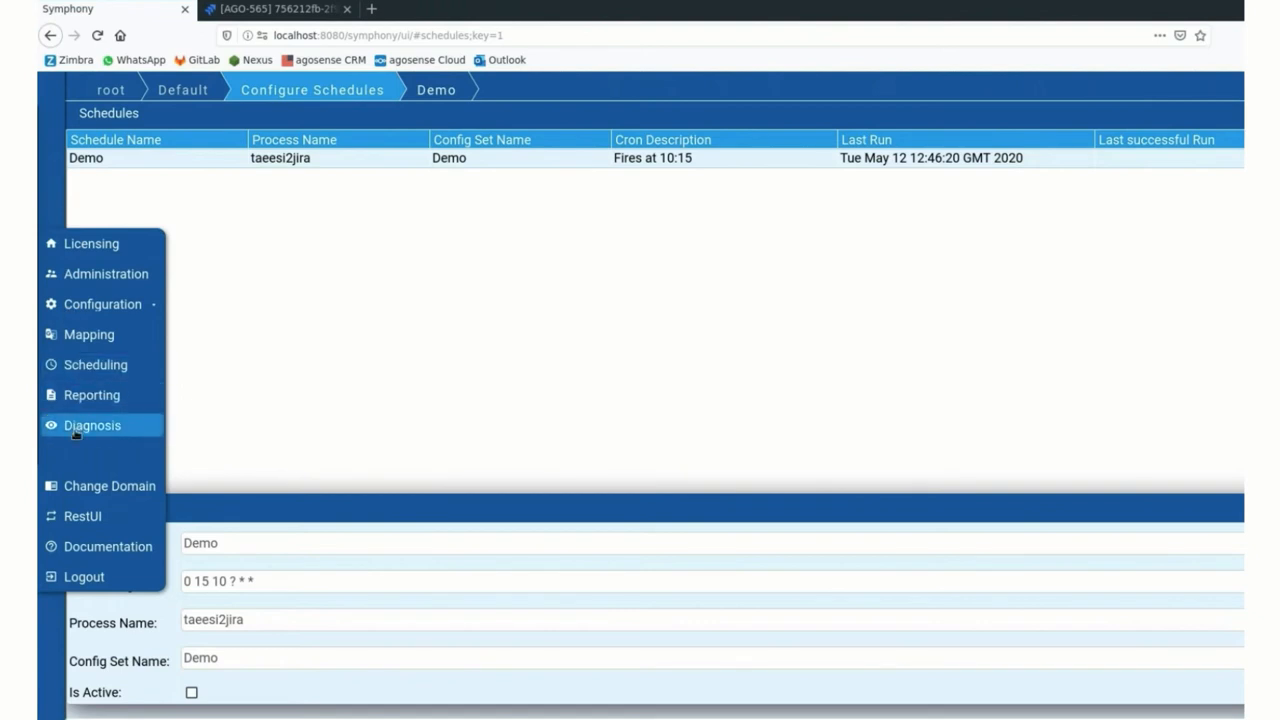
View the taeesi2jira Demo job at 37% in the job queue, then switch to Jira's Bug AGO-565
click(92, 424)
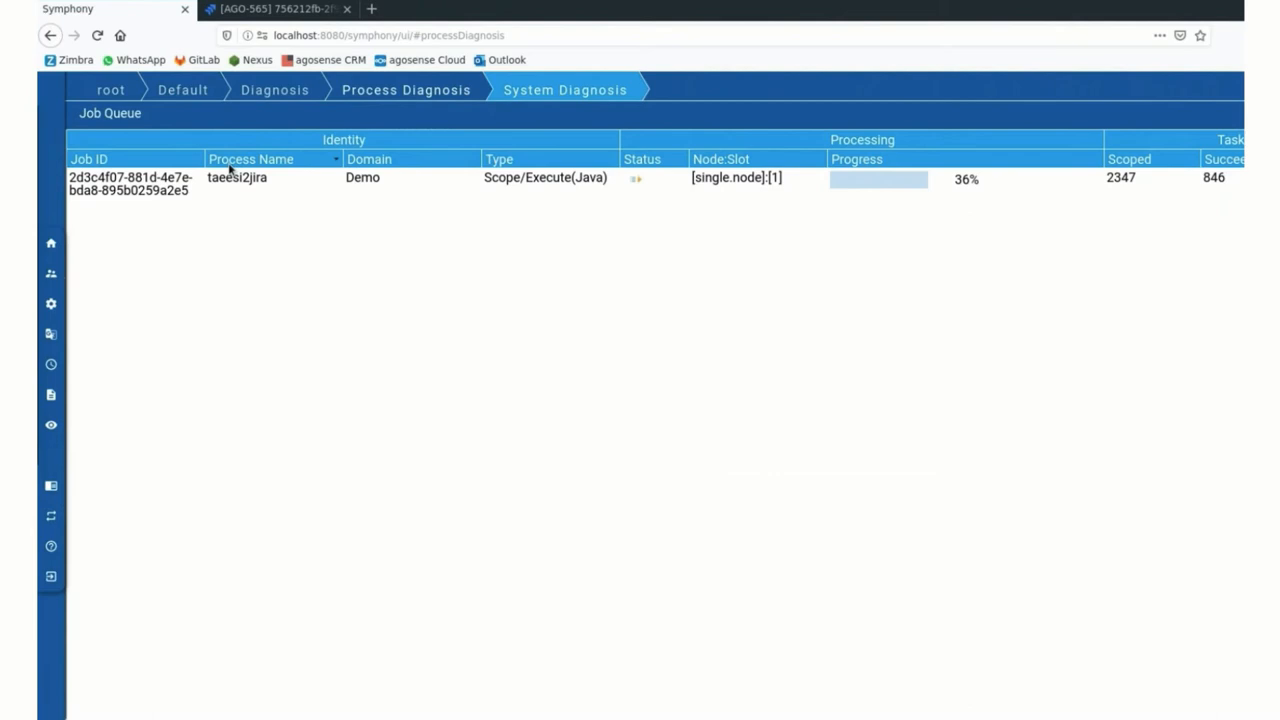
mouse_move(418, 212)
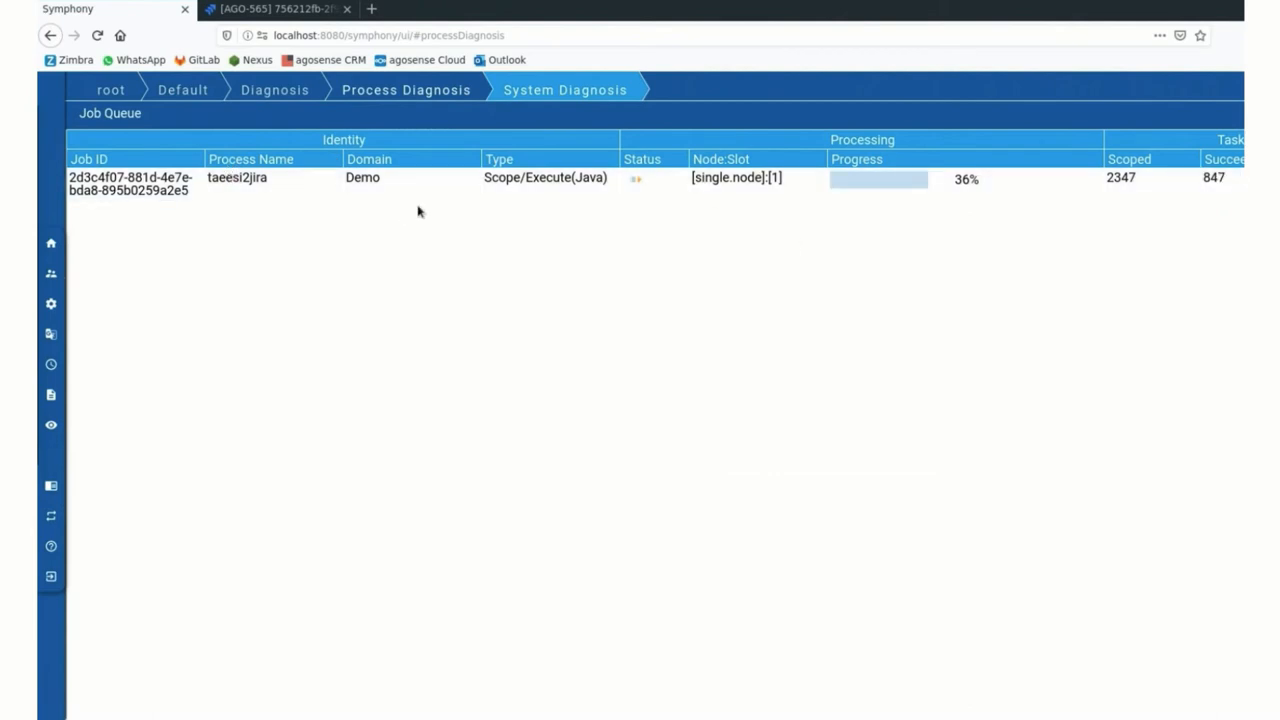
mouse_move(464, 234)
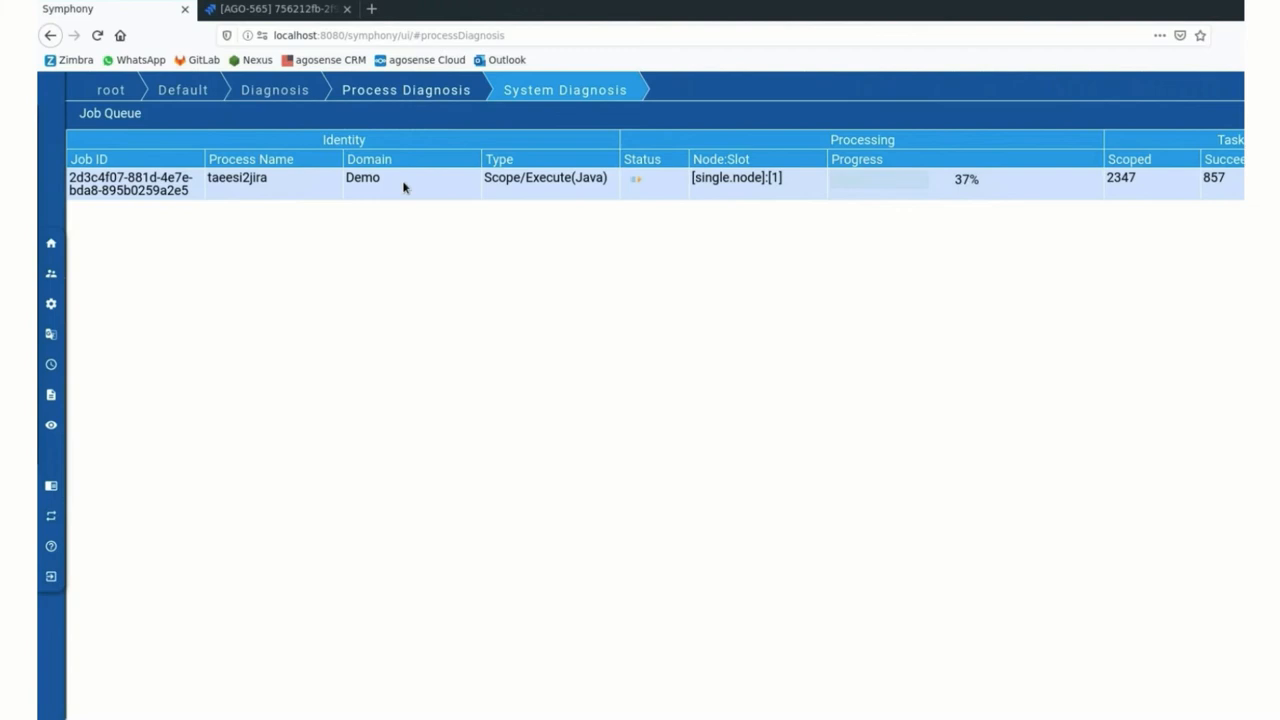
mouse_move(496, 184)
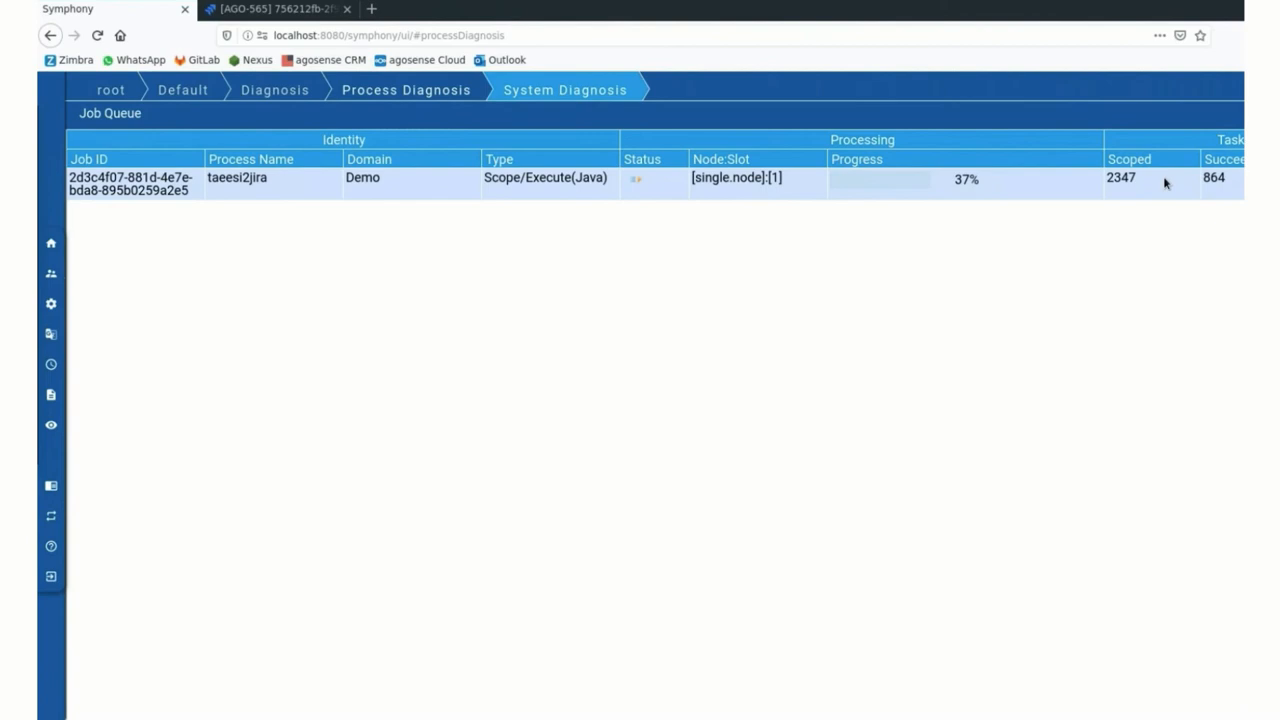
click(276, 8)
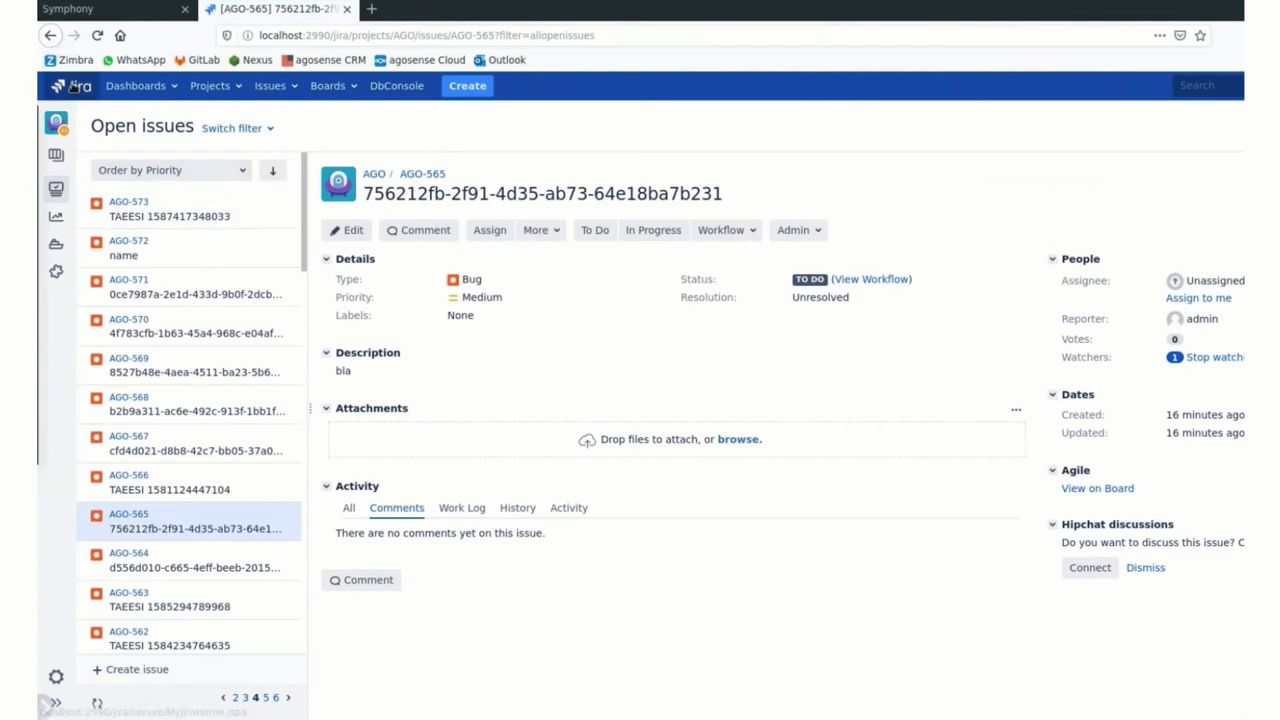
mouse_move(156, 210)
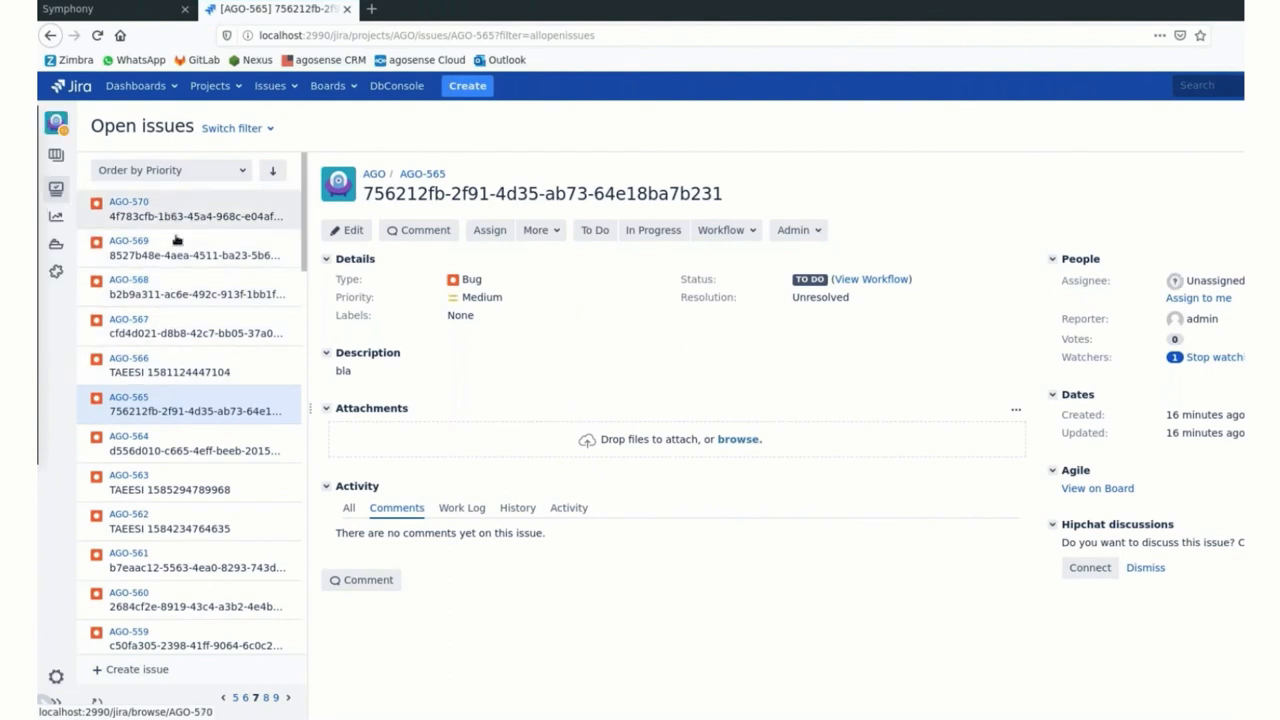
mouse_move(148, 240)
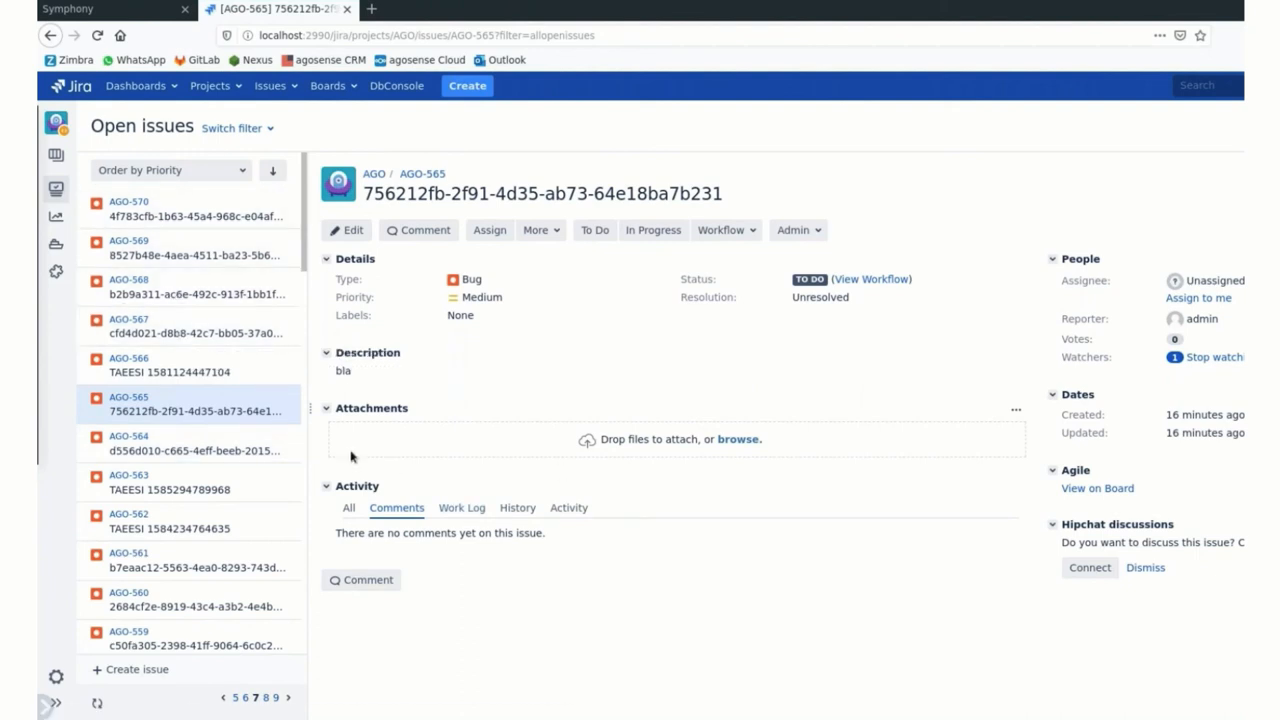
mouse_move(178, 244)
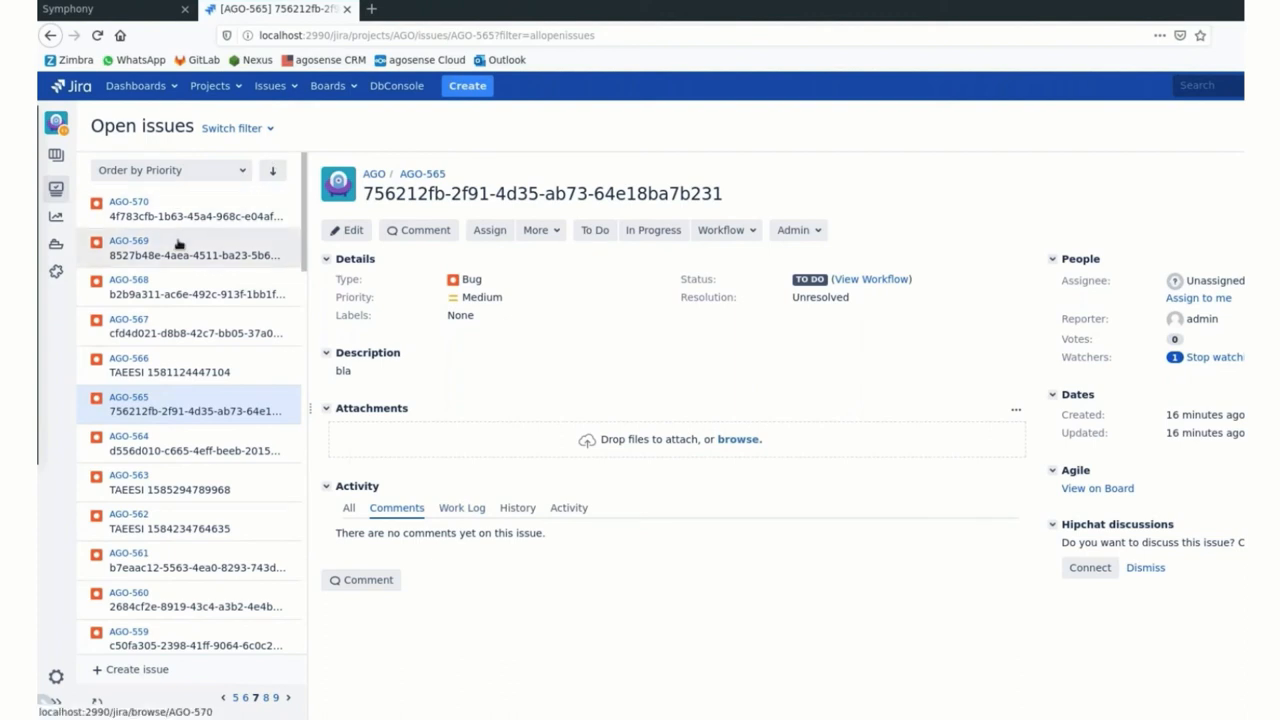
mouse_move(204, 232)
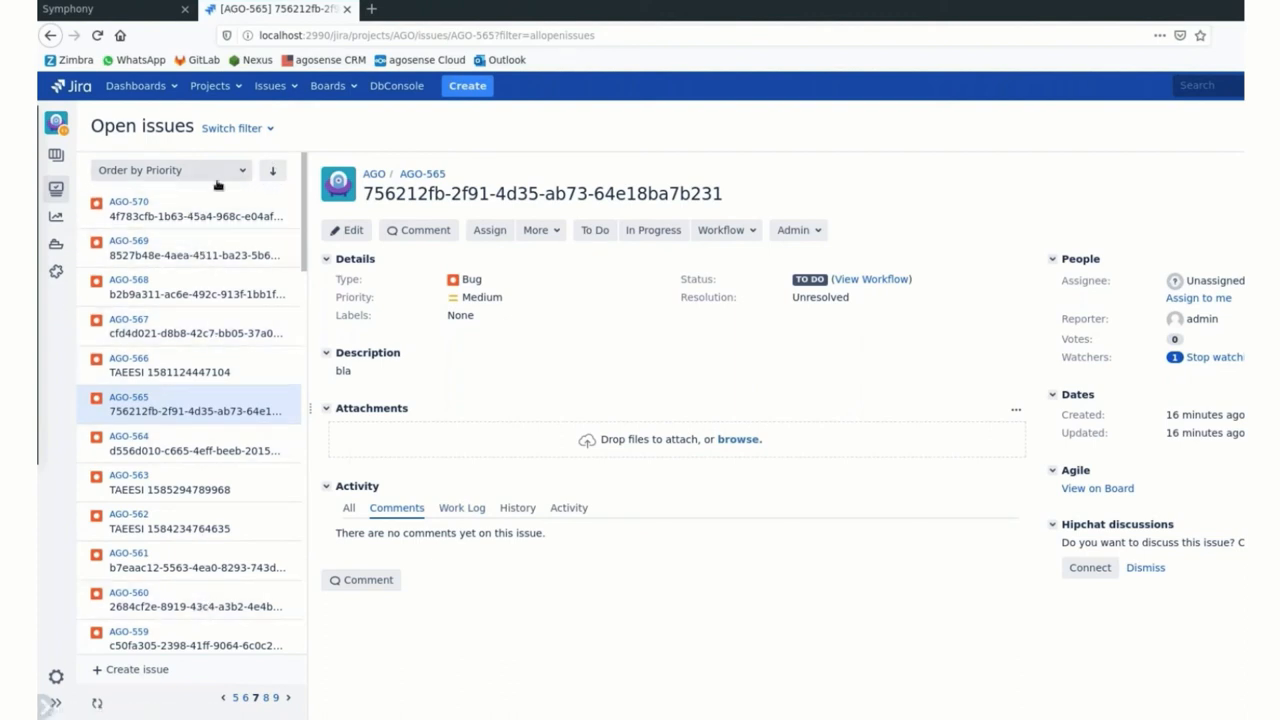
mouse_move(190, 210)
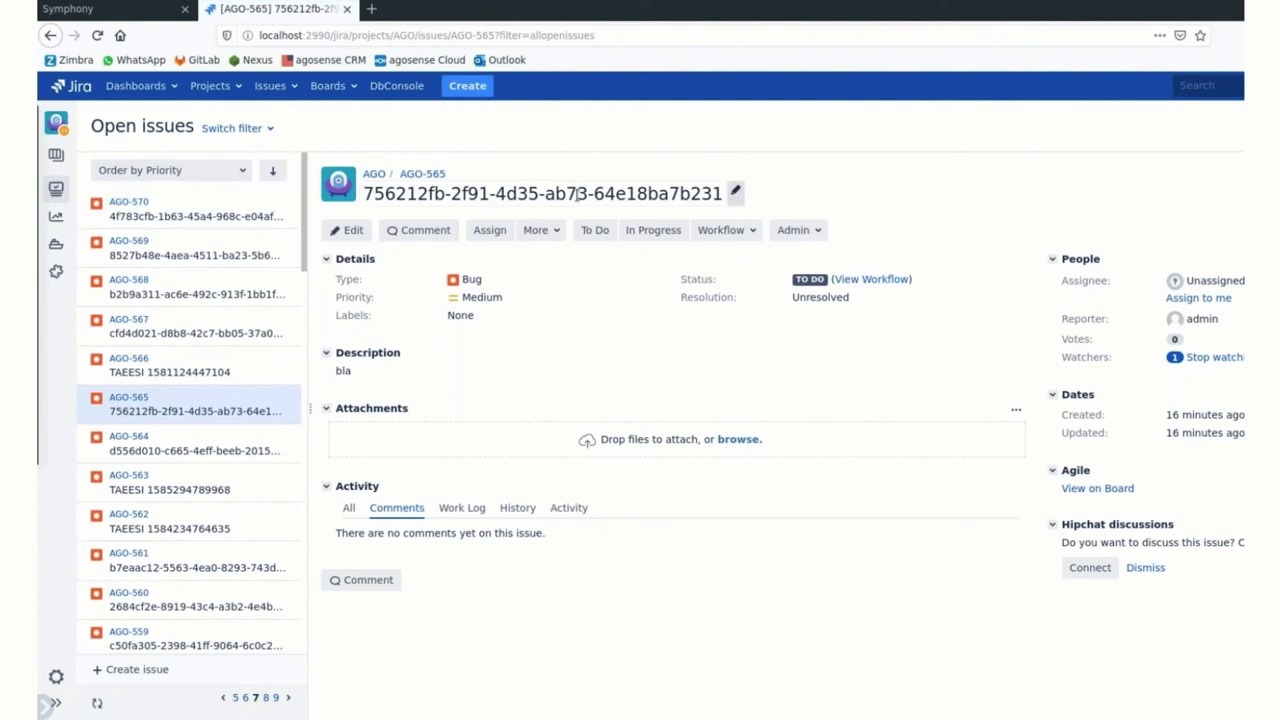
mouse_move(576, 192)
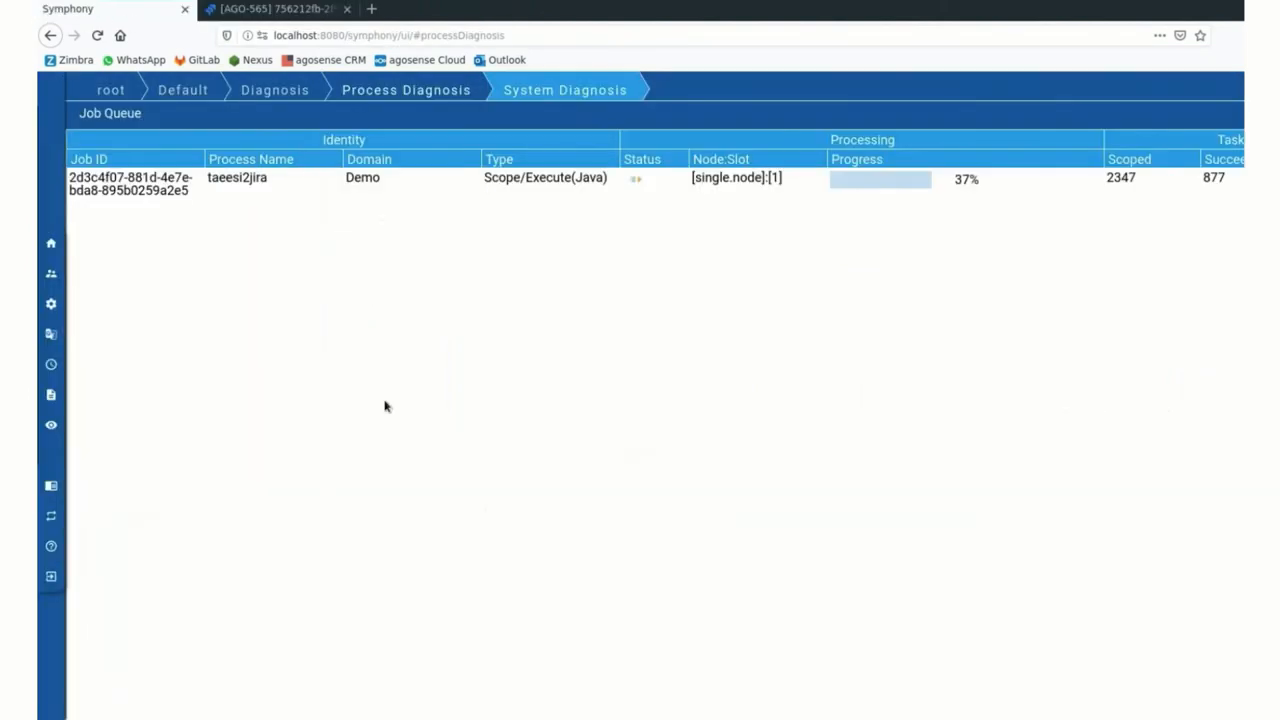
mouse_move(562, 210)
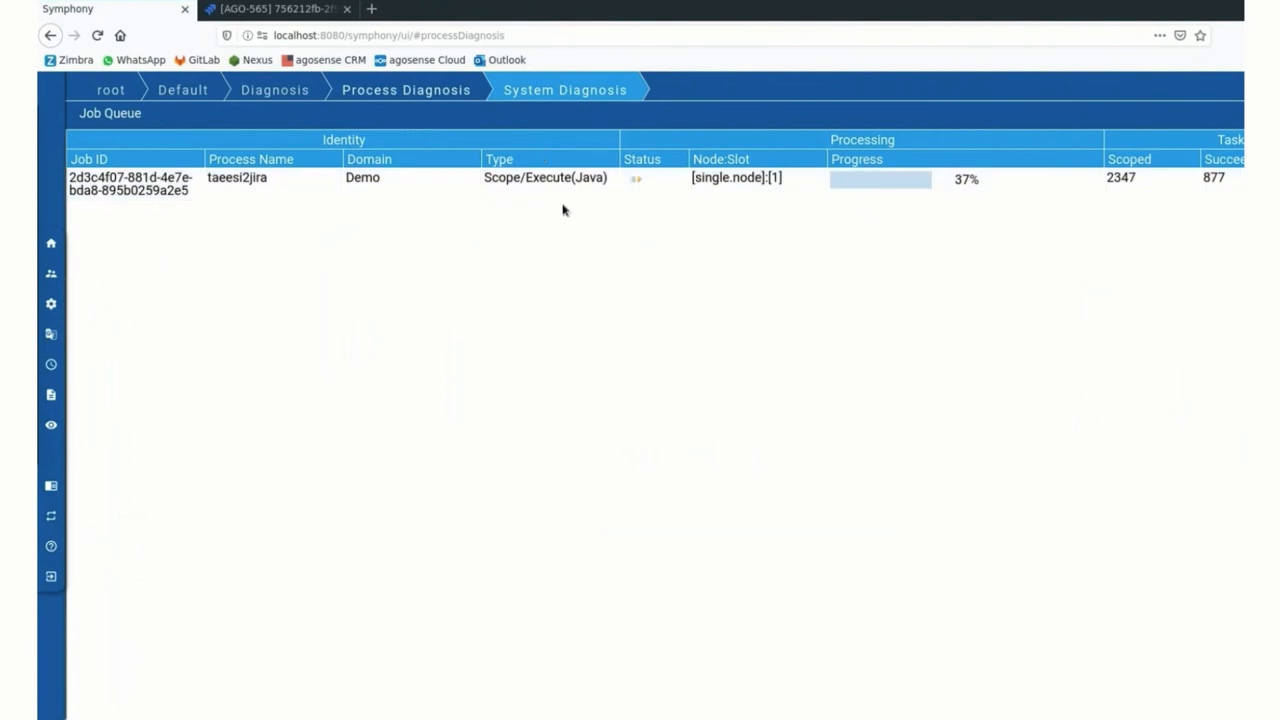
mouse_move(376, 520)
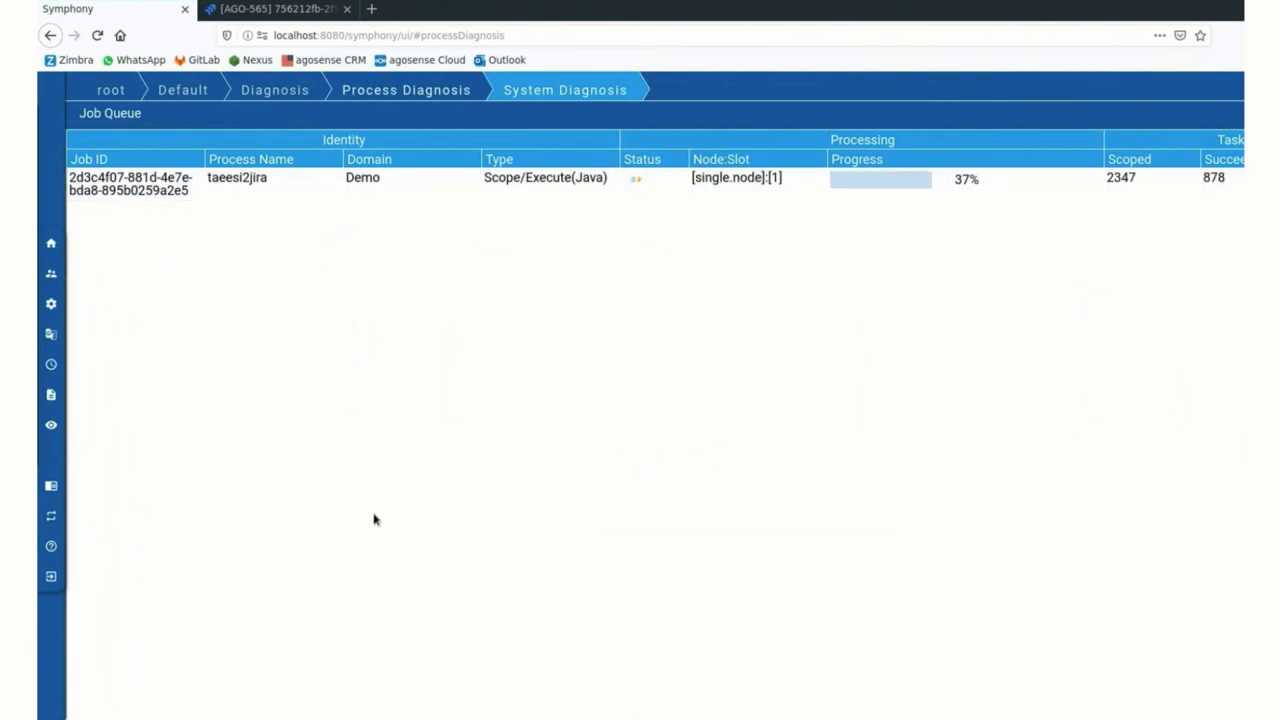
mouse_move(184, 364)
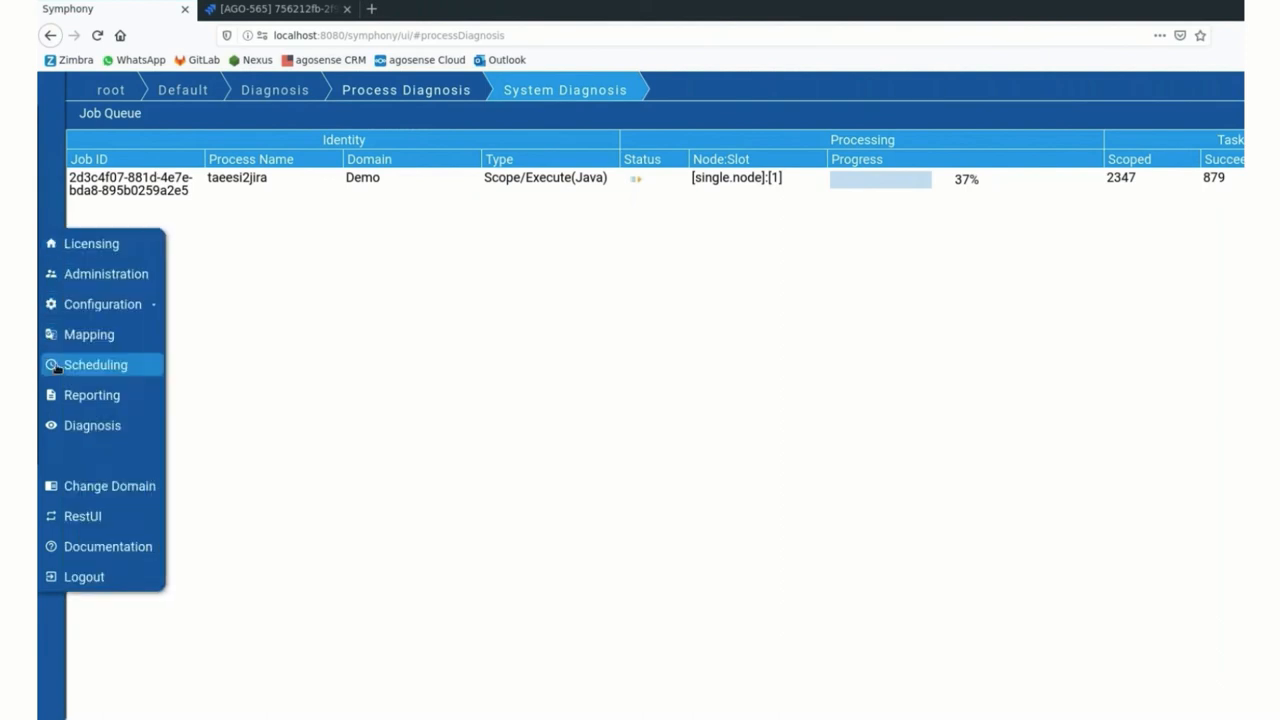
Show the job's report entries: scoping triggered, then succeeded with 2347 identifiers
click(92, 394)
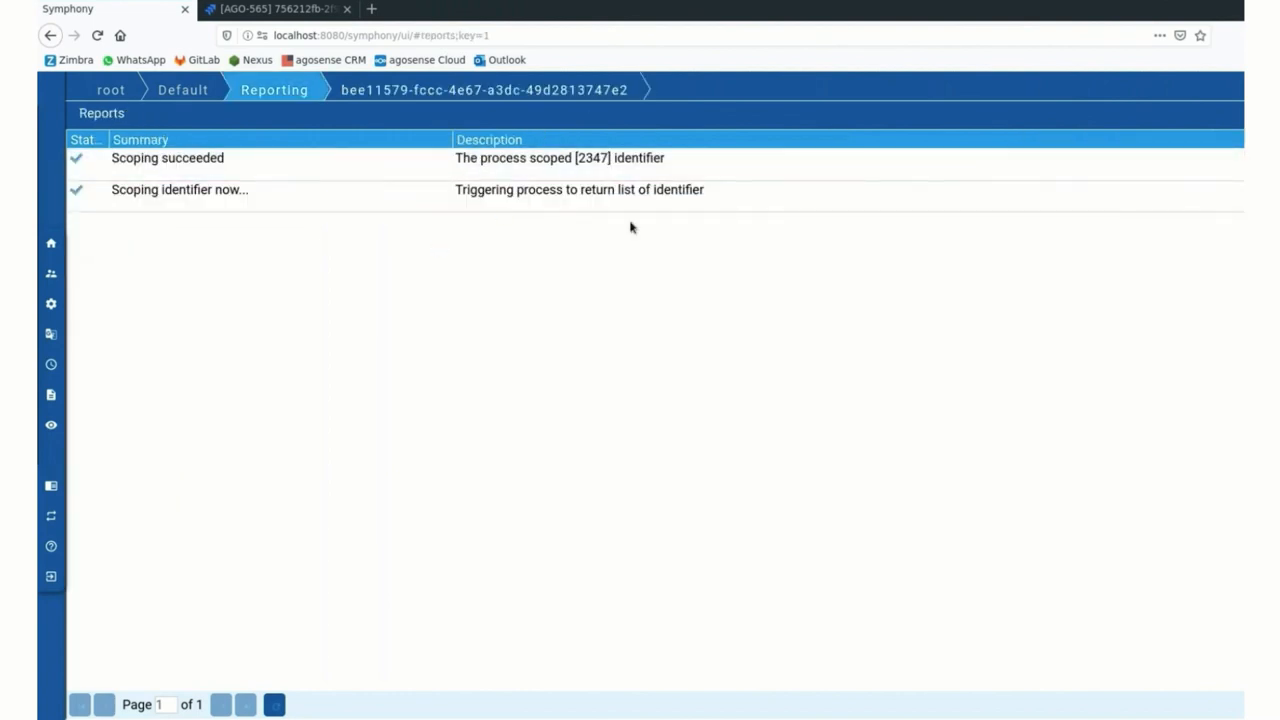
mouse_move(672, 240)
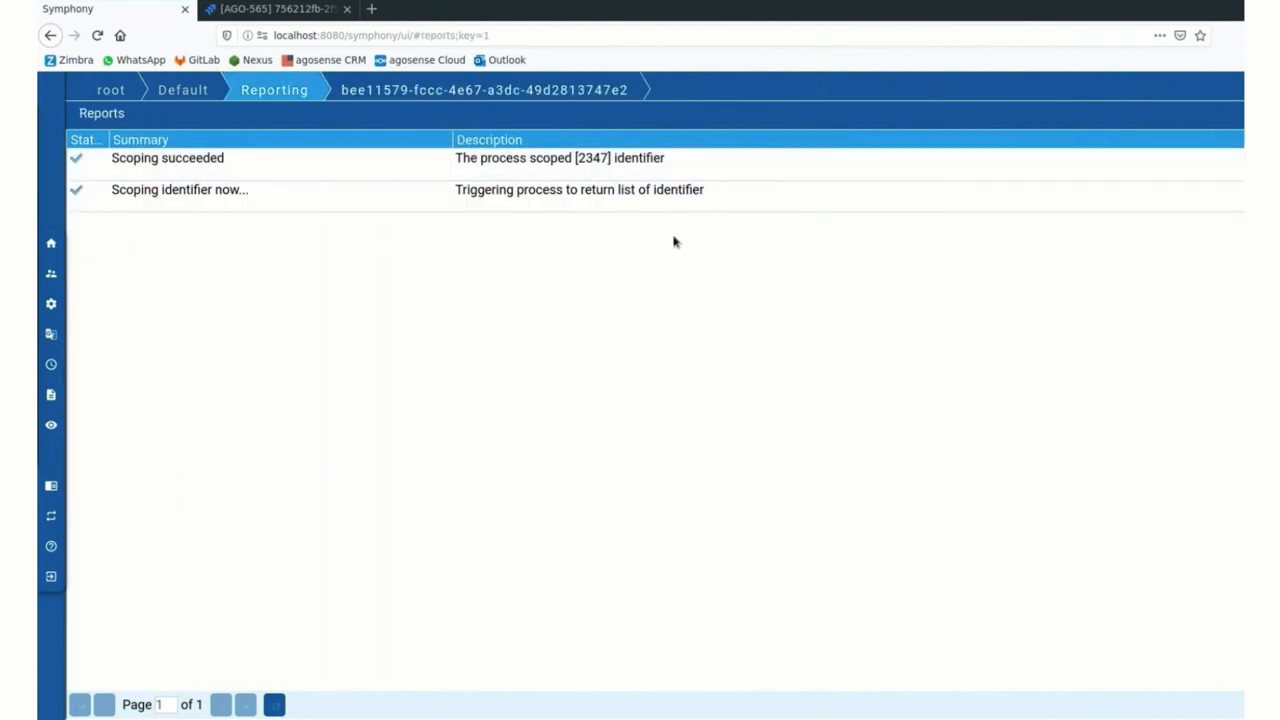
mouse_move(340, 302)
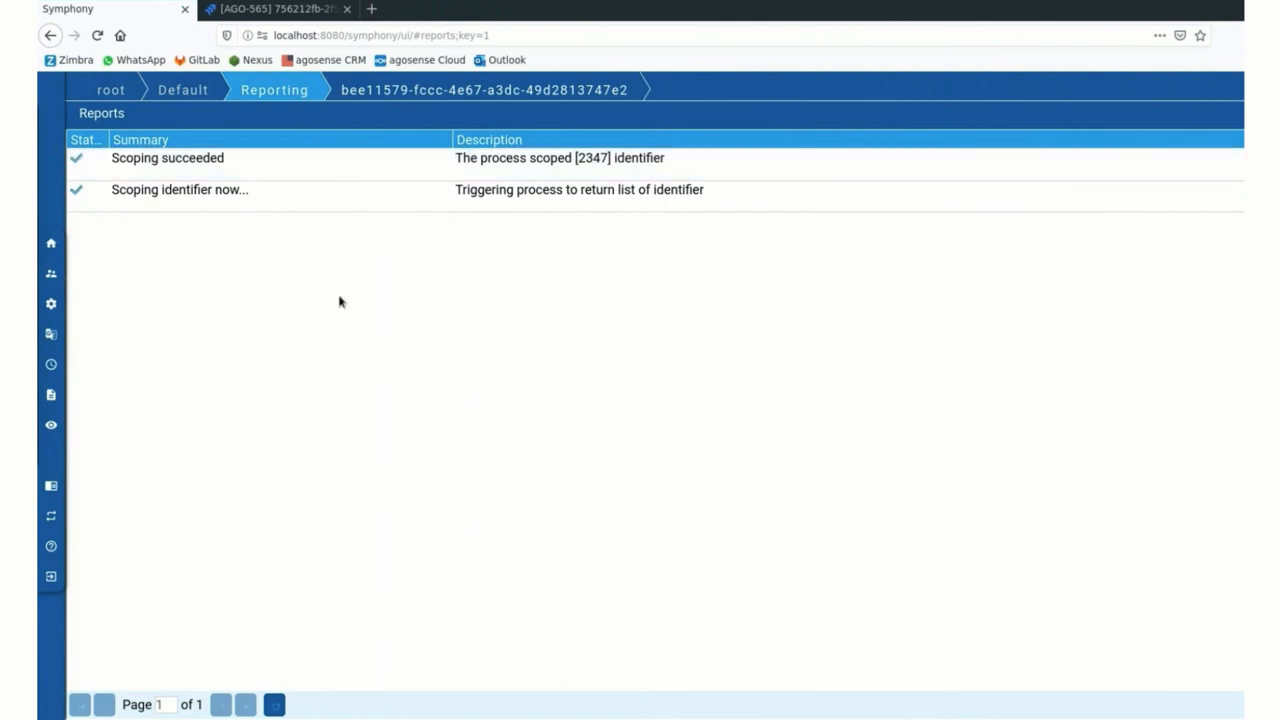
mouse_move(334, 308)
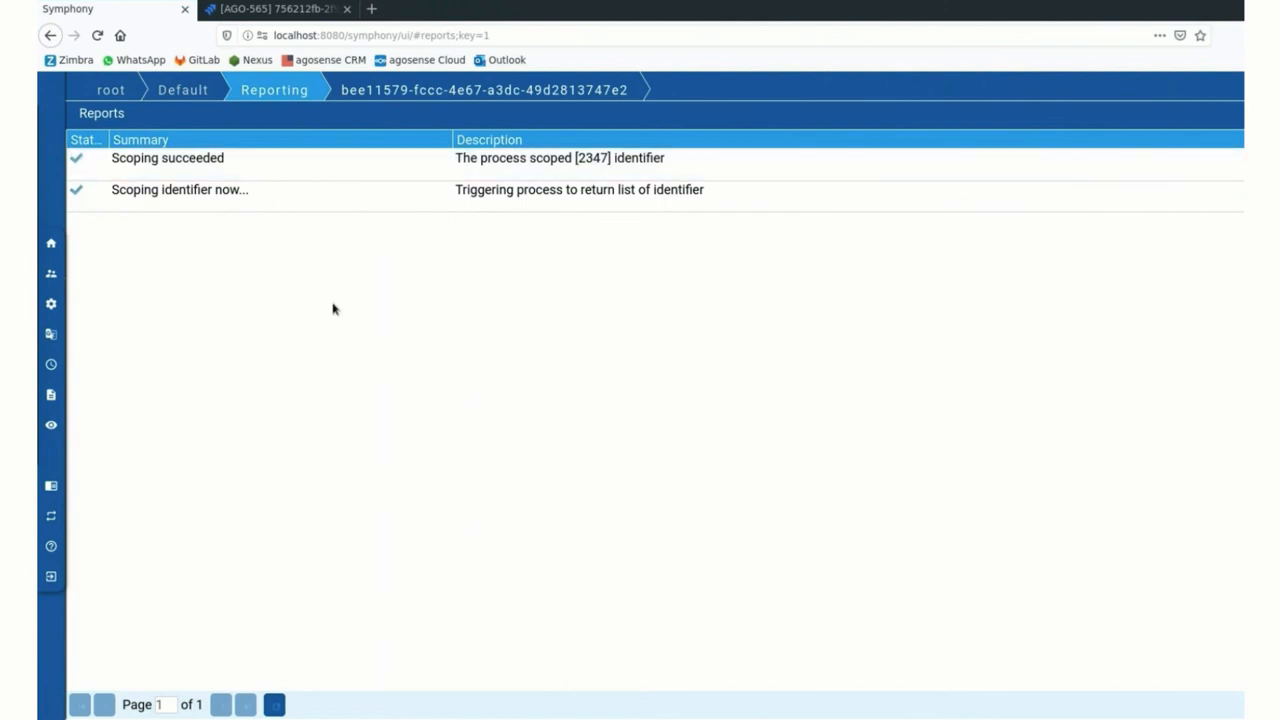
mouse_move(144, 380)
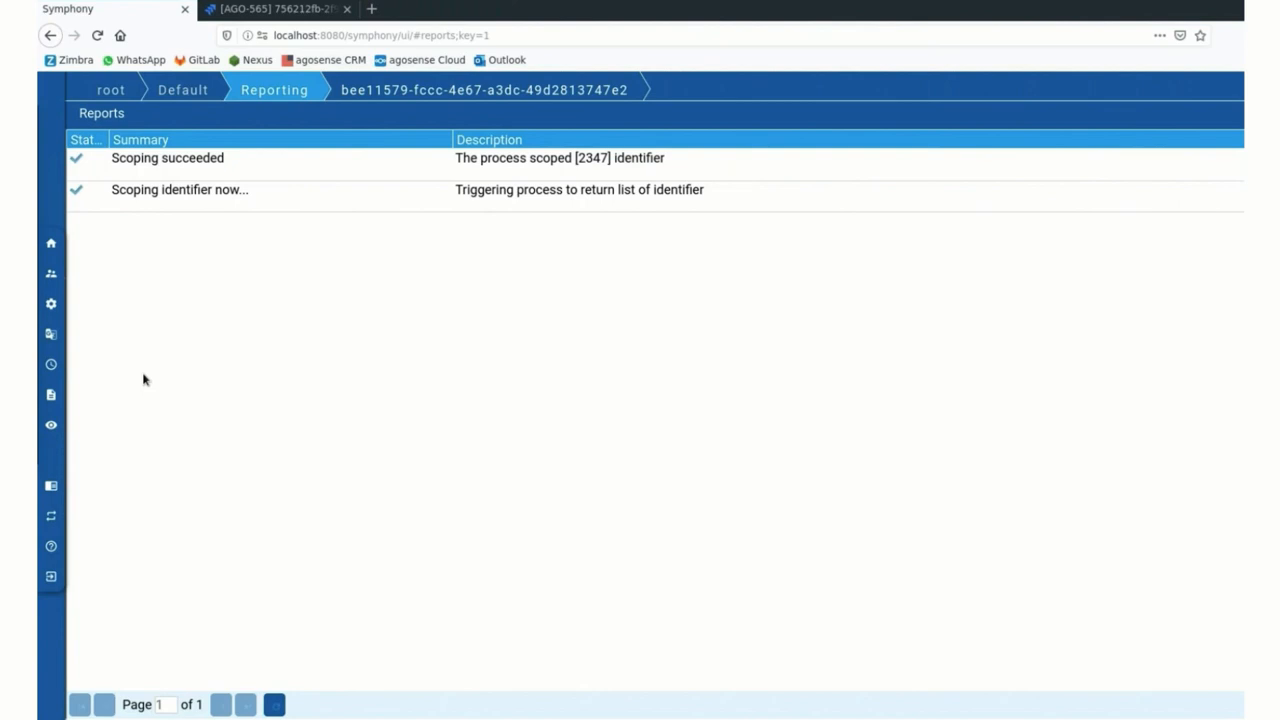
mouse_move(132, 404)
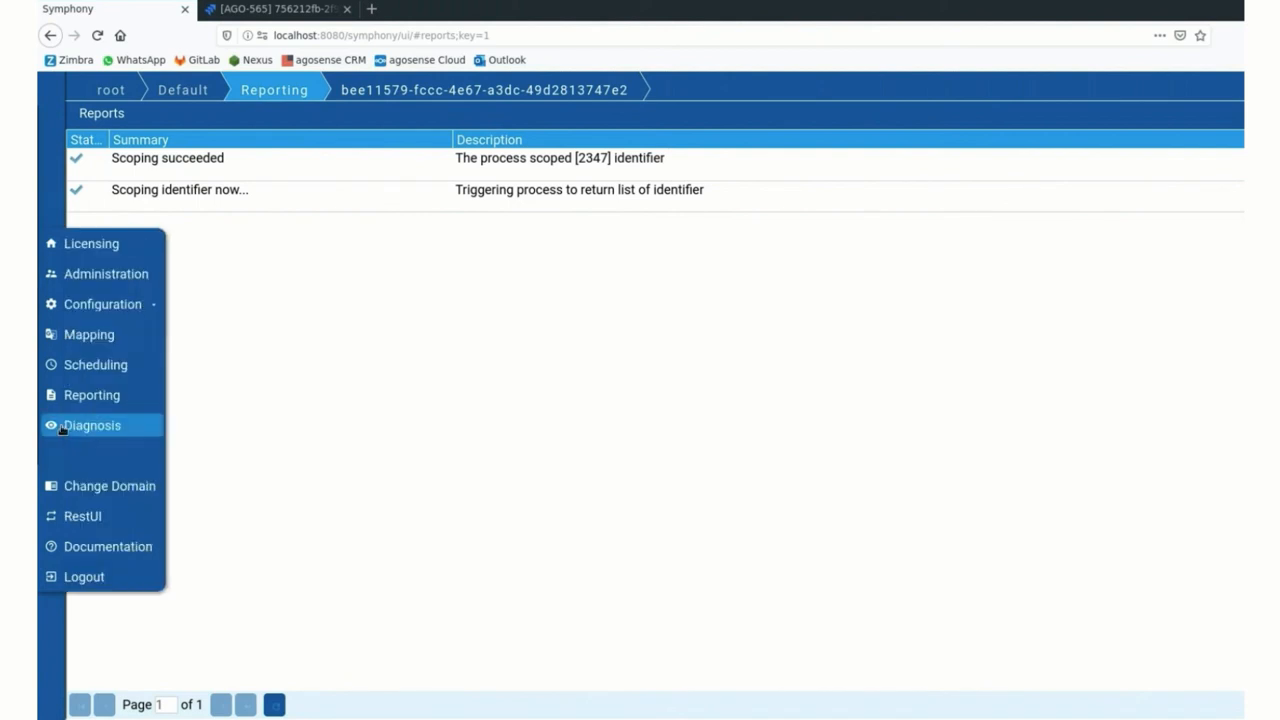
View System Diagnosis with all checks passing: database, JMX port 6199, ping, jobs, adapters, reference updates
click(92, 424)
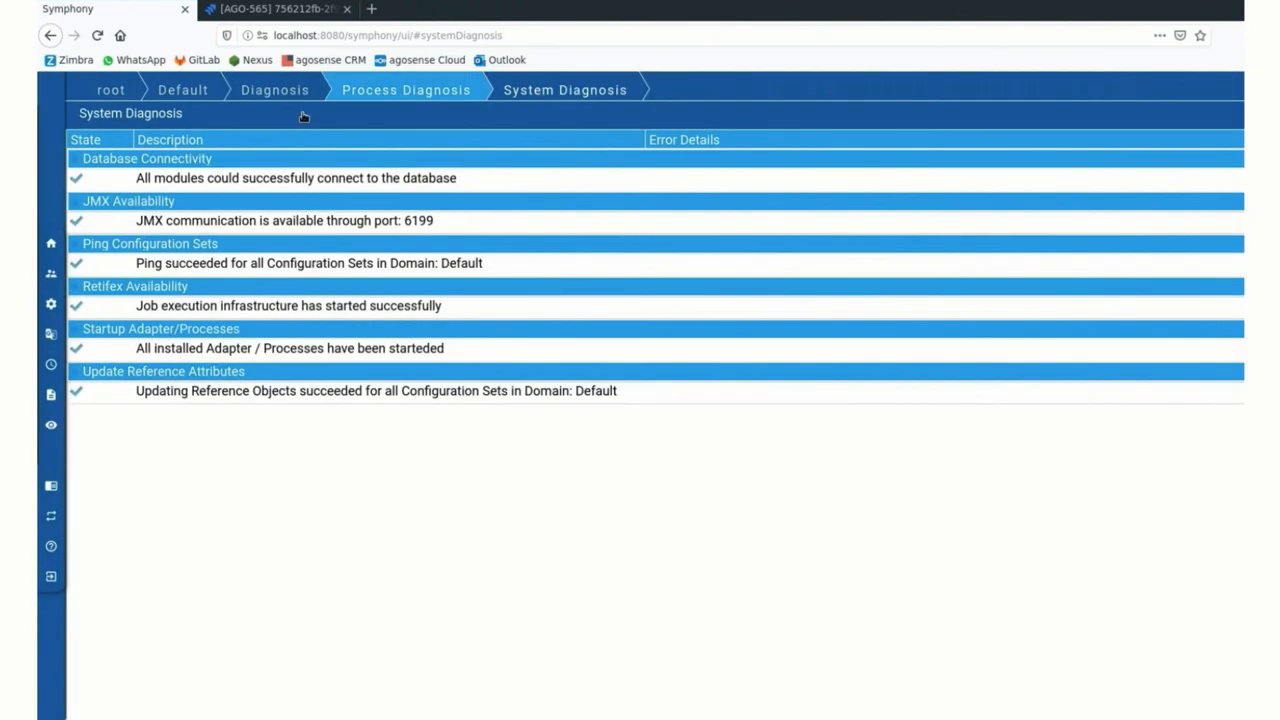
mouse_move(444, 304)
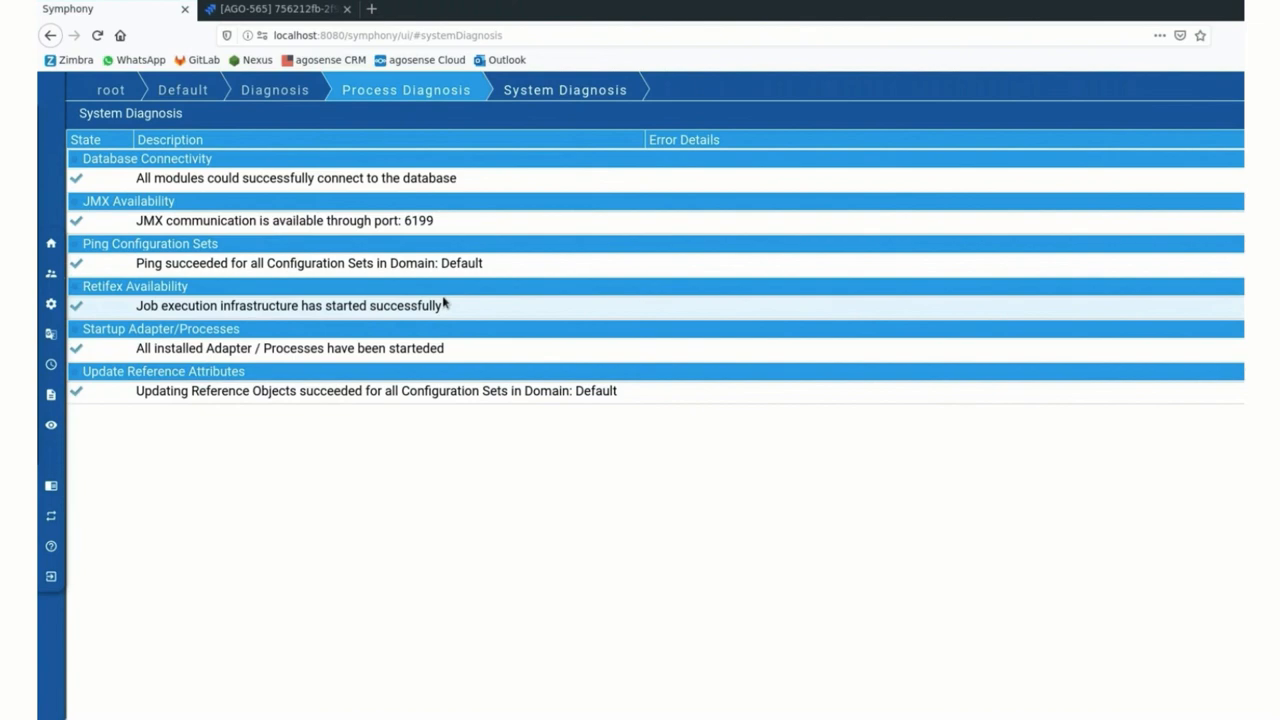
mouse_move(294, 152)
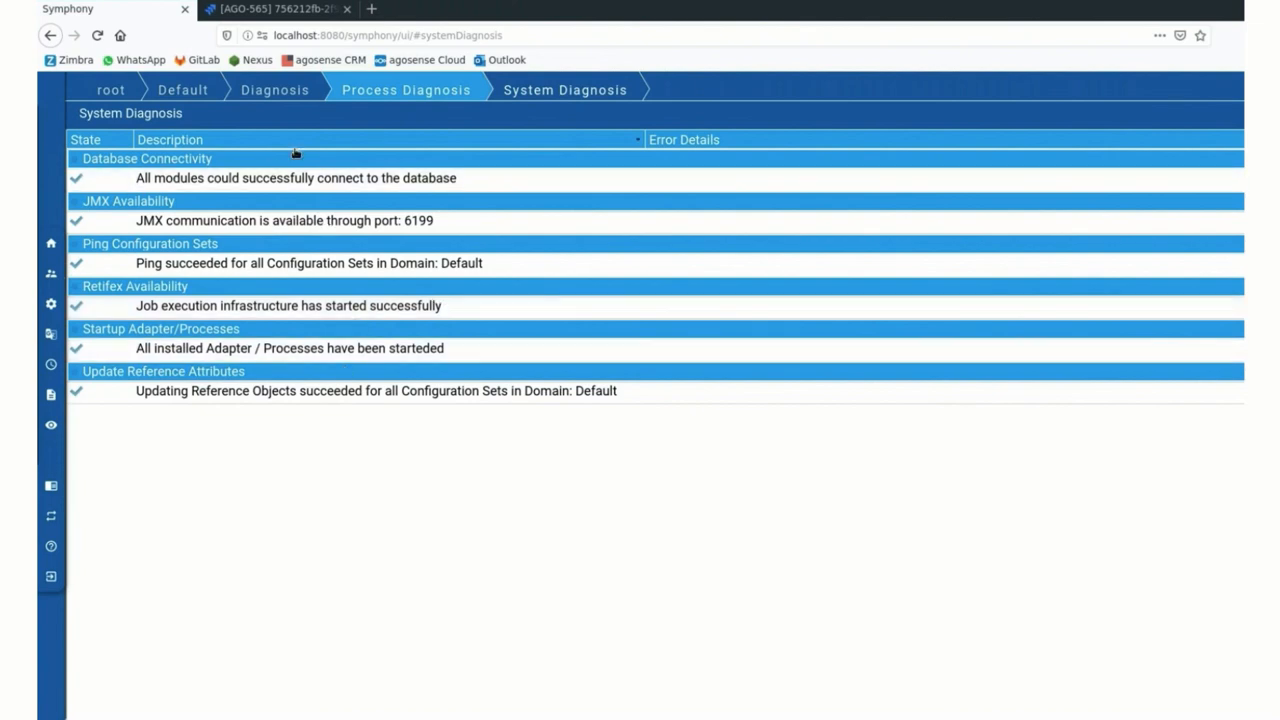
mouse_move(378, 260)
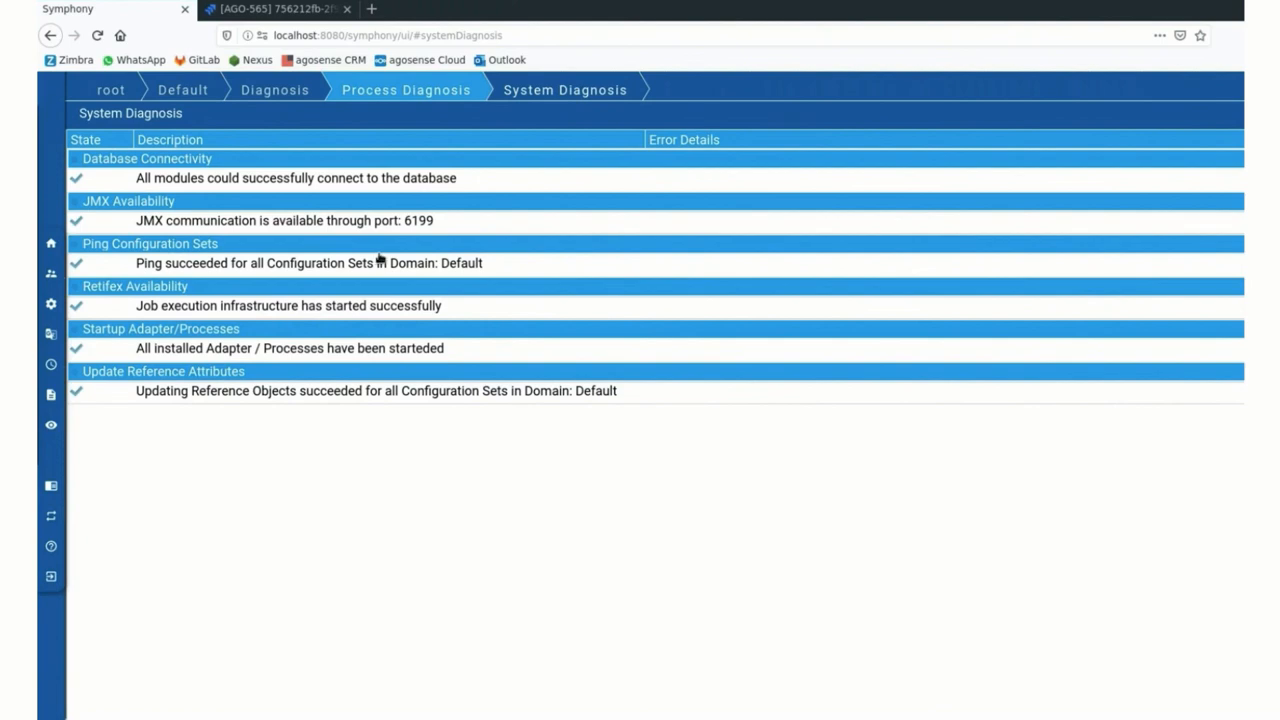
mouse_move(384, 258)
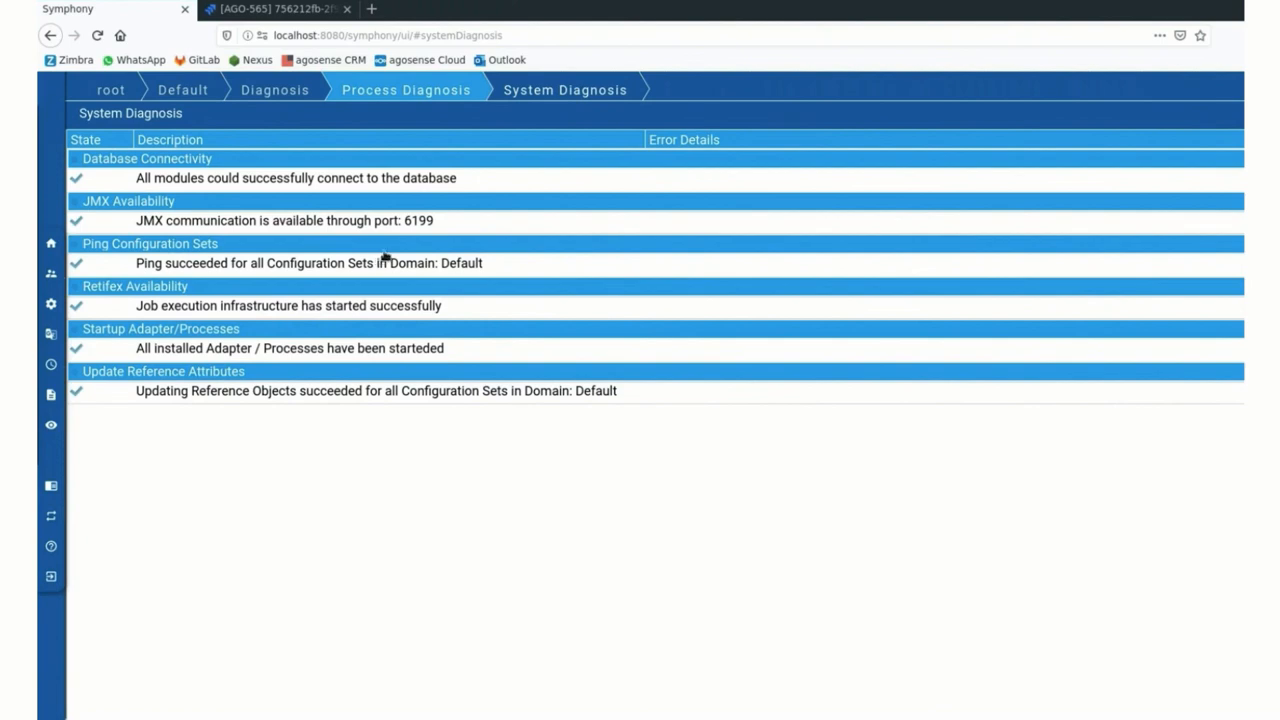
click(52, 244)
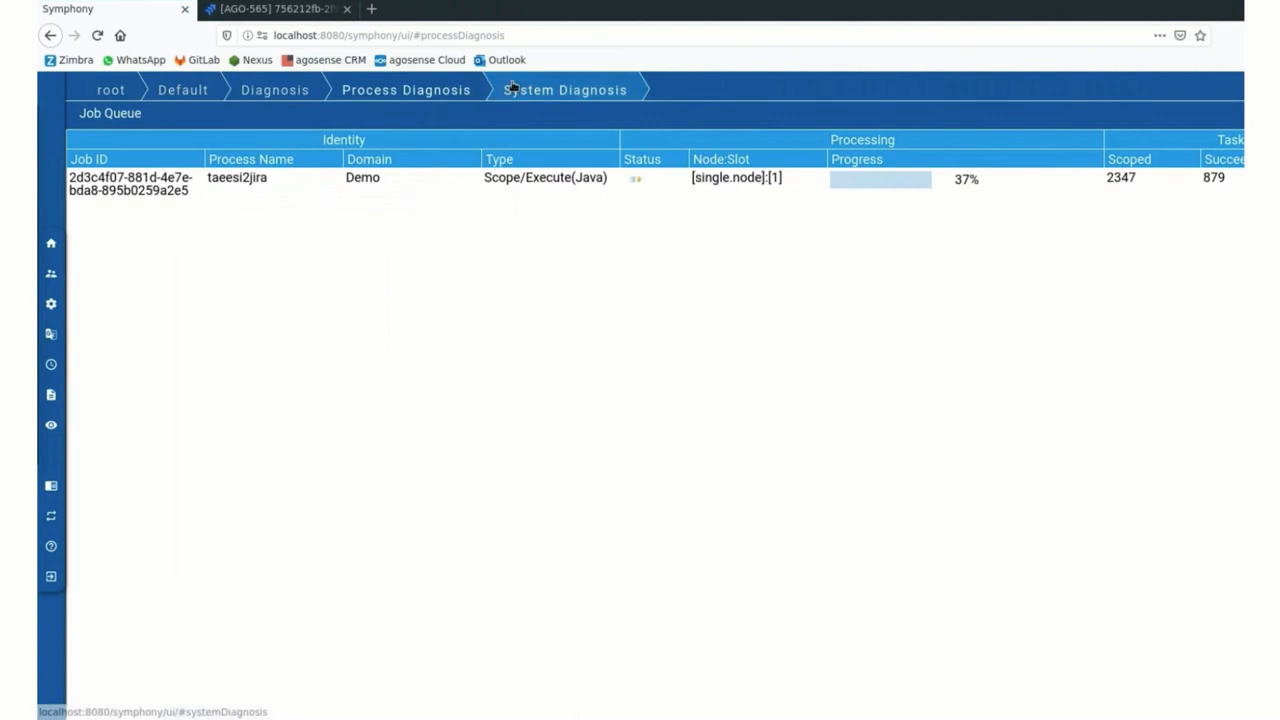
click(564, 88)
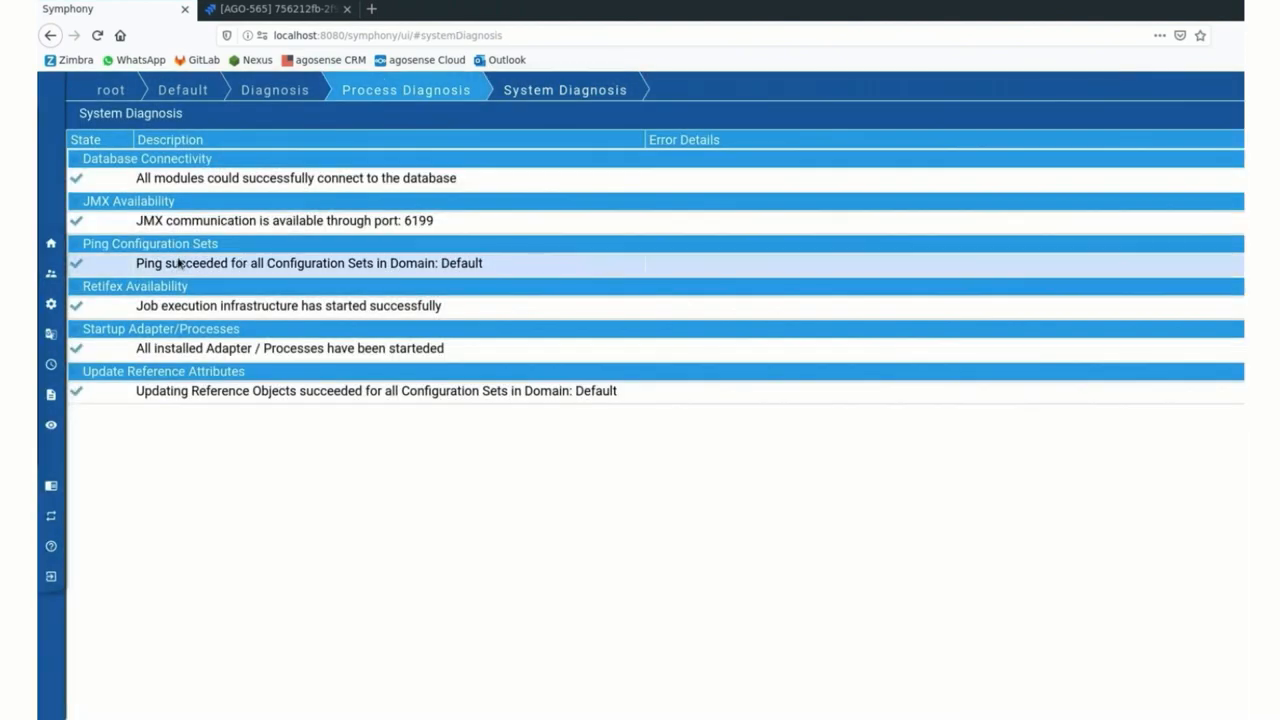
mouse_move(112, 262)
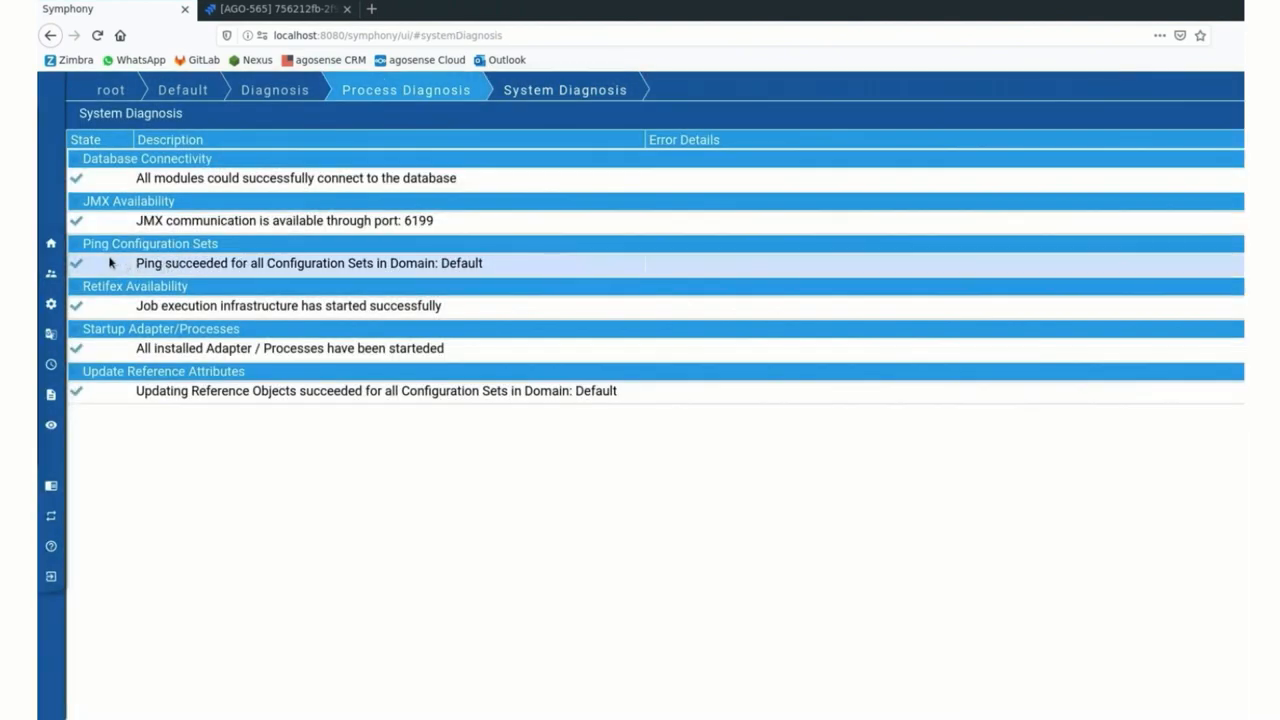
mouse_move(98, 268)
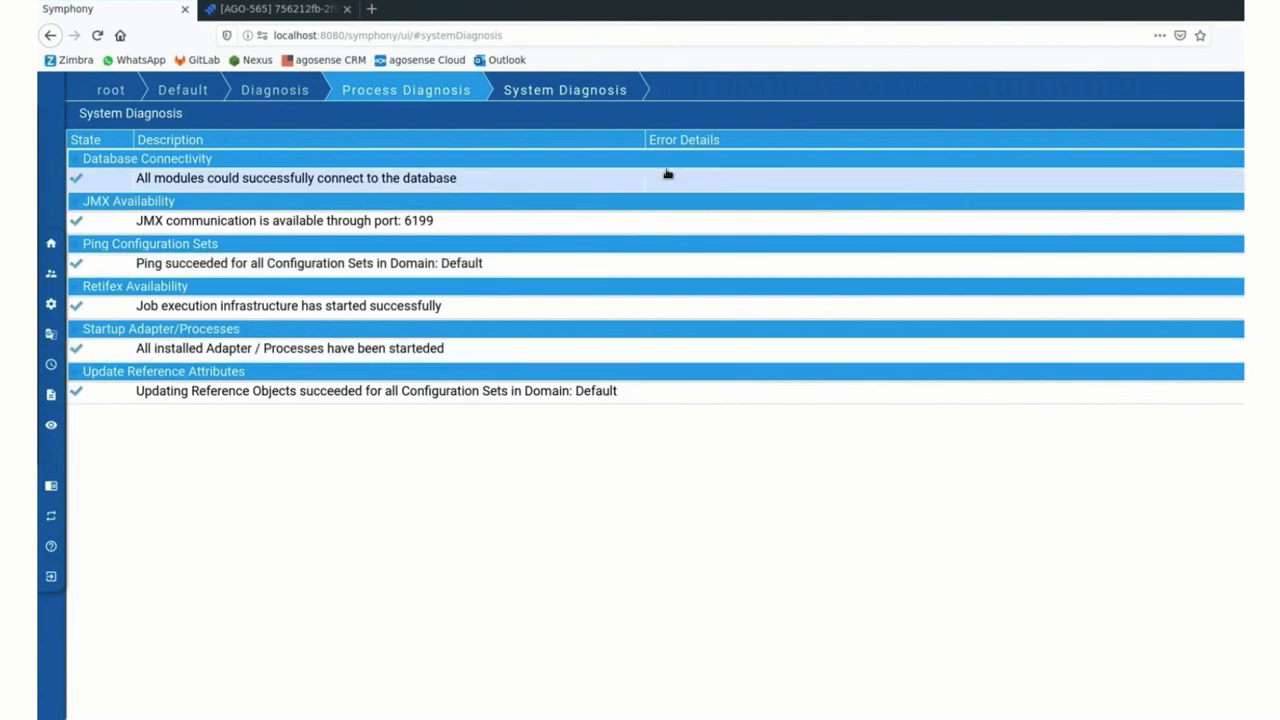
mouse_move(550, 368)
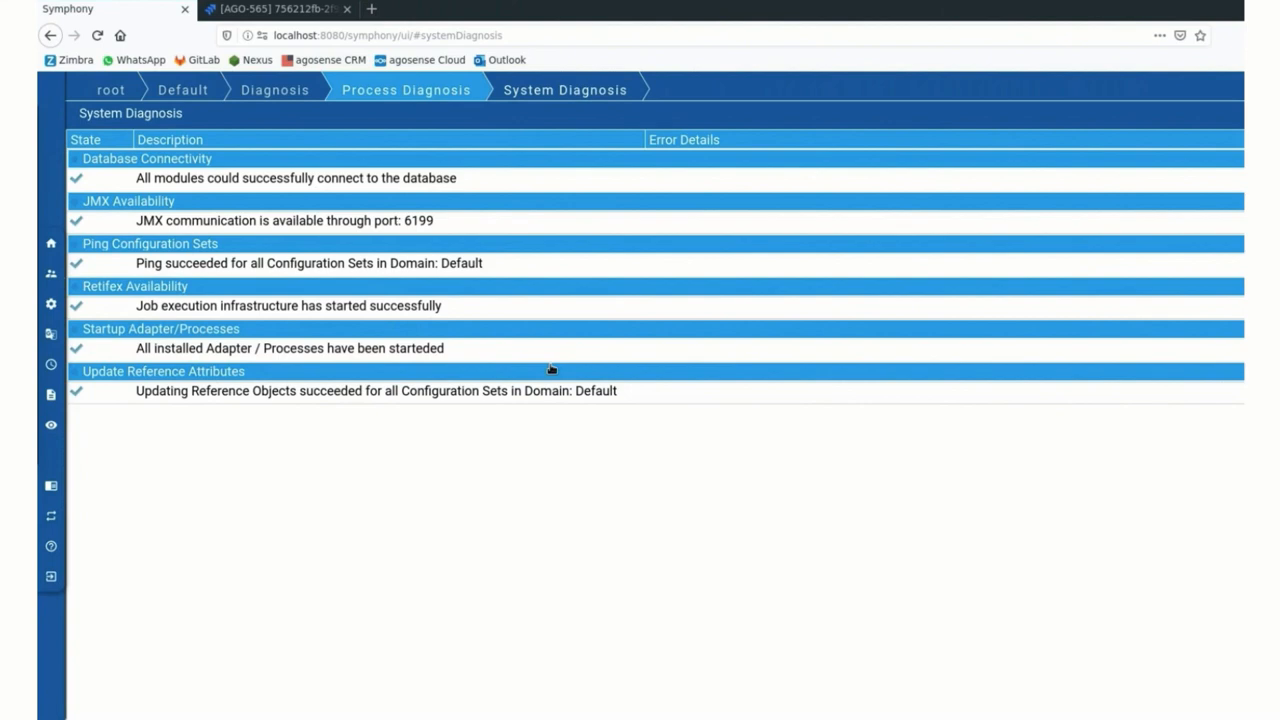
mouse_move(488, 288)
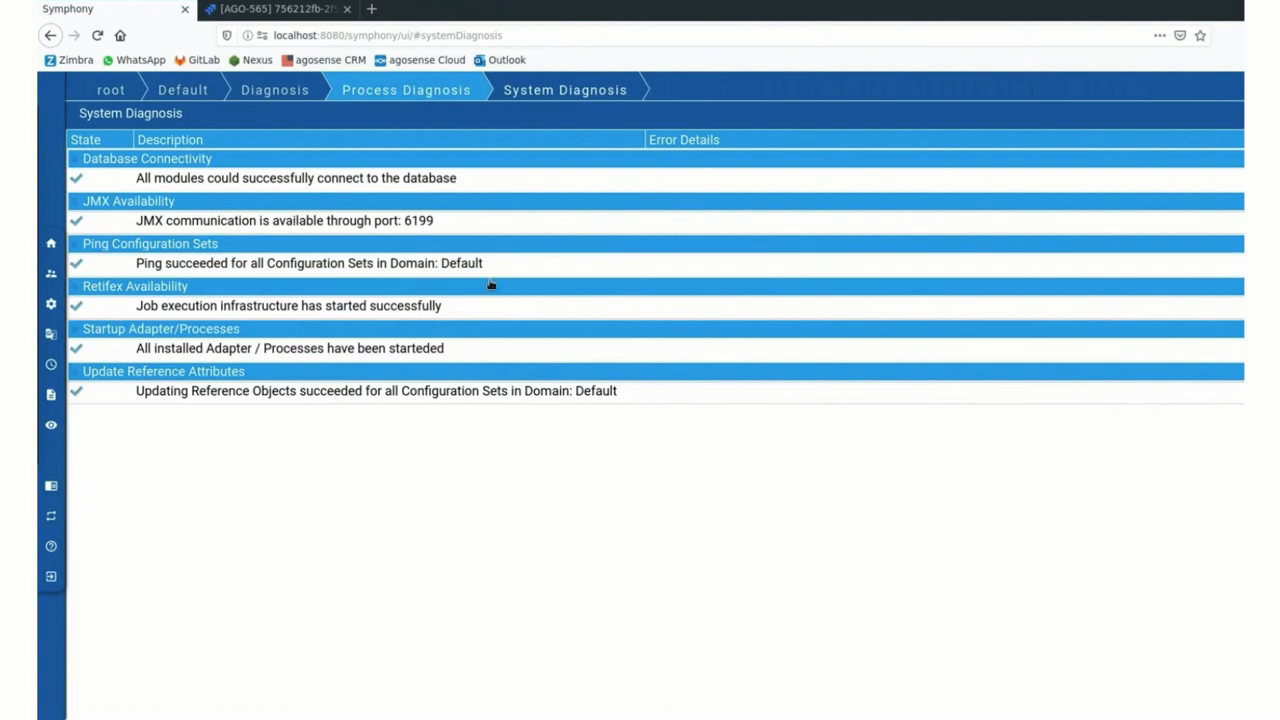